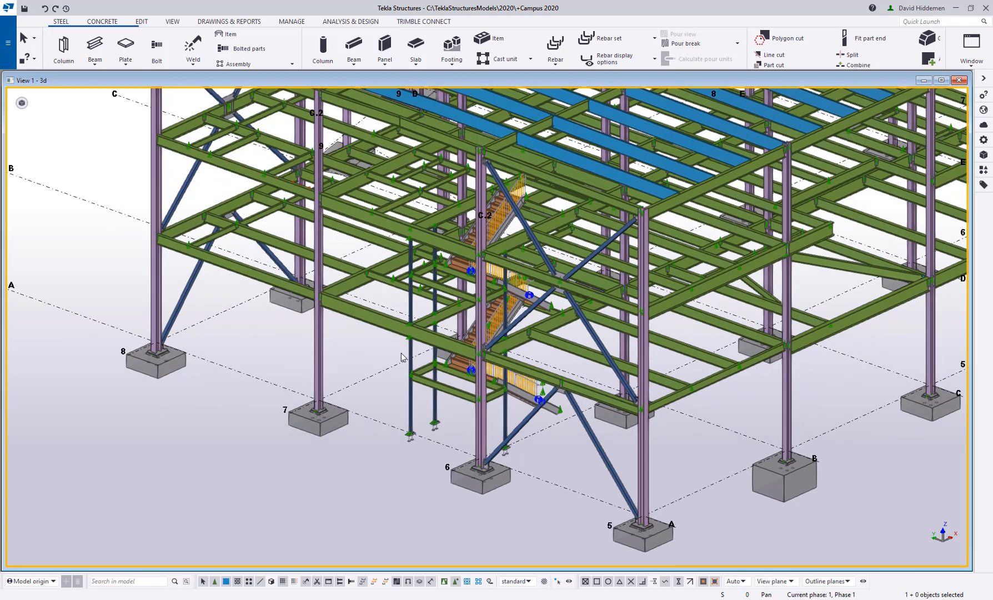
pyautogui.moveTo(408, 362)
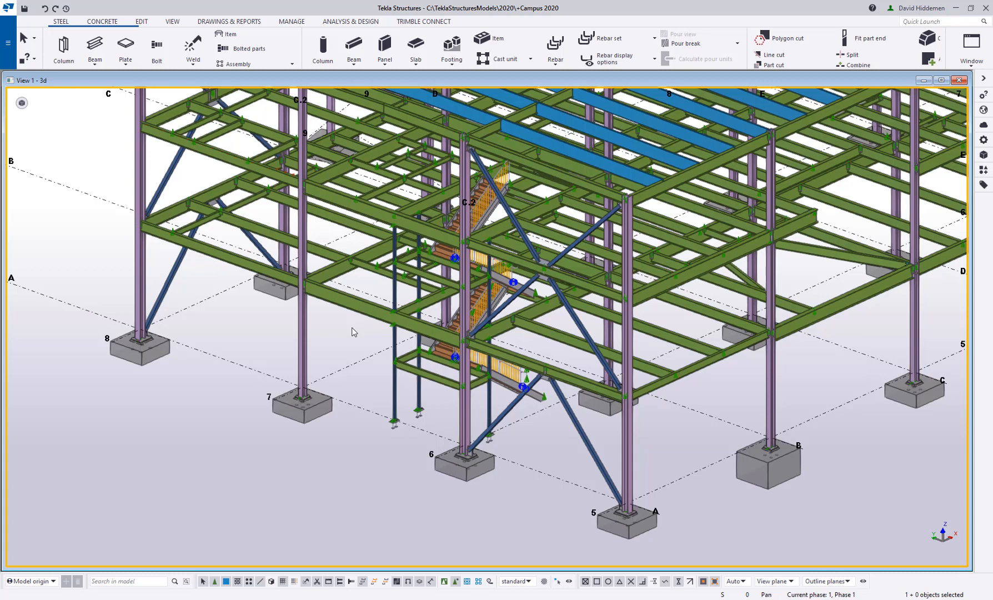
# Step: Open the Export to IFC dialog from the File menu's Export options
pyautogui.click(8, 43)
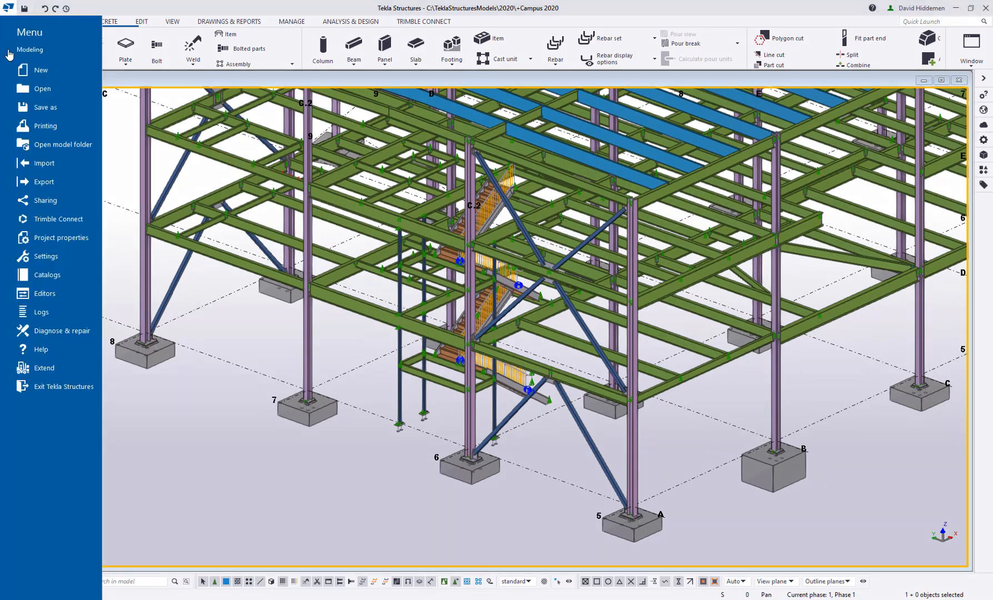
pyautogui.click(44, 182)
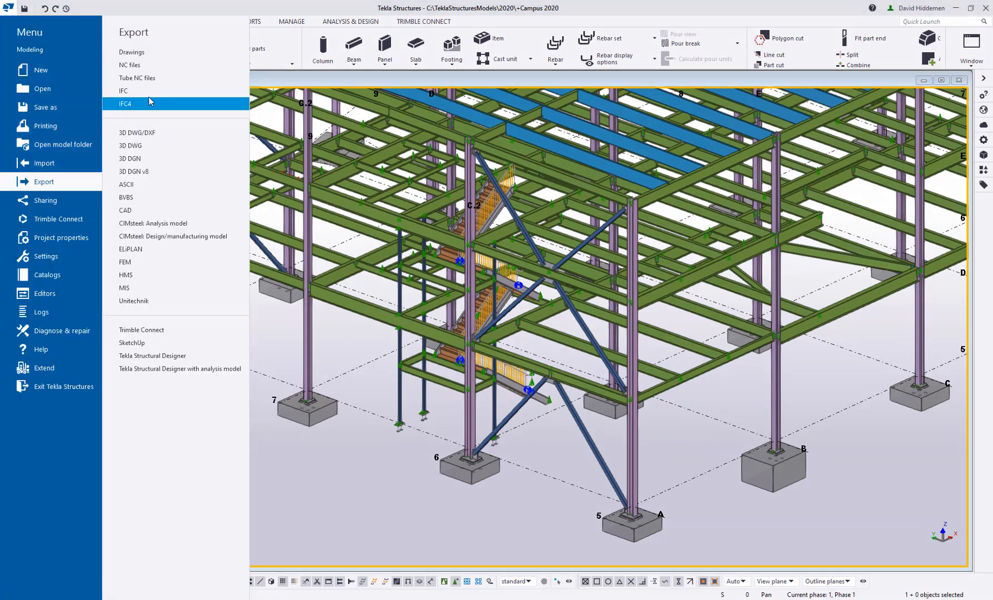
pyautogui.click(125, 104)
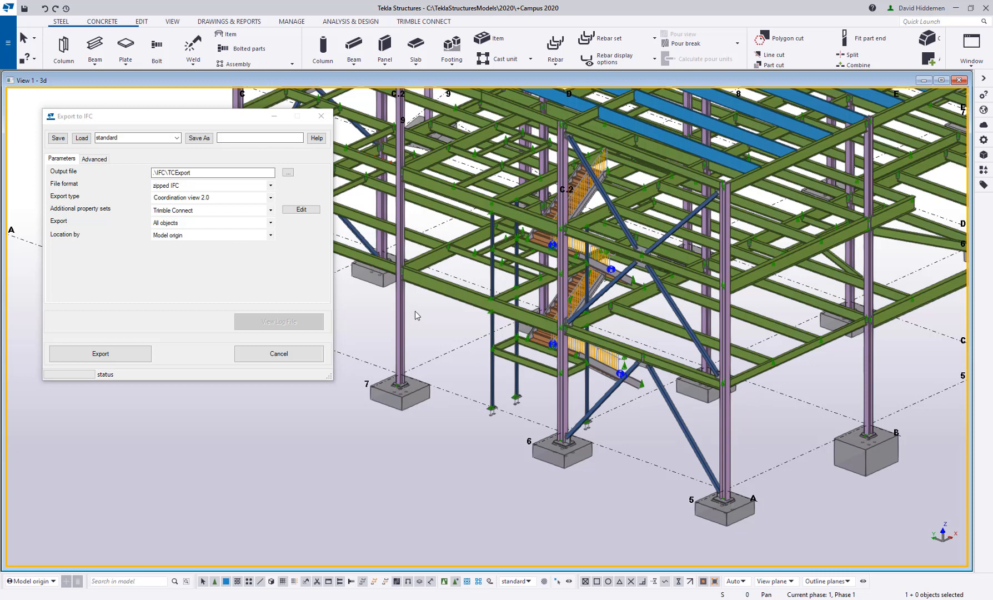
pyautogui.moveTo(302, 286)
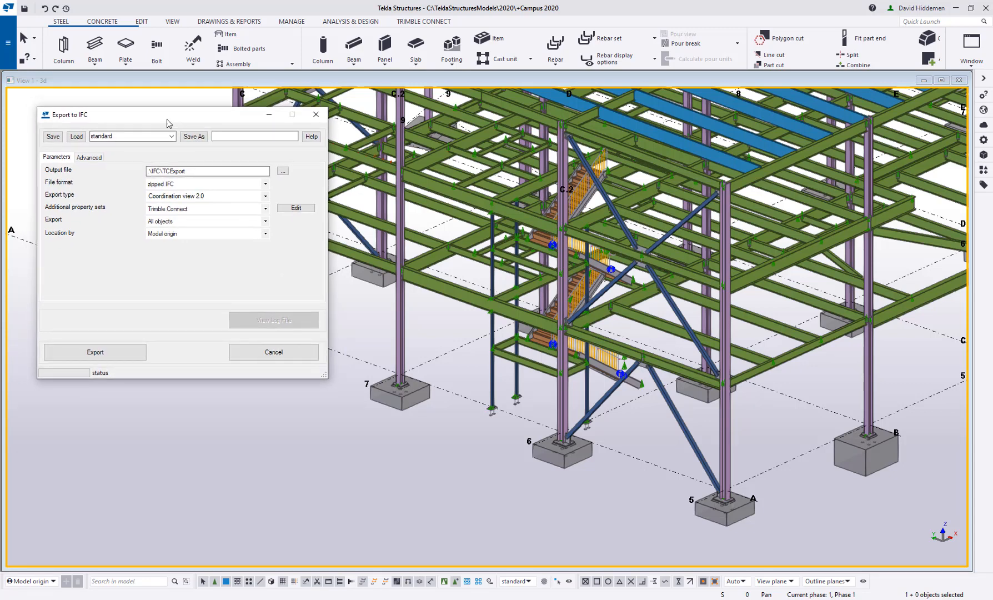
# Step: Reopen Export to IFC and load the TrimbleConnect saved settings
pyautogui.click(8, 43)
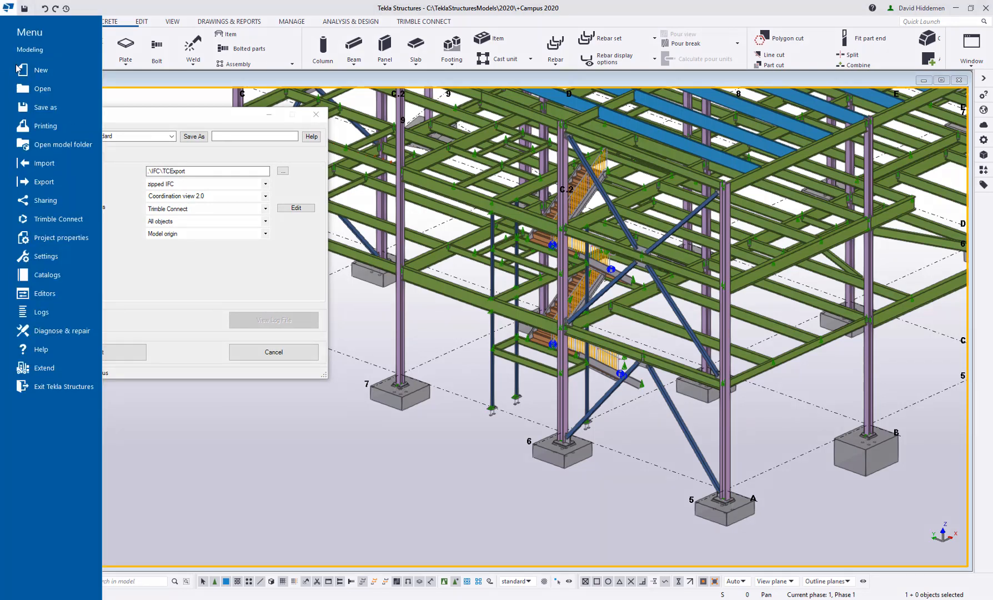
pyautogui.click(44, 182)
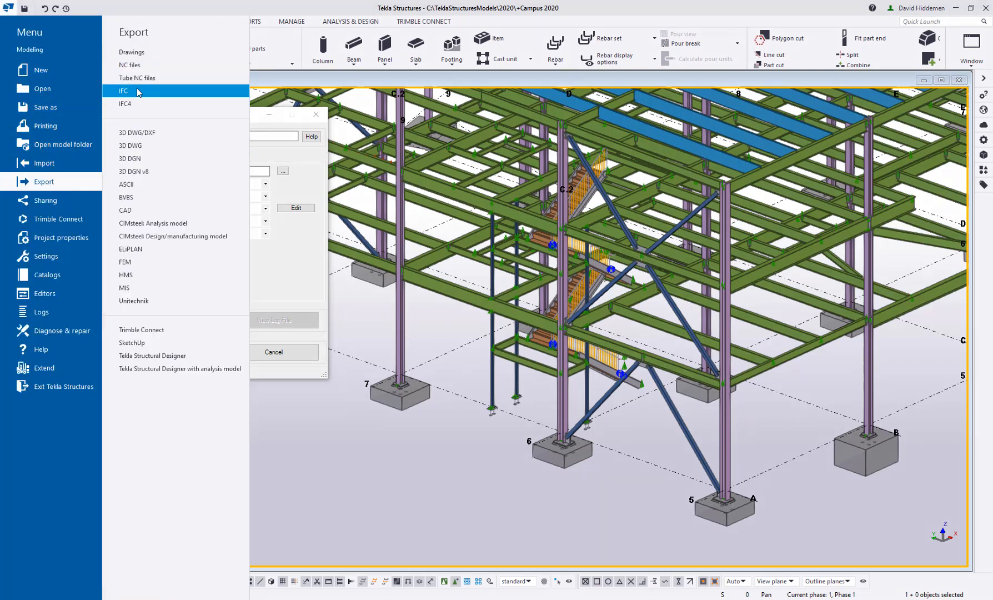
pyautogui.click(124, 91)
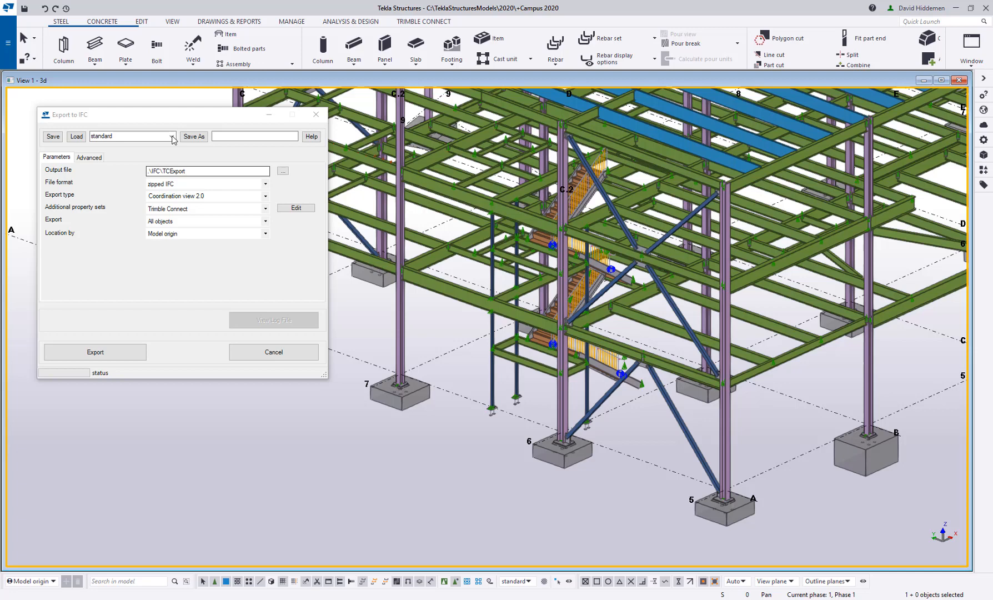
pyautogui.click(171, 136)
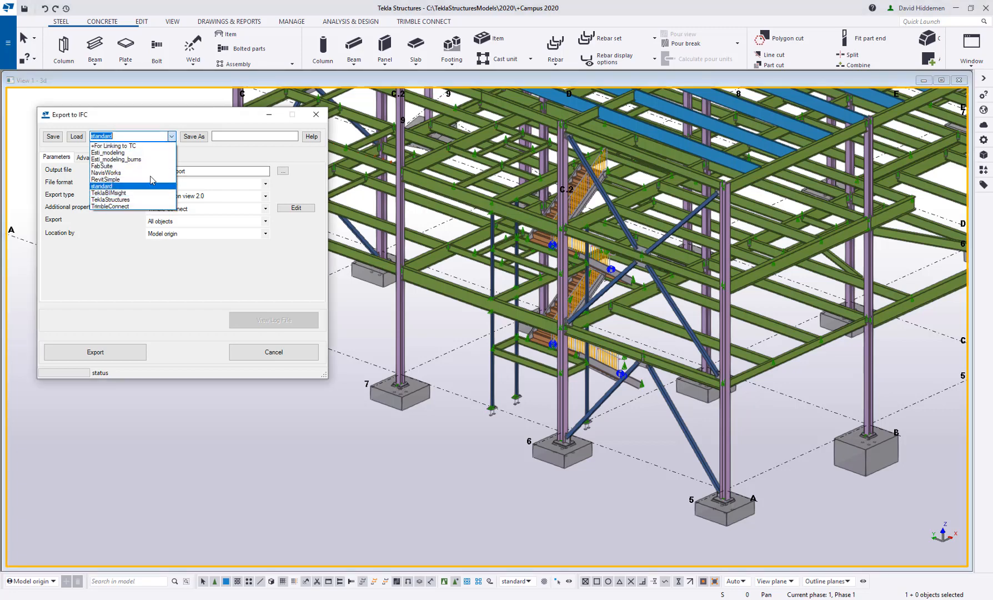
pyautogui.moveTo(144, 160)
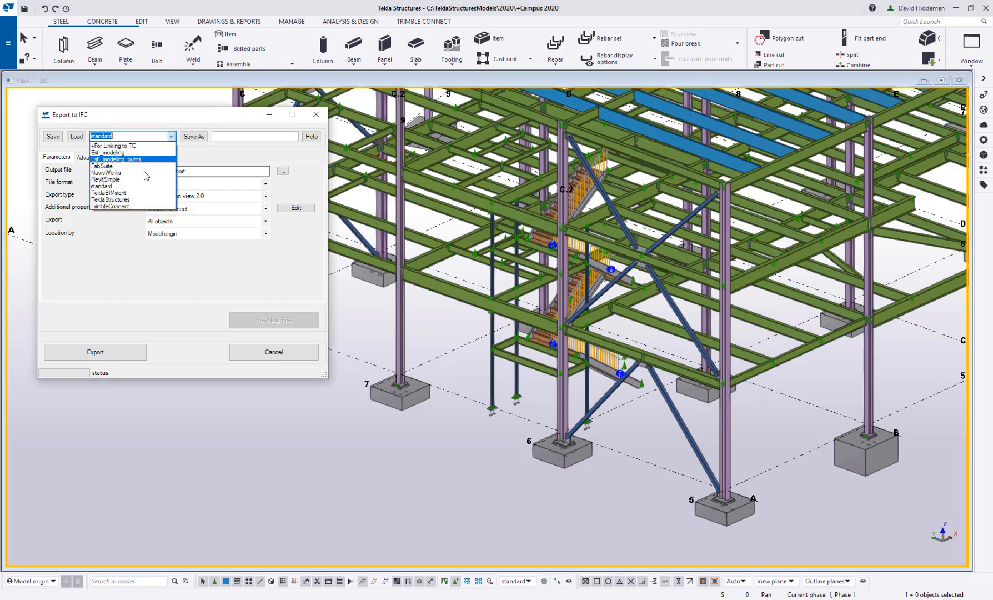
pyautogui.moveTo(132, 209)
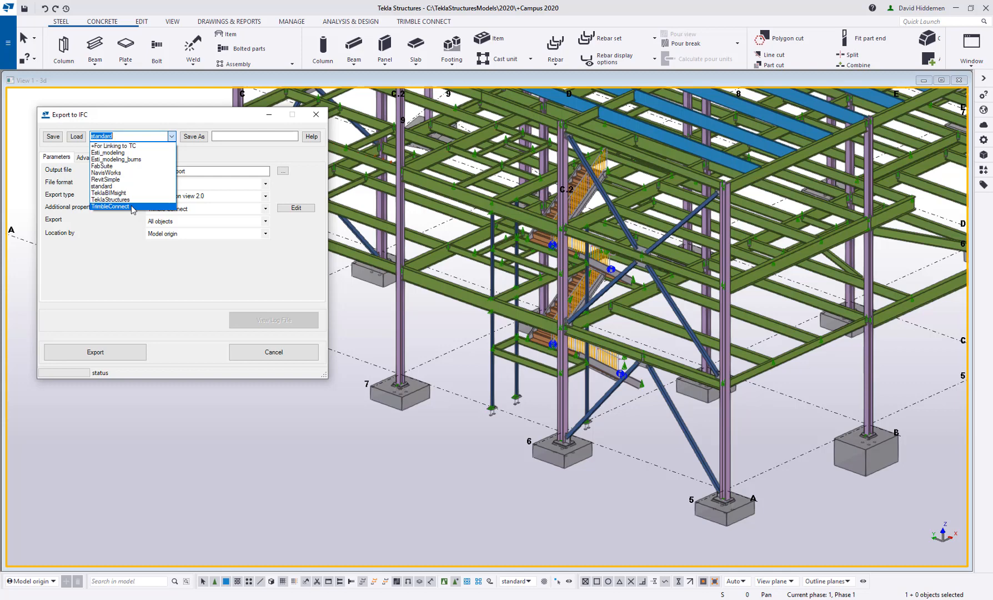
pyautogui.moveTo(109, 193)
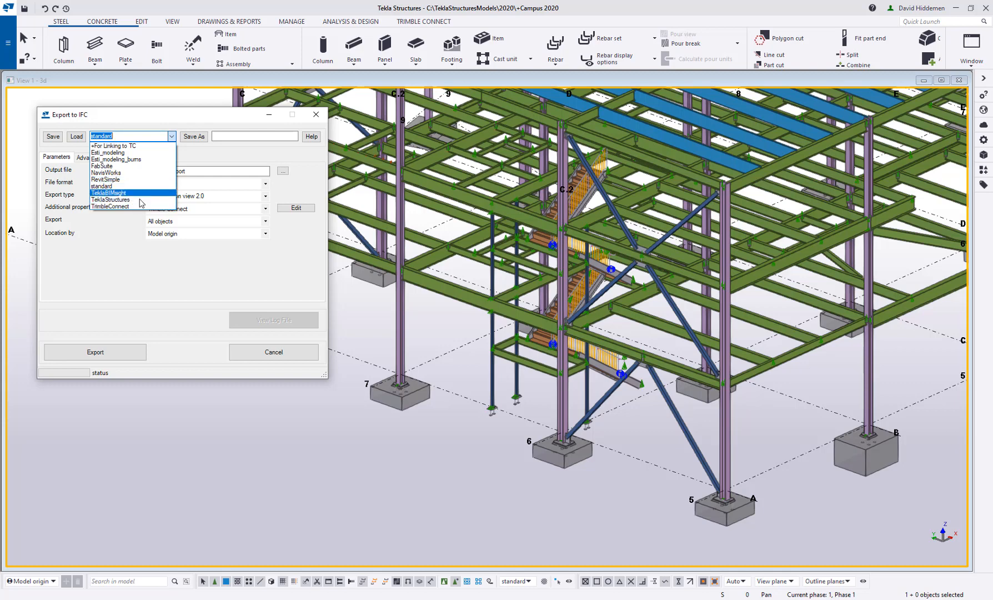
pyautogui.moveTo(111, 207)
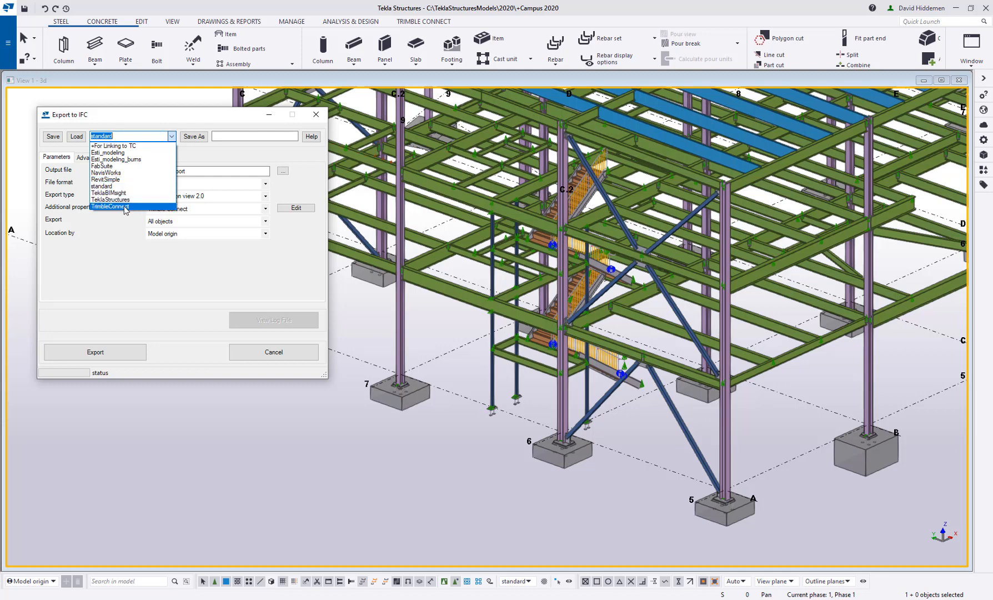
pyautogui.moveTo(105, 172)
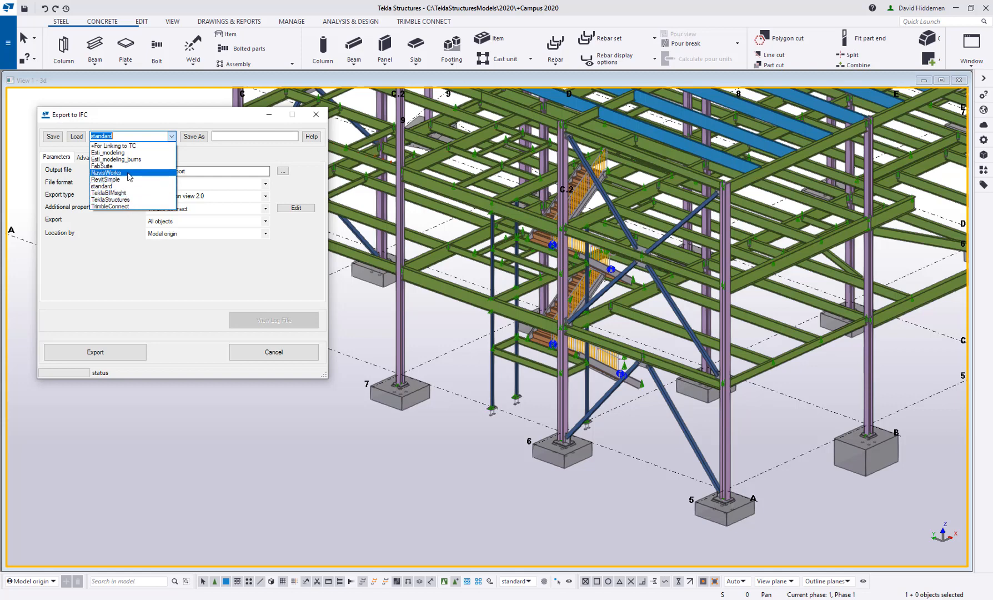
pyautogui.moveTo(105, 166)
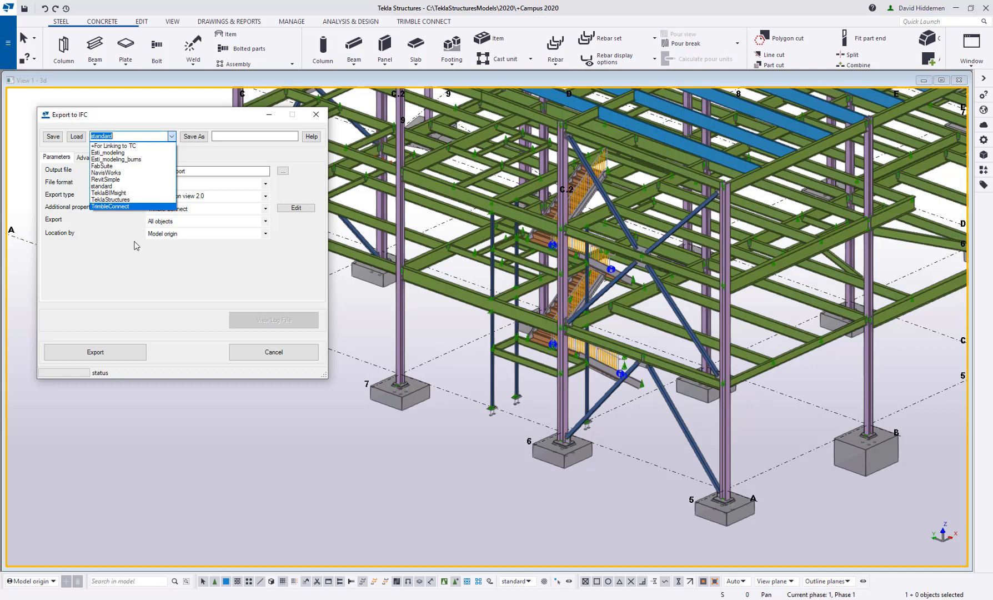
pyautogui.moveTo(105, 179)
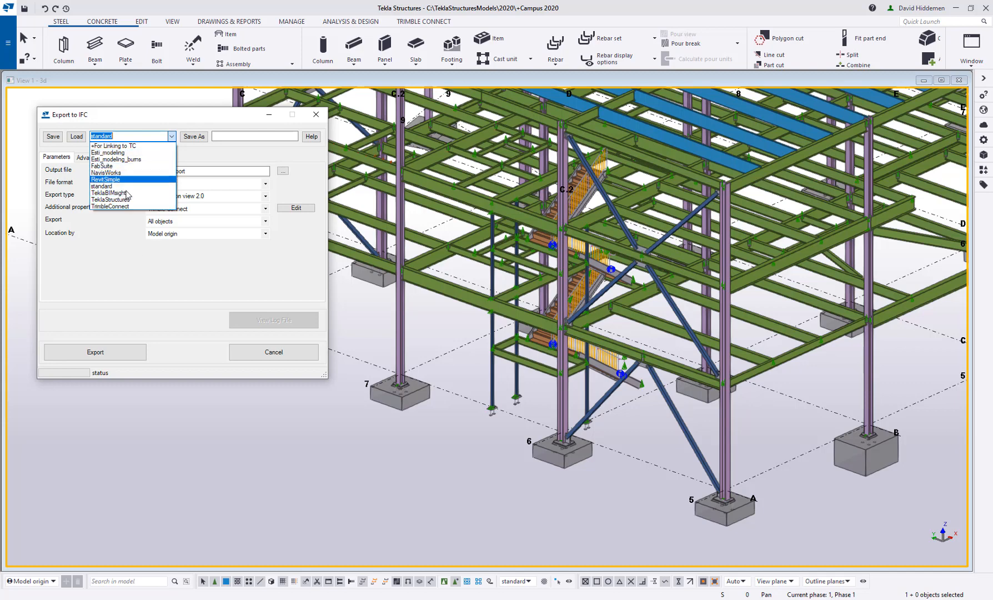
pyautogui.click(111, 207)
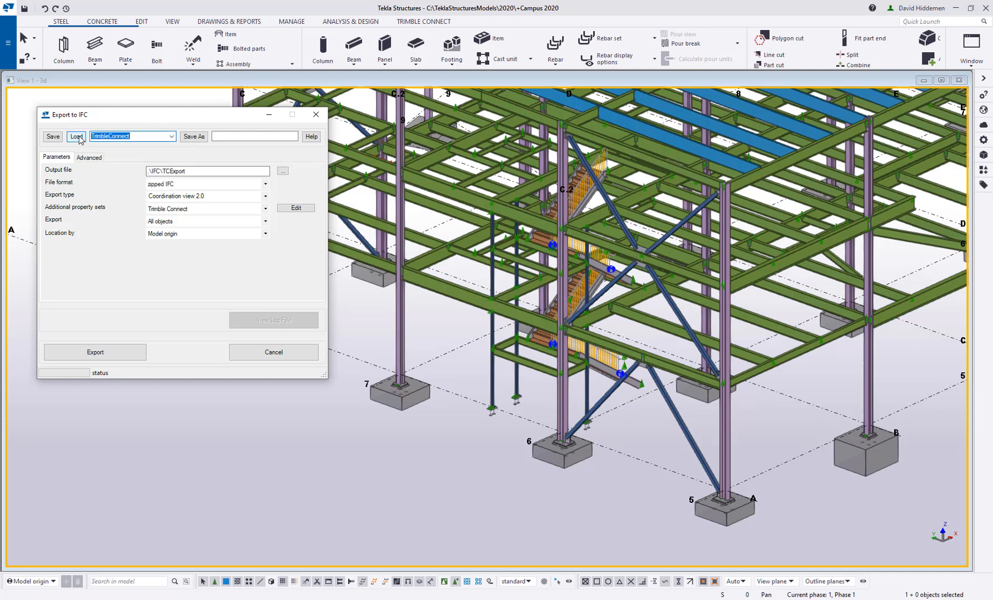
pyautogui.click(76, 136)
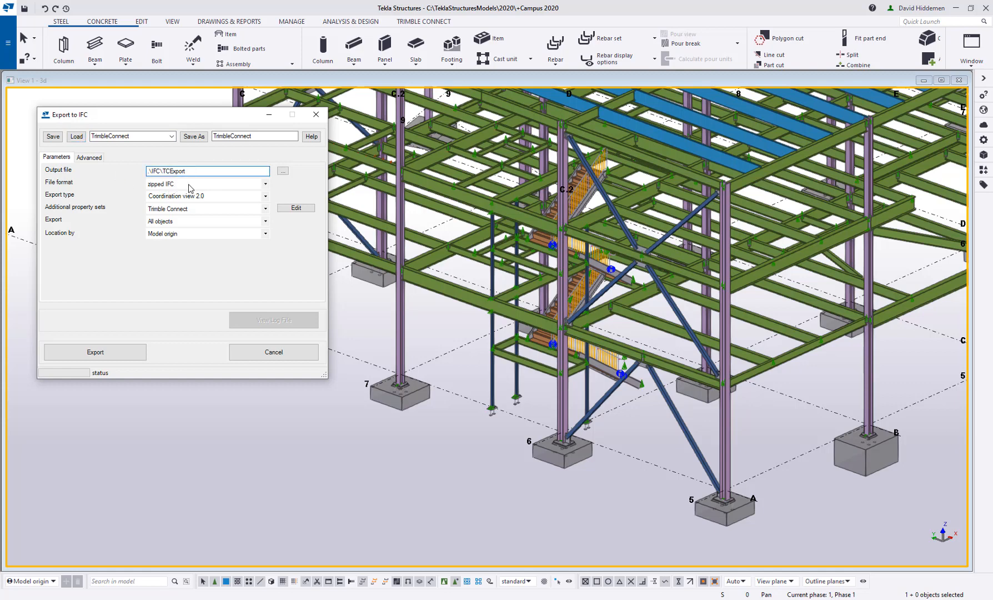
pyautogui.moveTo(176, 244)
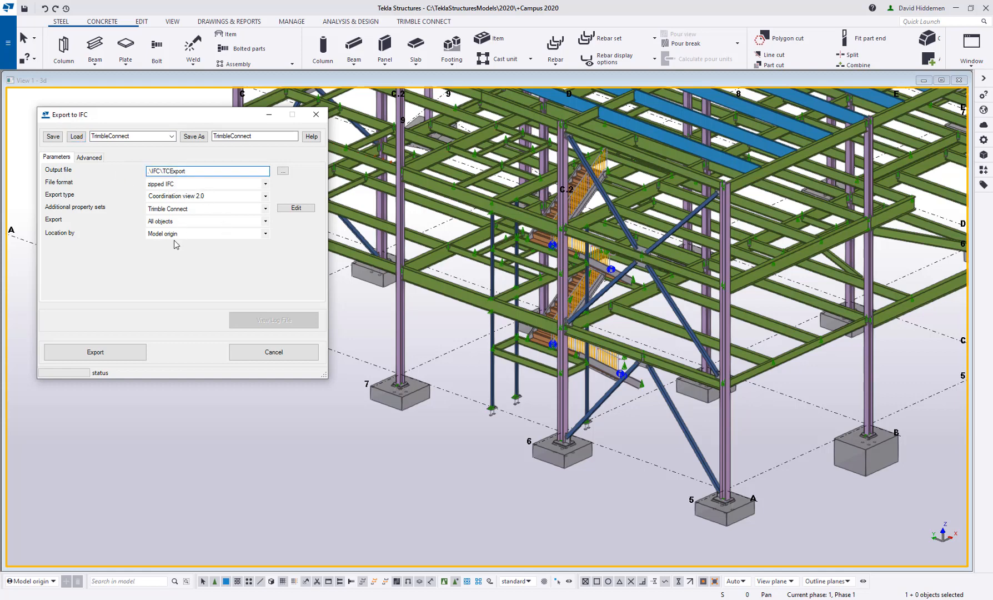
pyautogui.moveTo(180, 233)
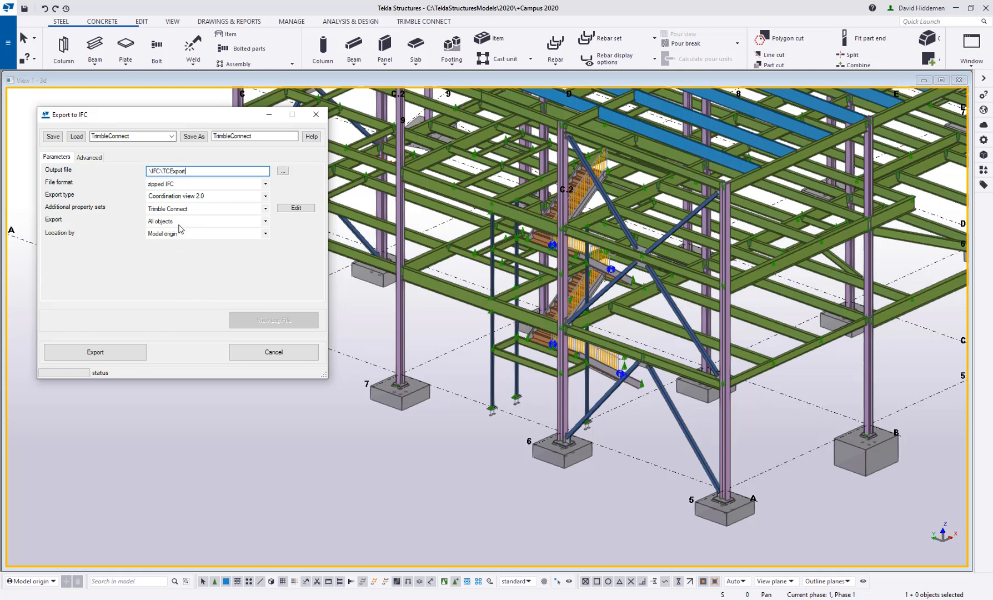
pyautogui.moveTo(193, 240)
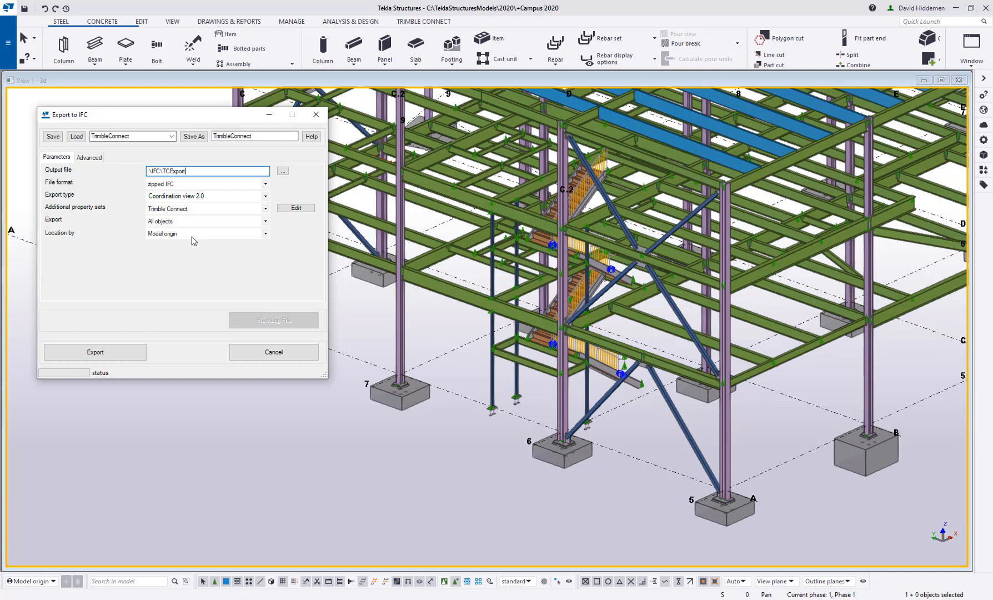
pyautogui.moveTo(243, 191)
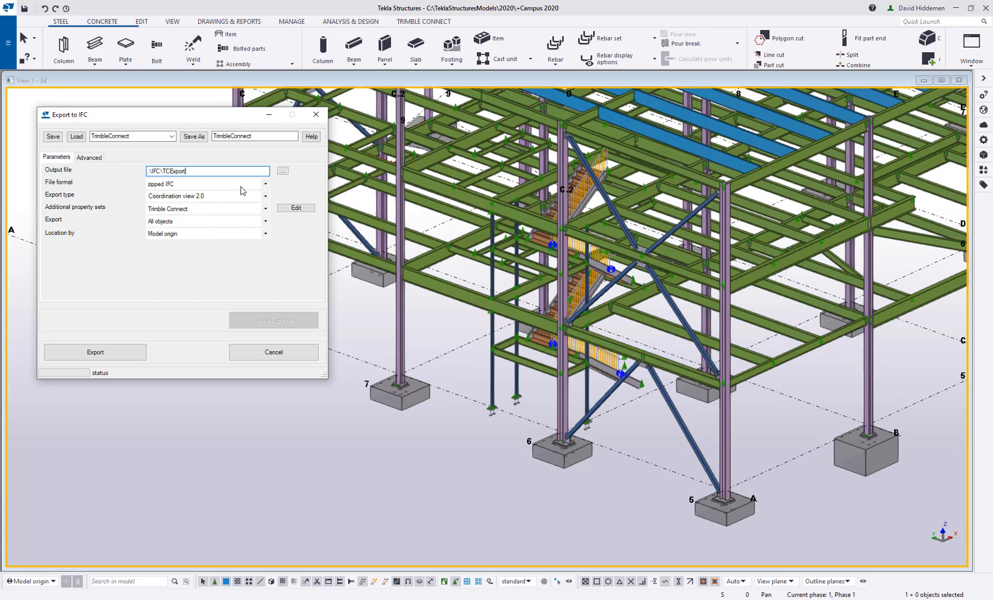
# Step: Use plain IFC, Coordination view 2.0, and export only selected objects
pyautogui.click(265, 184)
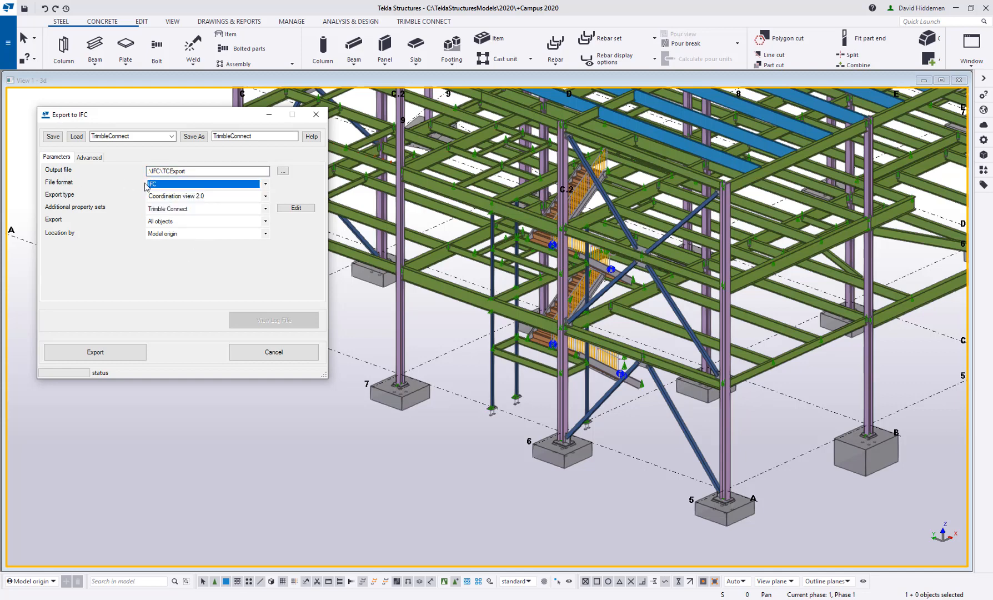
pyautogui.click(265, 184)
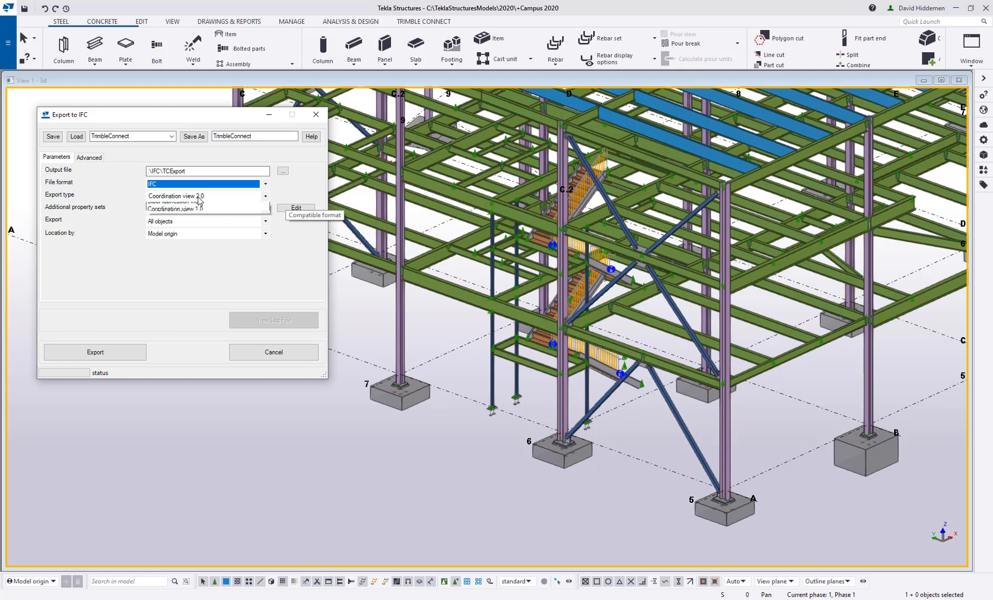
pyautogui.click(196, 196)
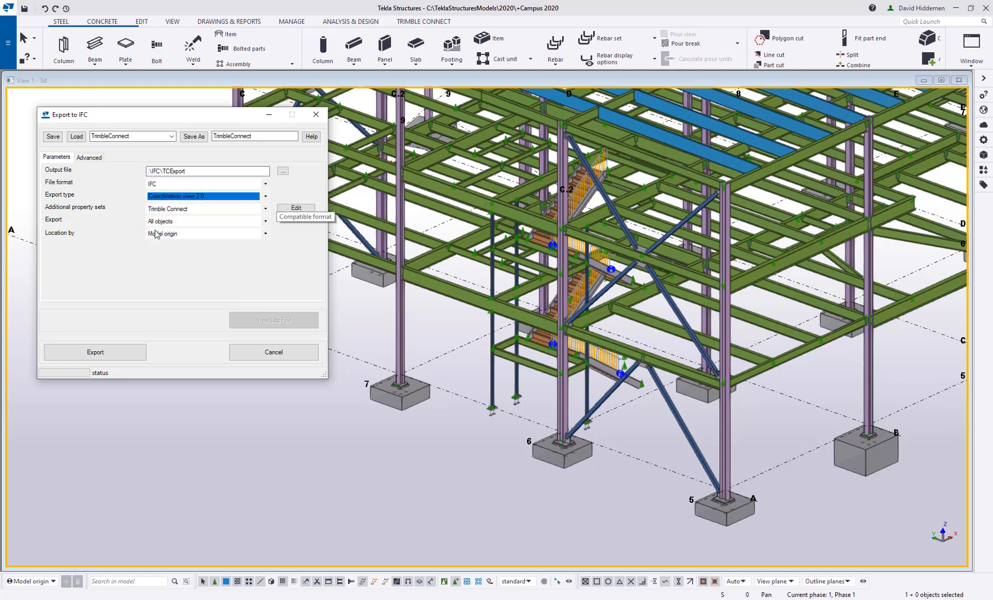
pyautogui.click(206, 221)
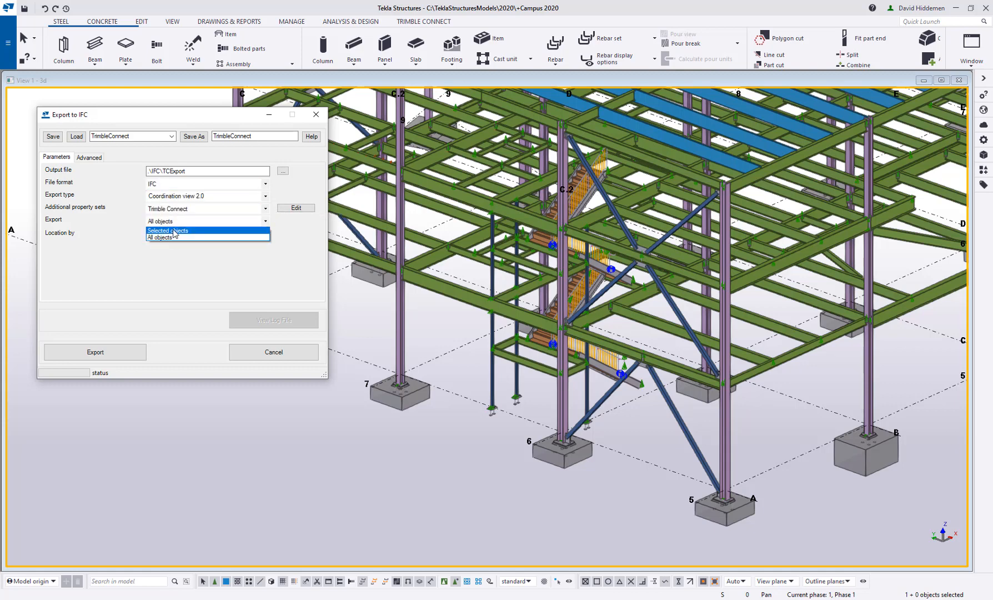
pyautogui.click(167, 230)
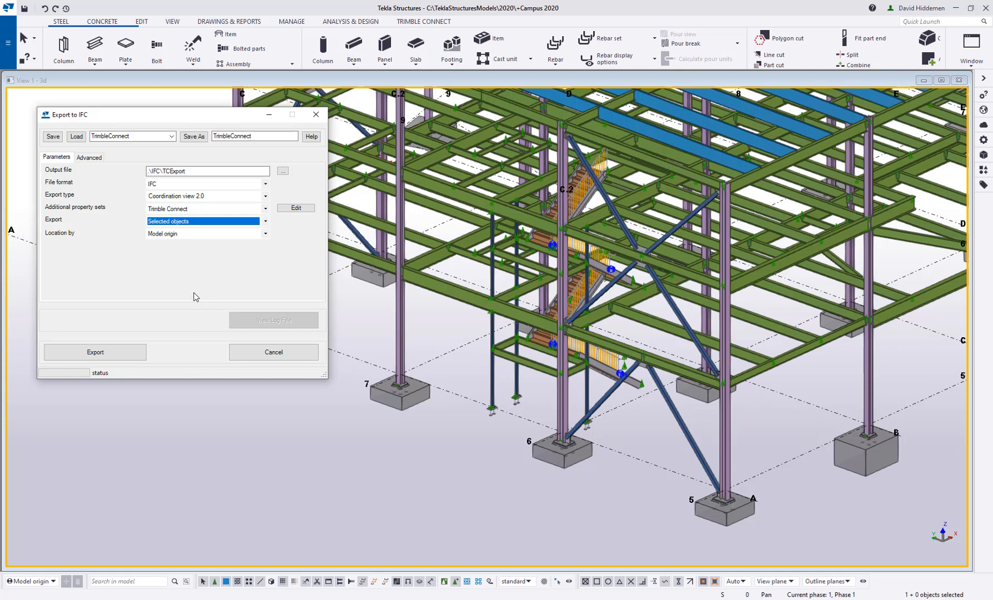
# Step: Switch Additional property sets from Trimble Connect to <new>
pyautogui.click(265, 208)
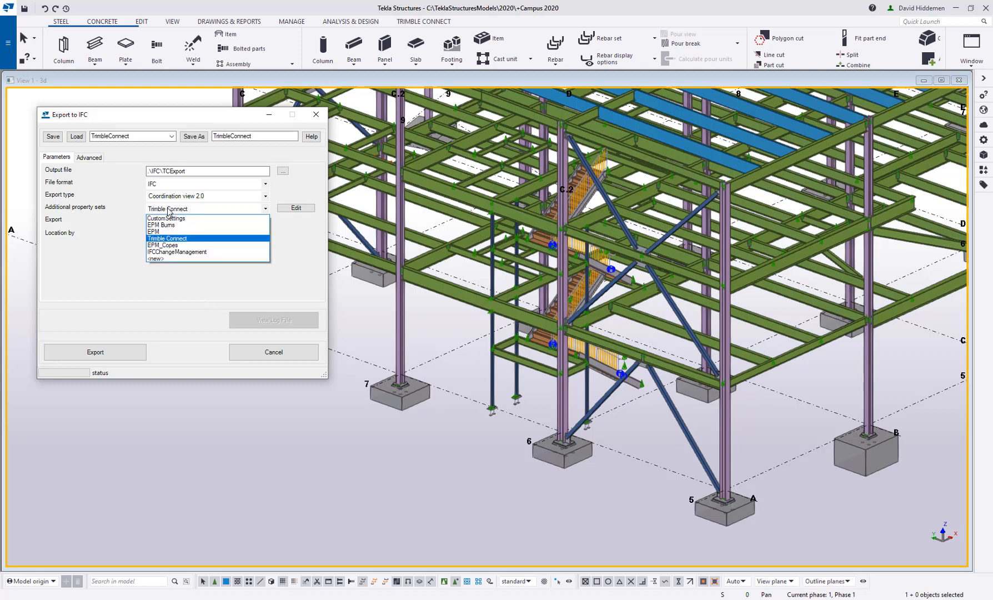
pyautogui.click(167, 238)
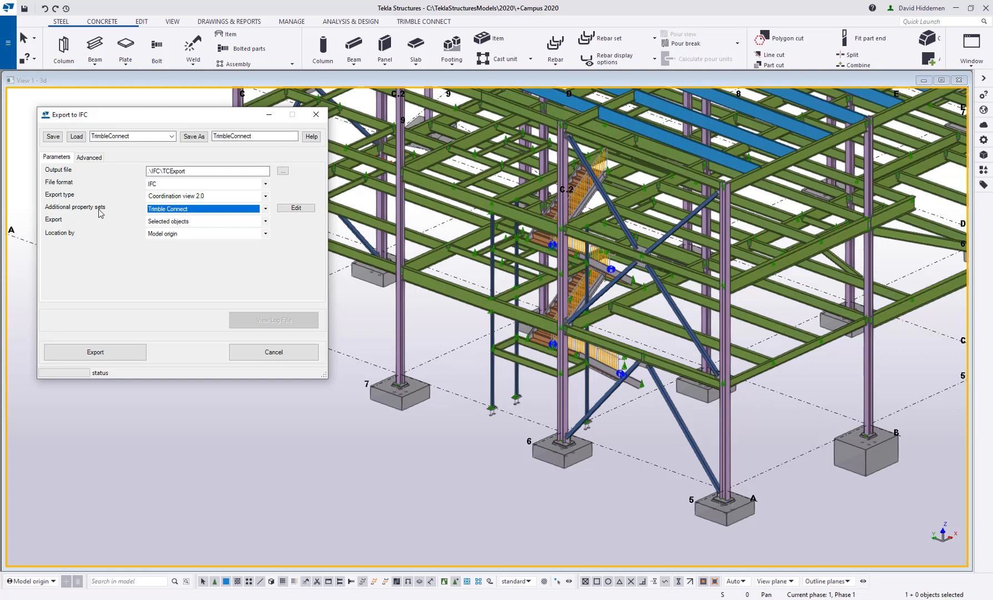
pyautogui.click(265, 209)
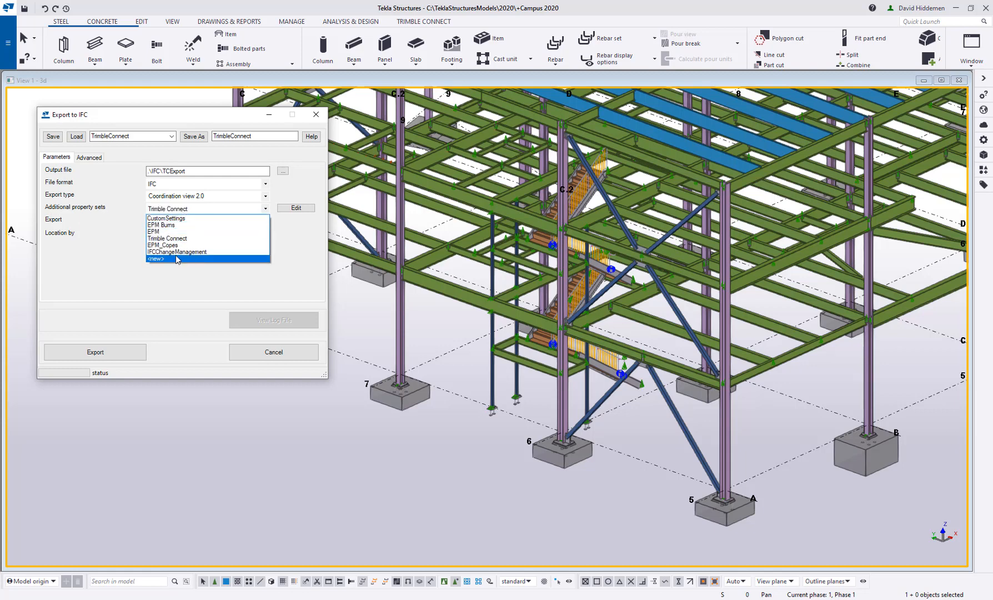
pyautogui.click(155, 259)
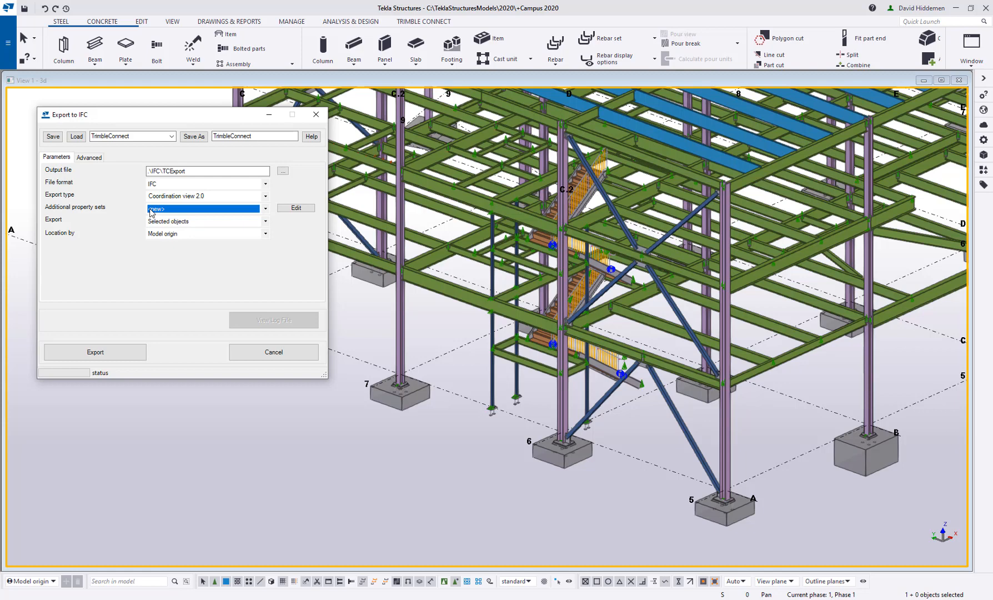
pyautogui.click(265, 209)
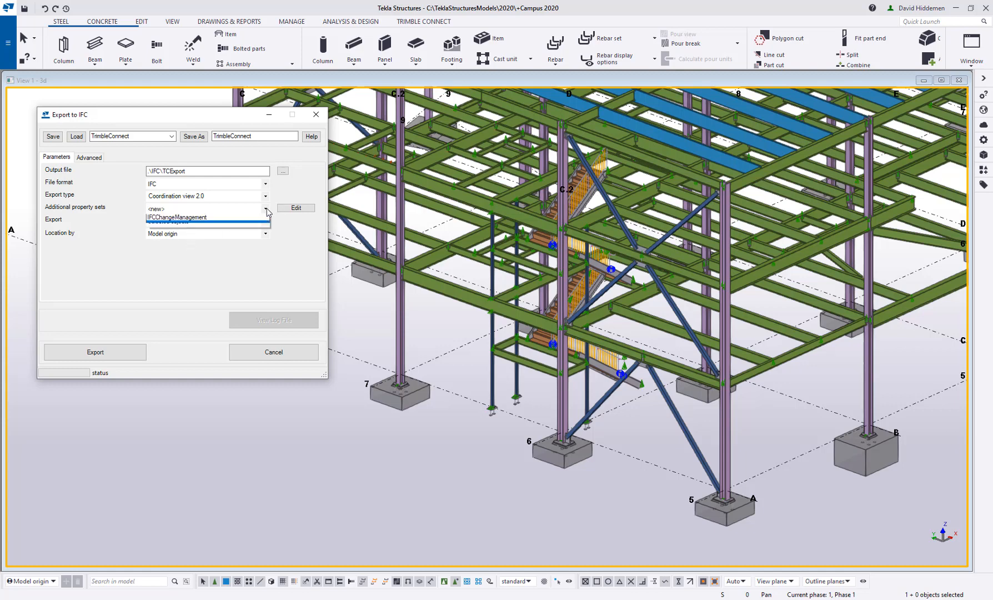
pyautogui.click(266, 208)
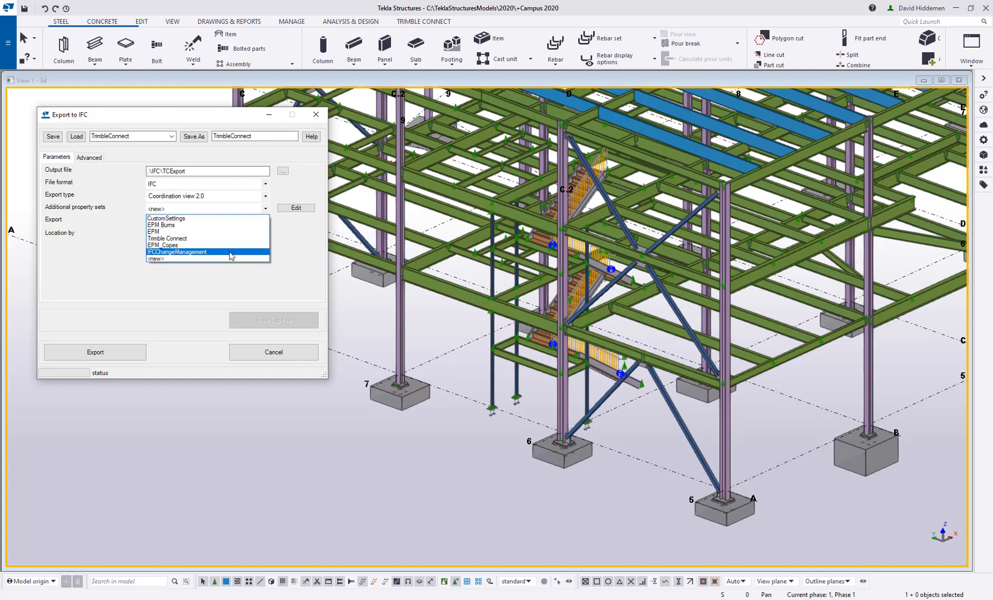
pyautogui.click(155, 258)
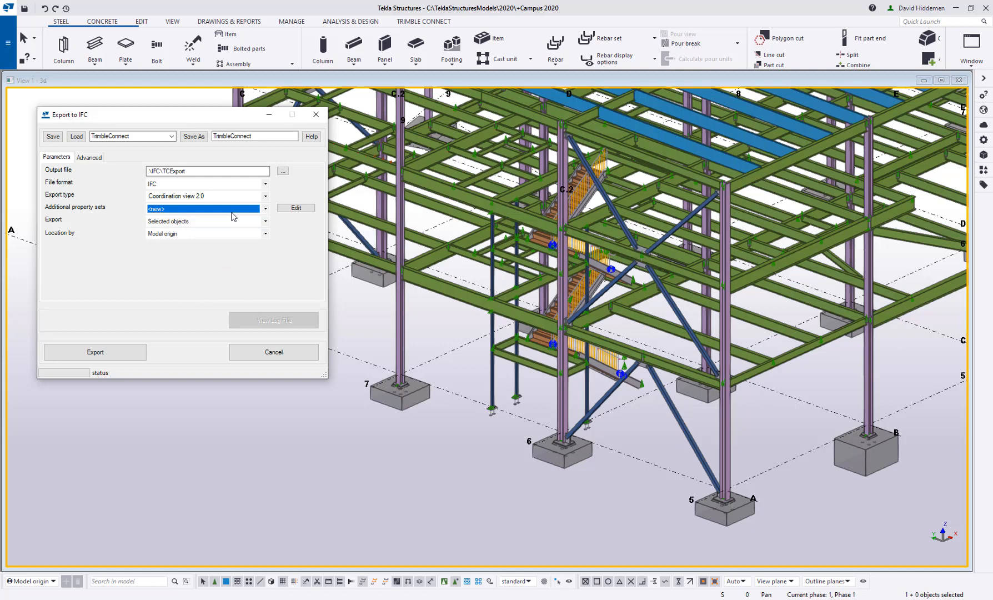
pyautogui.moveTo(296, 207)
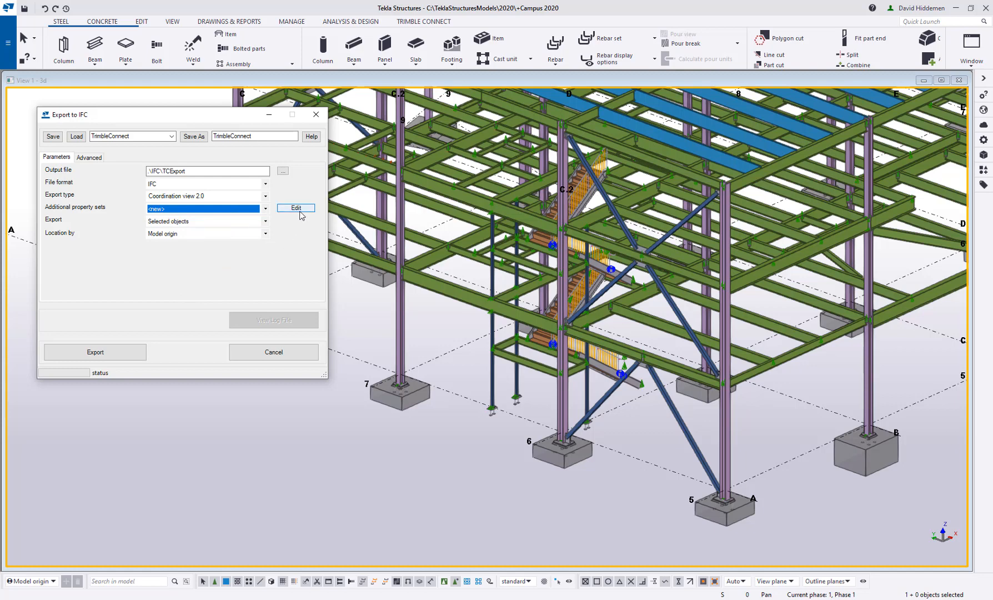
# Step: Edit the new configuration's definitions and name it 'Sample Added Stuff'
pyautogui.click(295, 208)
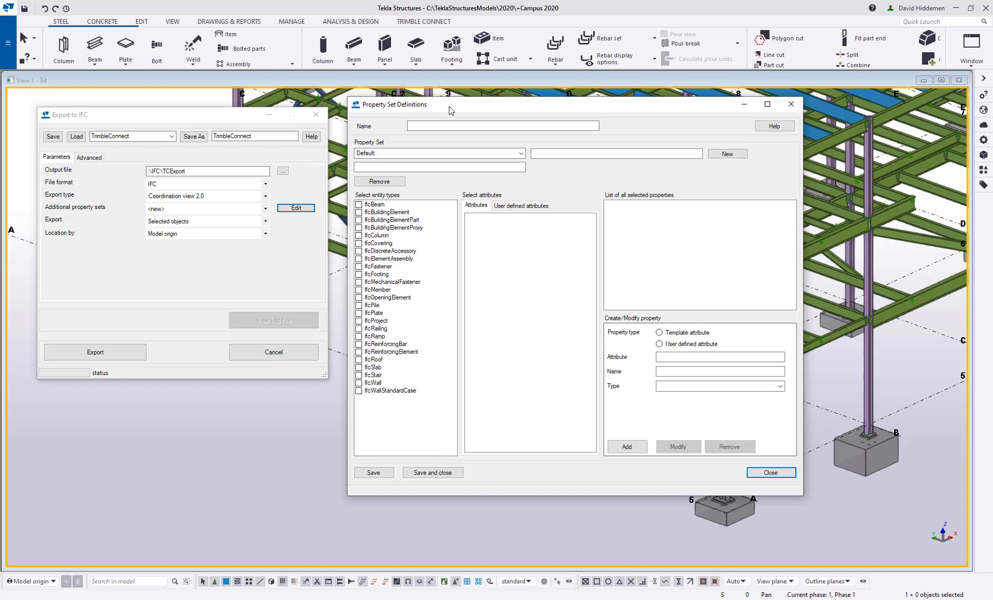
pyautogui.moveTo(169, 213)
pyautogui.write('Sample')
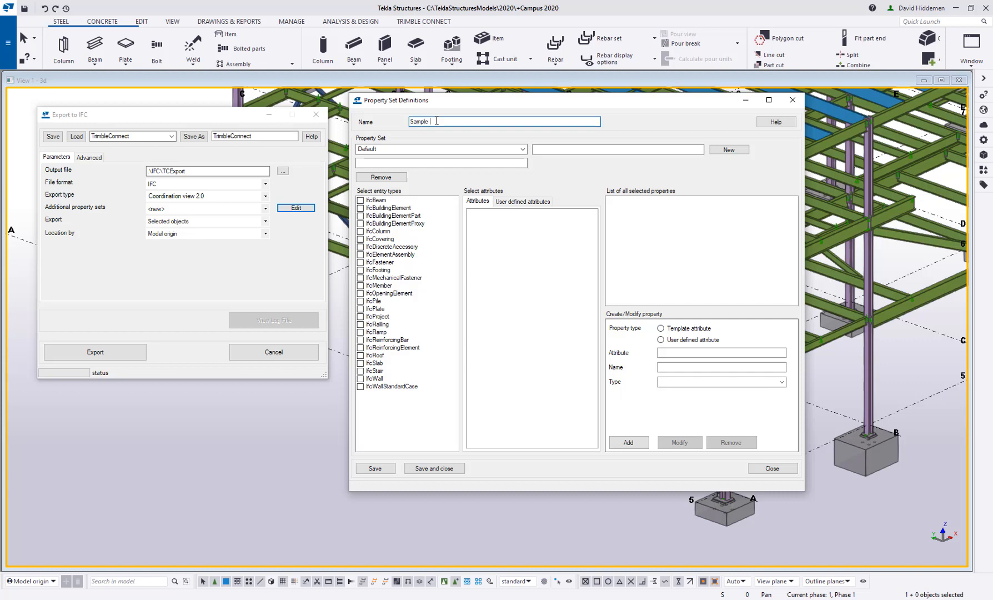
pyautogui.write('Added Stuff')
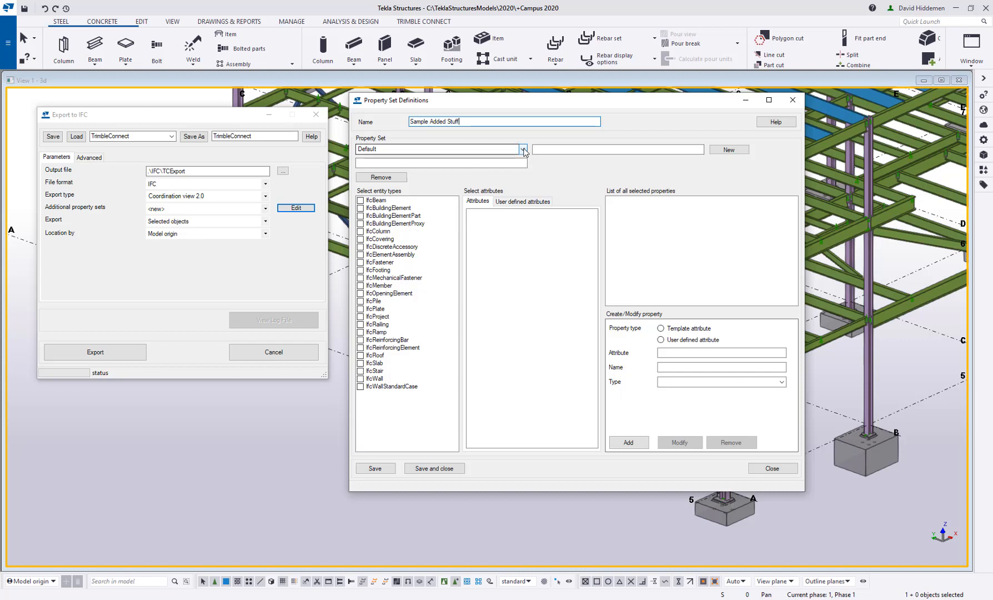
pyautogui.click(522, 149)
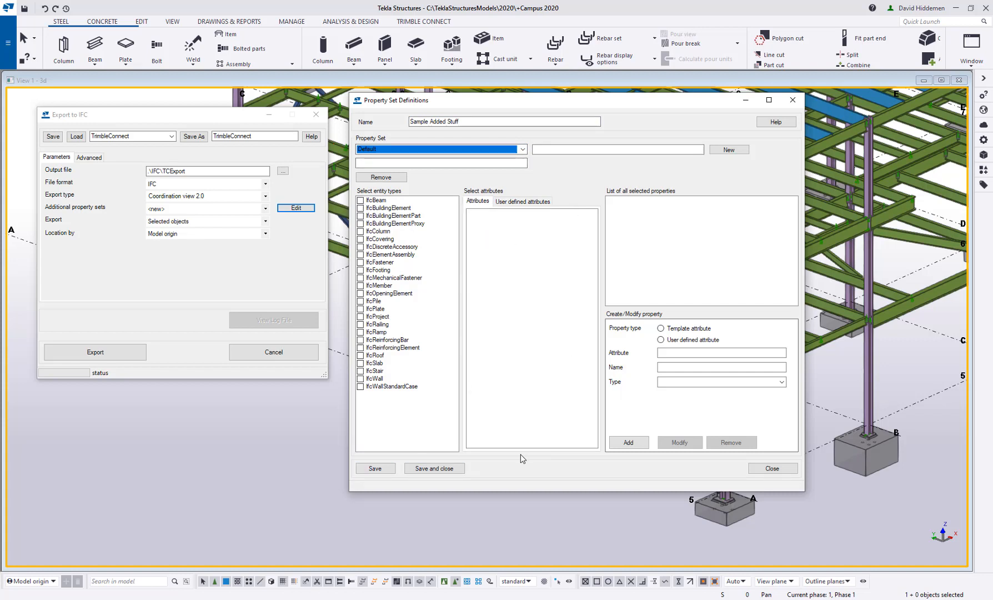
pyautogui.moveTo(646, 280)
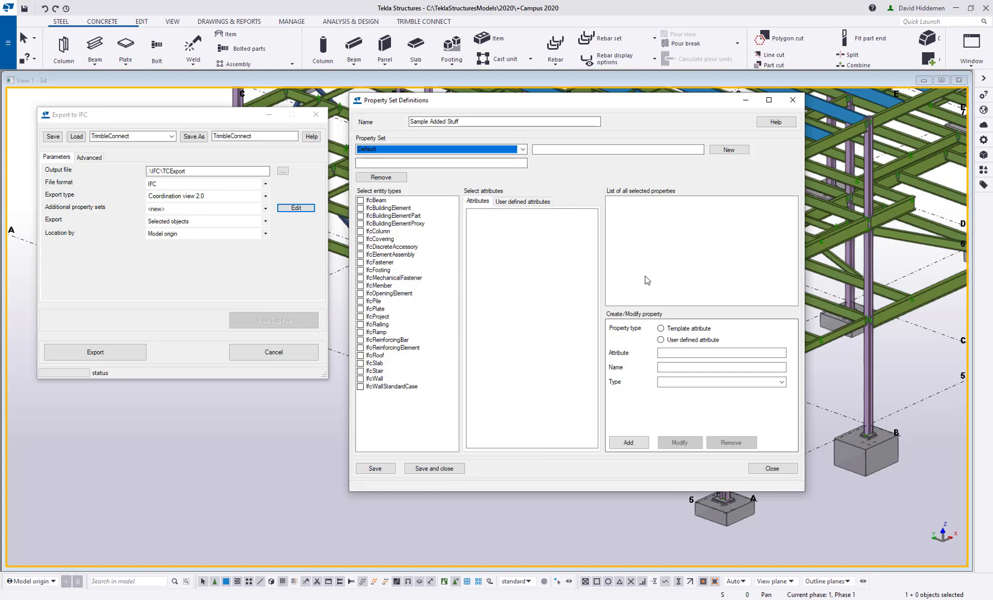
# Step: Create Part and Assembly property sets and select Part Properties for editing
pyautogui.click(618, 149)
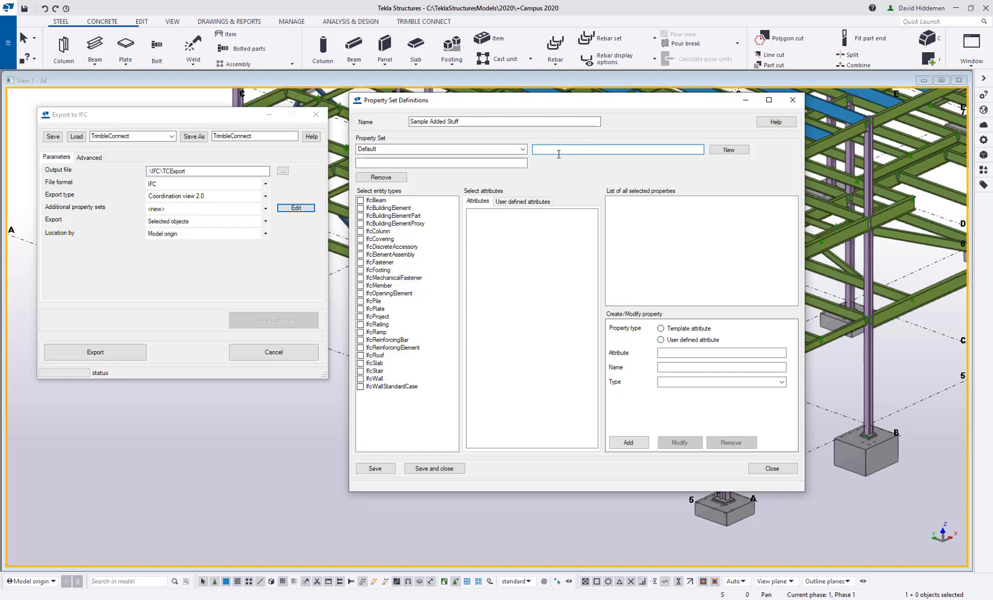
pyautogui.write('Part')
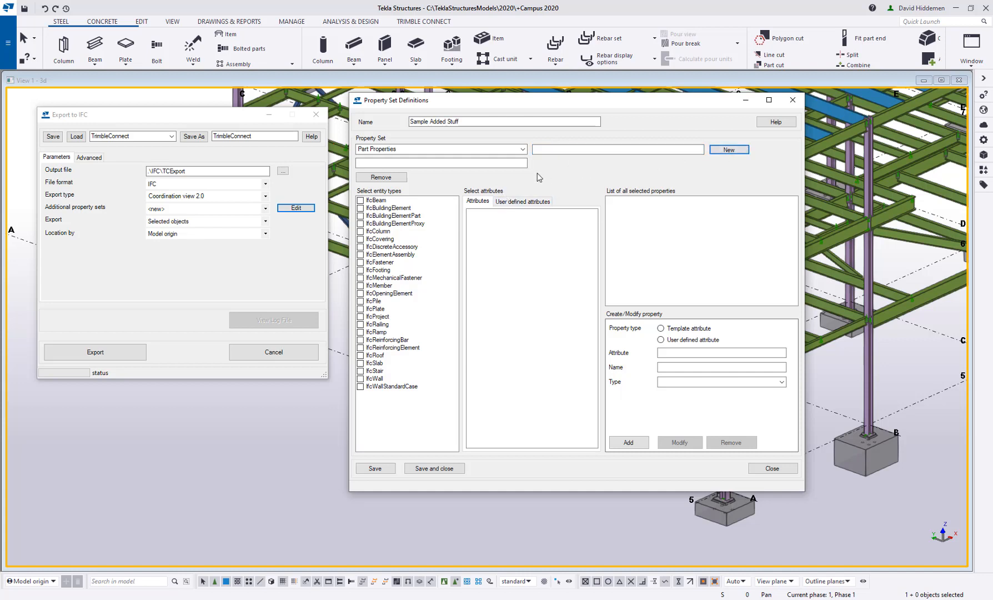
pyautogui.write('Assembly')
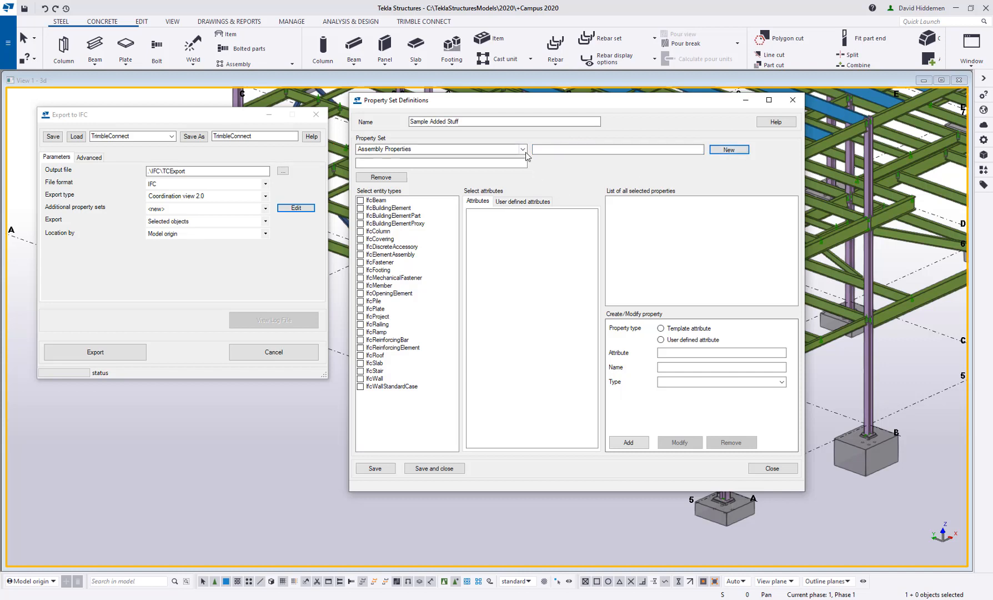
pyautogui.click(521, 149)
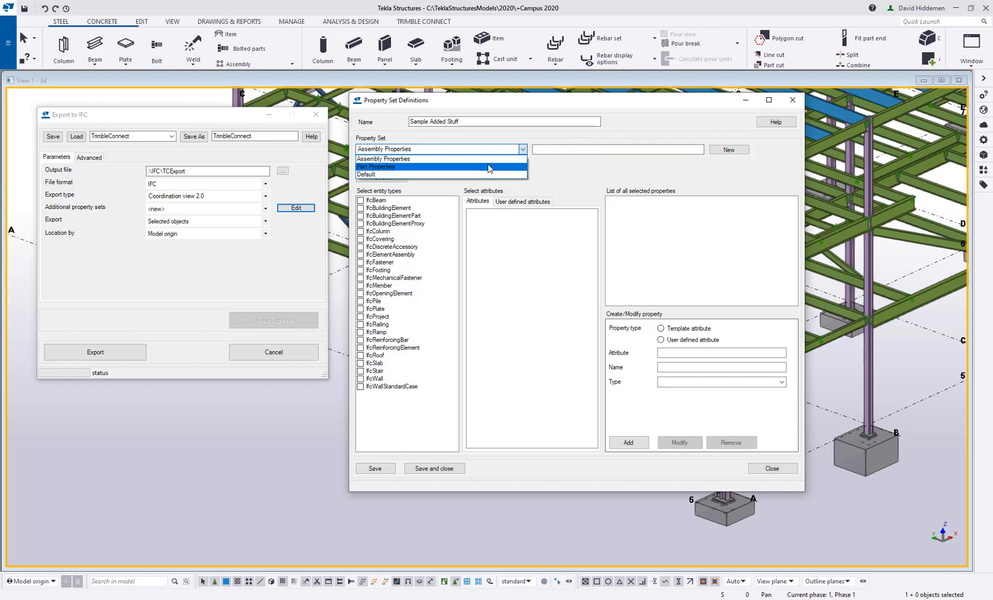
pyautogui.click(376, 166)
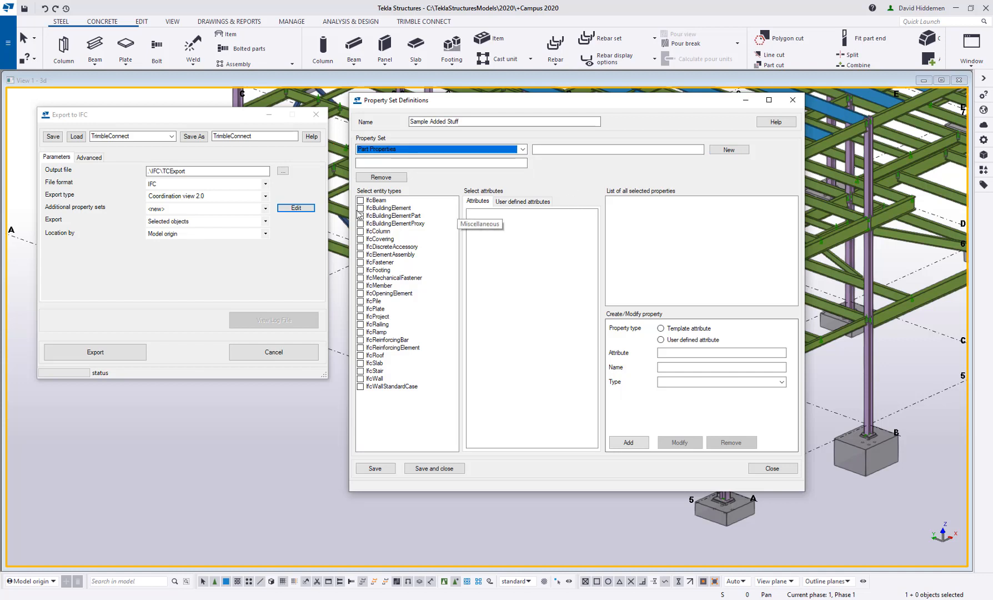
pyautogui.moveTo(383, 232)
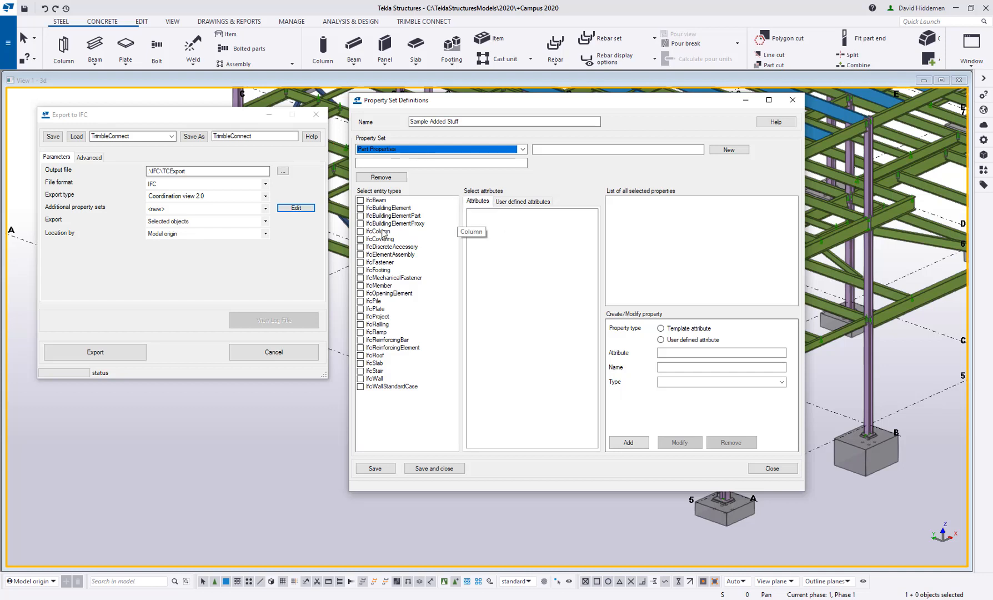
pyautogui.moveTo(384, 306)
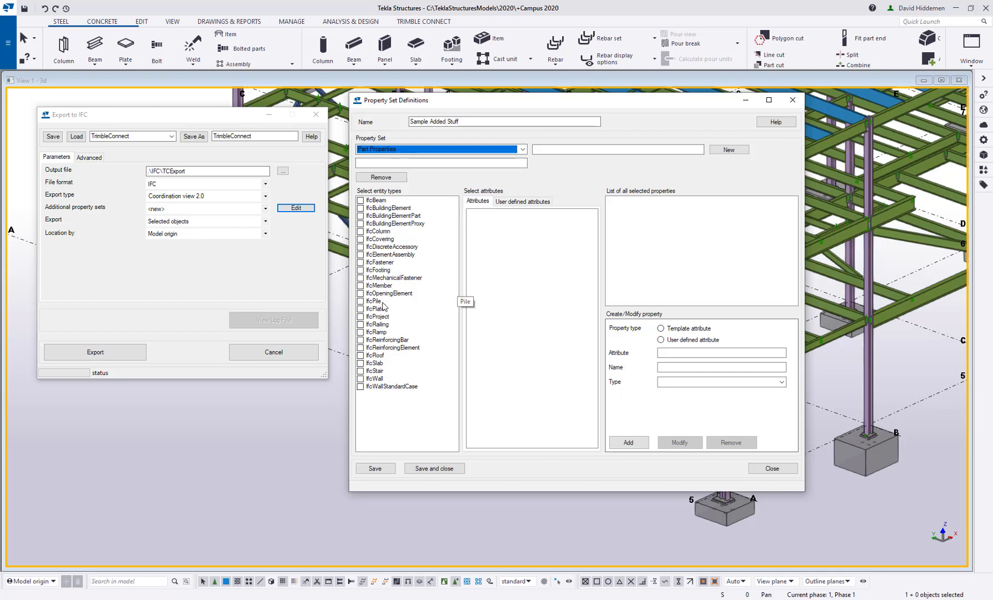
pyautogui.moveTo(385, 270)
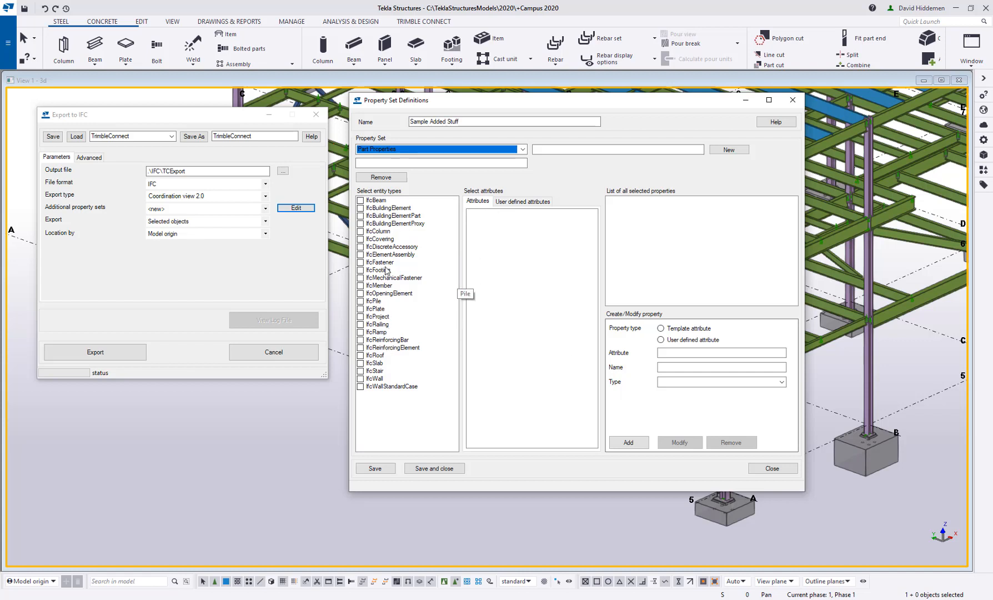
pyautogui.moveTo(363, 225)
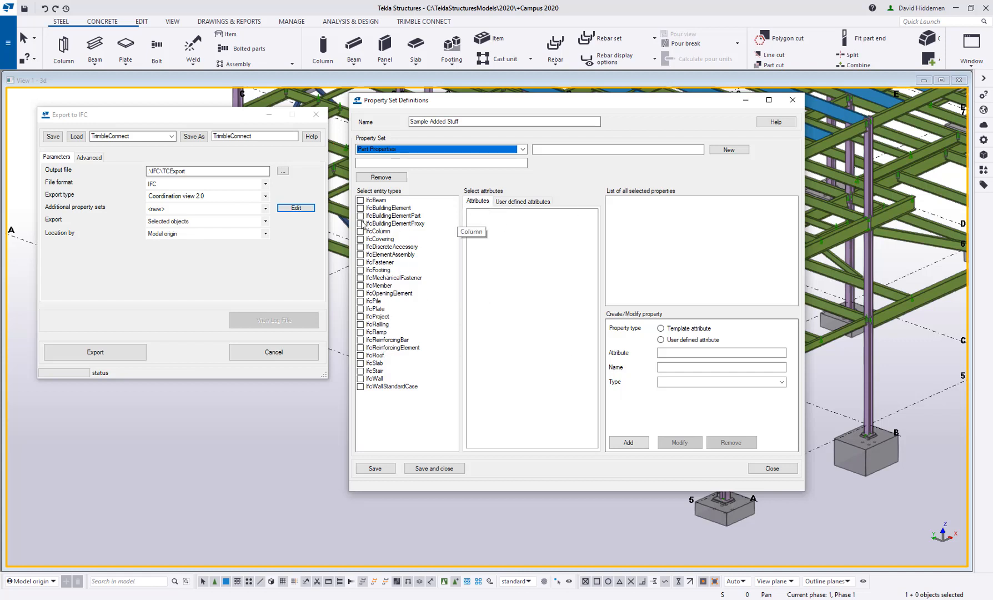
# Step: Apply Part Properties to IfcColumn and IfcPlate and review the PART attributes
pyautogui.click(362, 200)
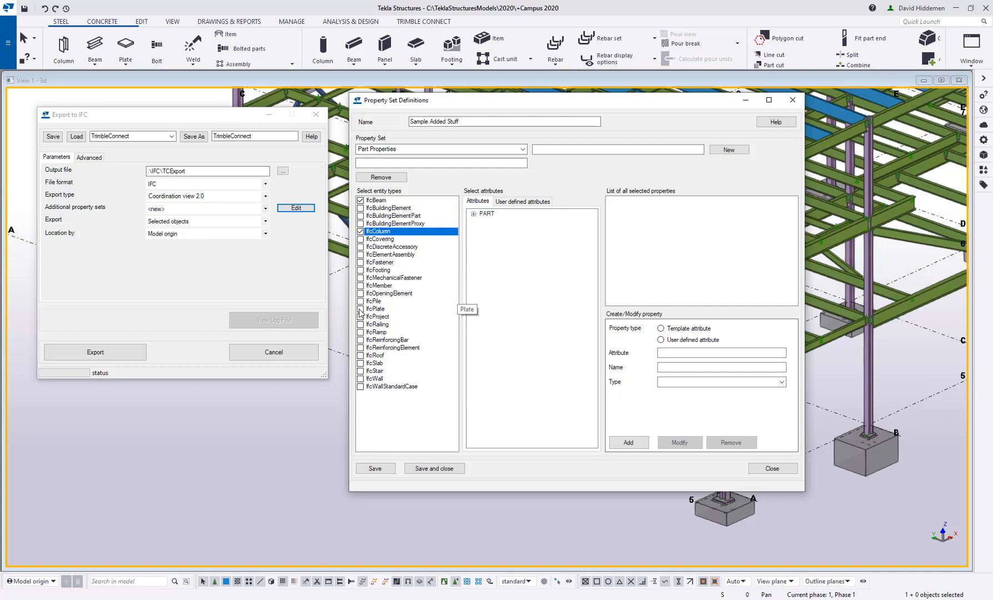
pyautogui.click(377, 308)
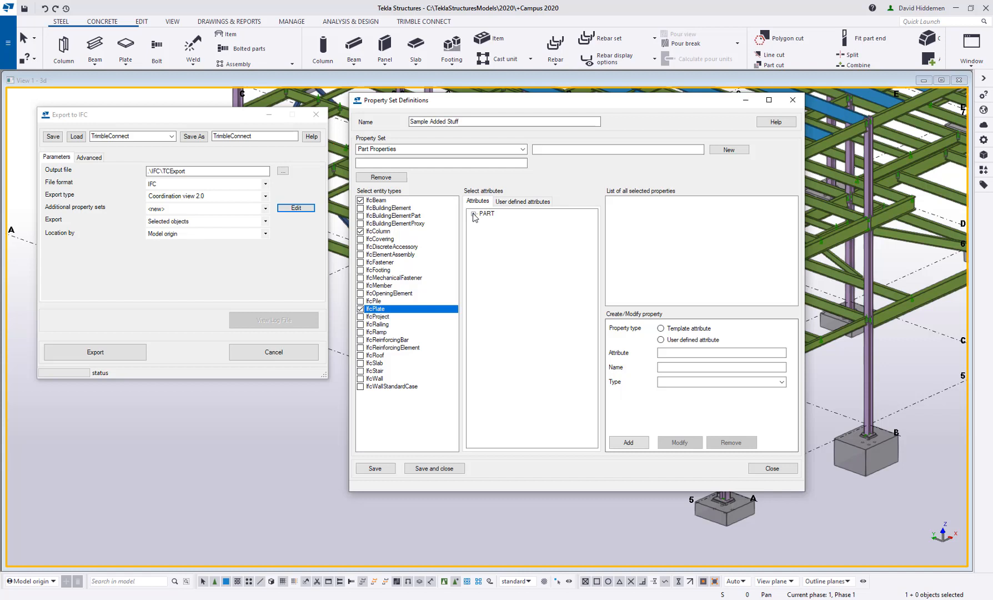
pyautogui.click(474, 213)
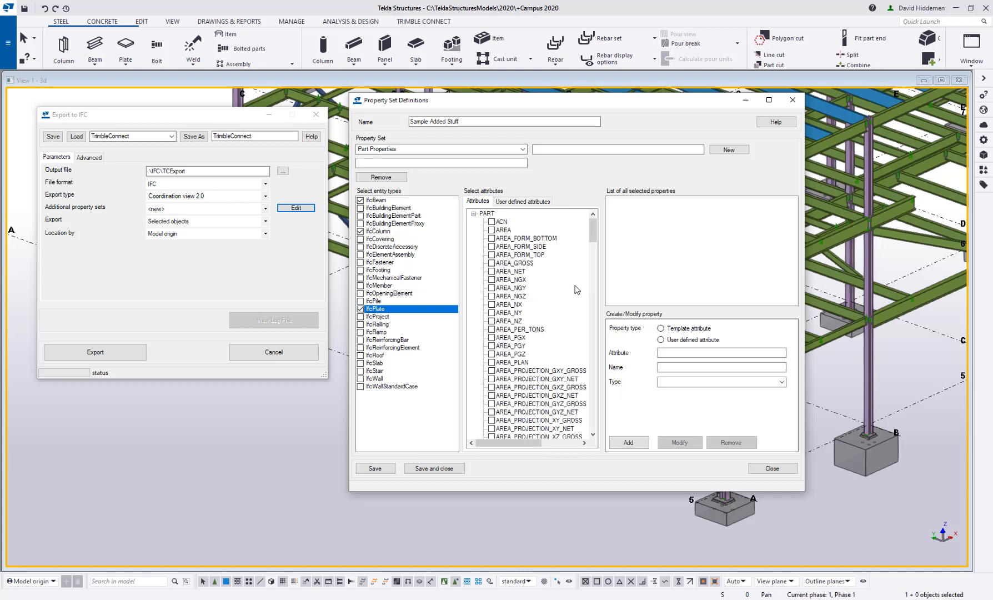
pyautogui.scroll(-3)
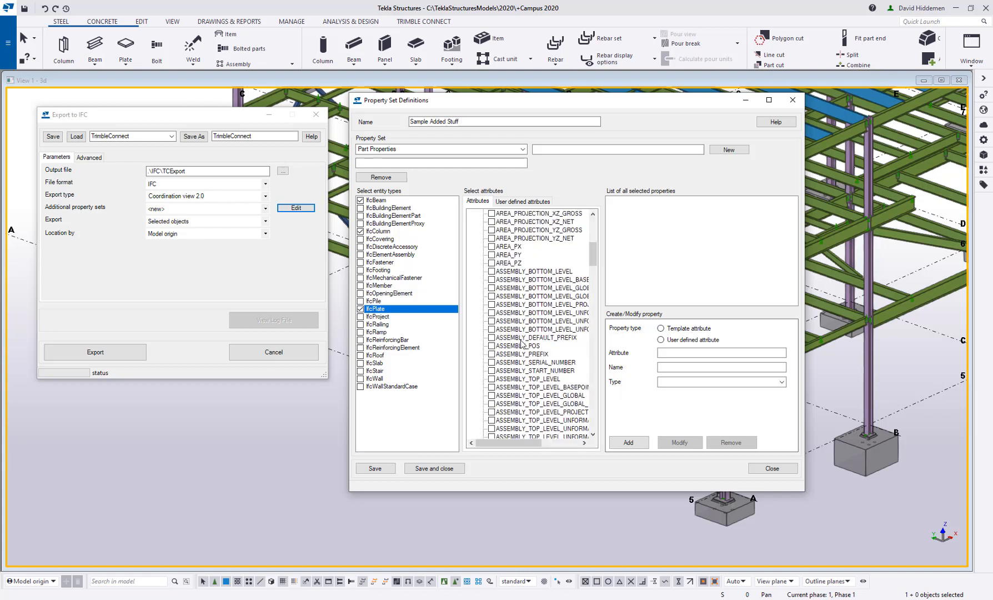
pyautogui.scroll(-3)
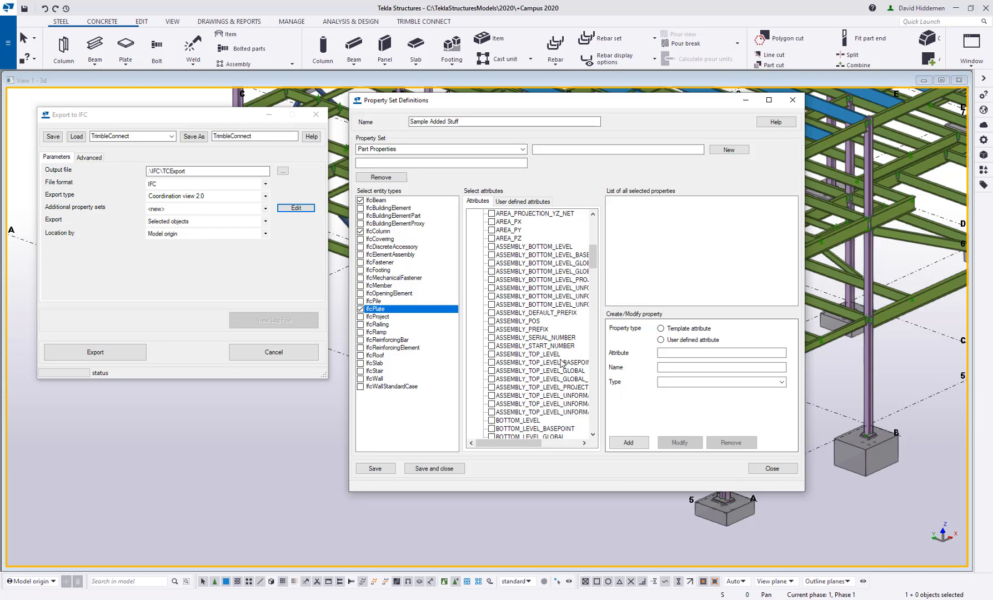
pyautogui.scroll(-3)
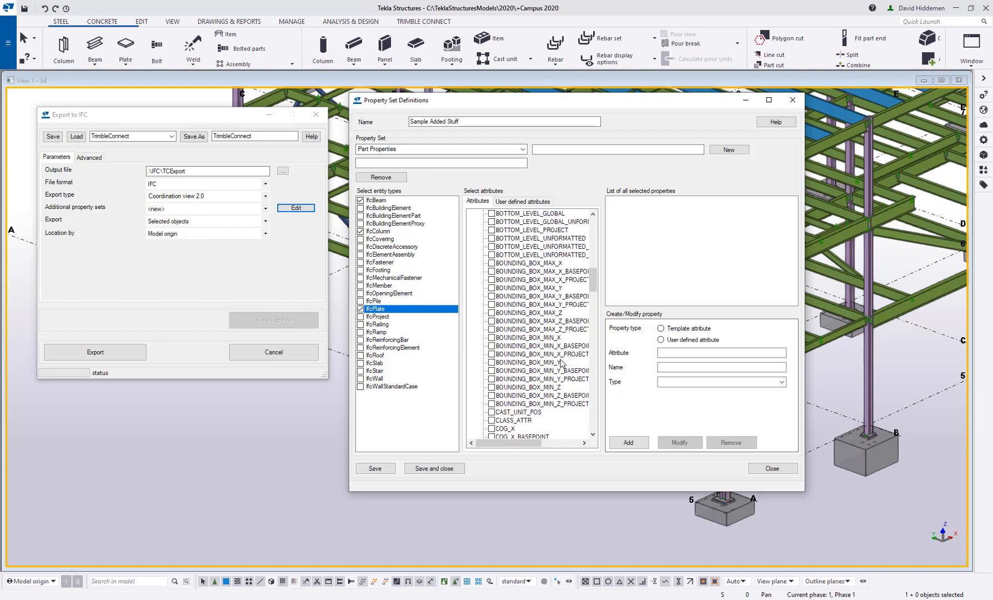
pyautogui.scroll(-3)
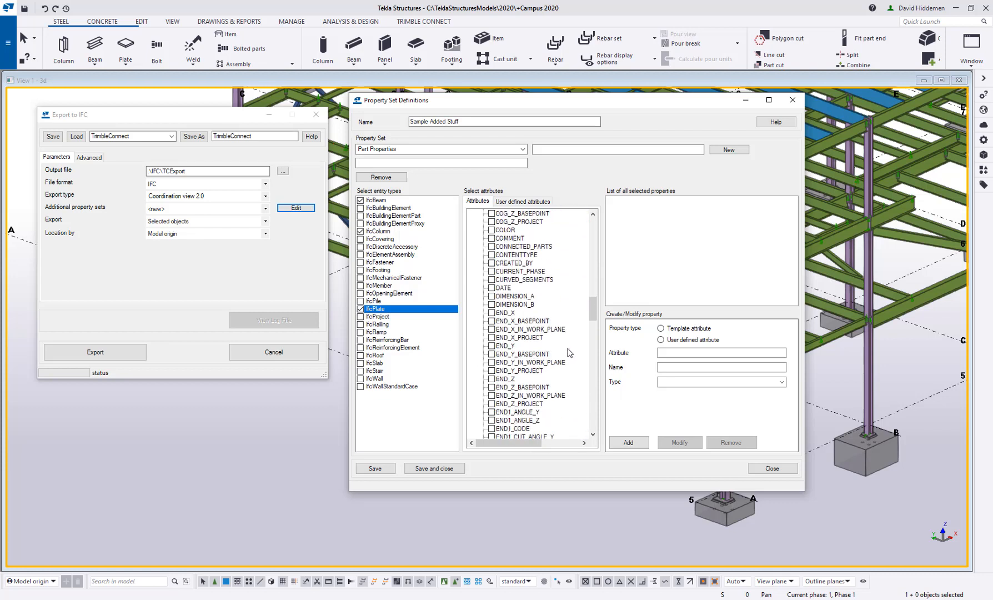
pyautogui.scroll(-3)
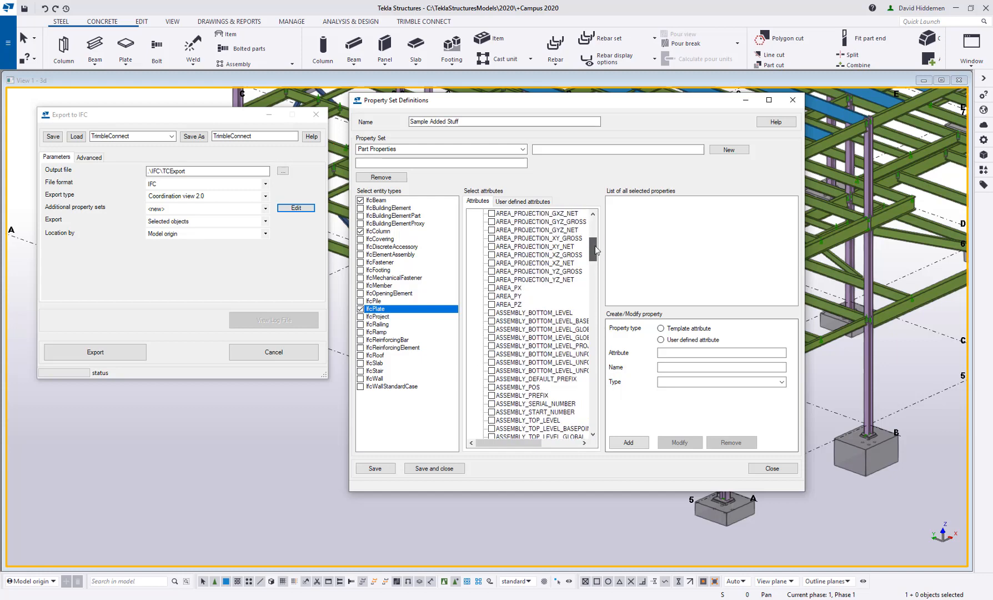
pyautogui.scroll(3)
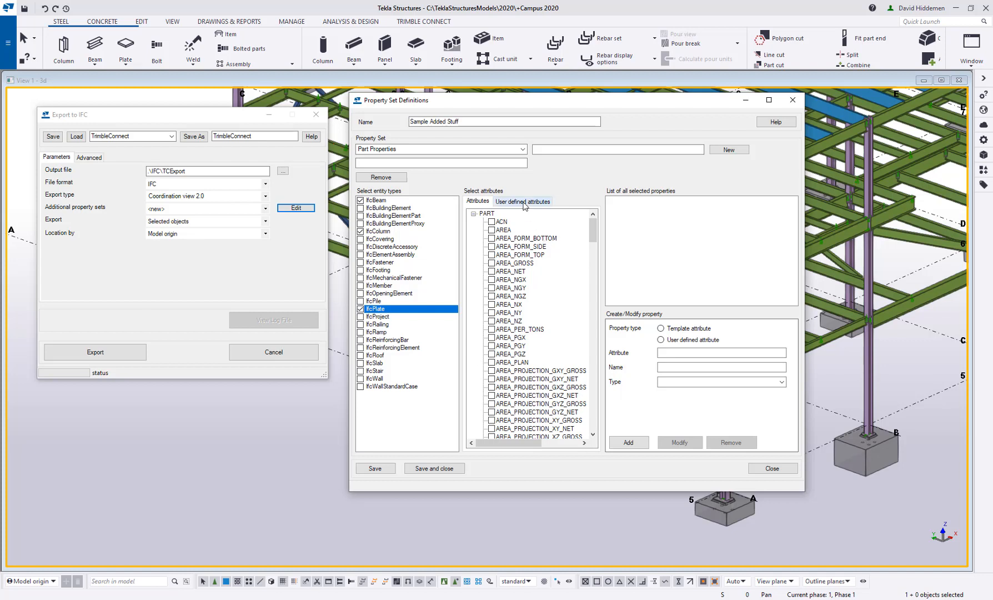
# Step: Tick the BEAM user-defined attribute SHEARSTUDS and confirm its IntegerValueType
pyautogui.click(522, 202)
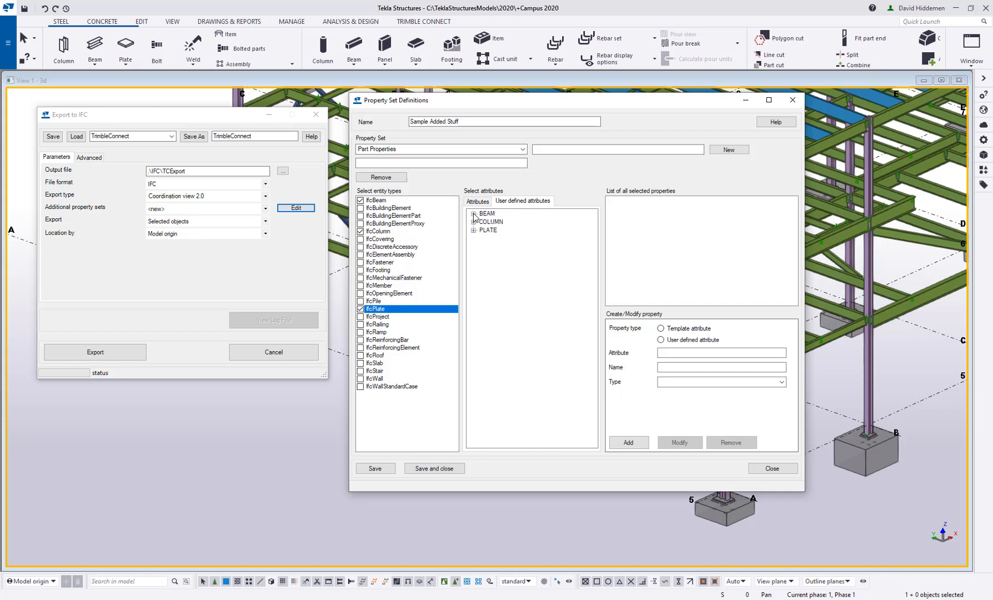
pyautogui.click(473, 214)
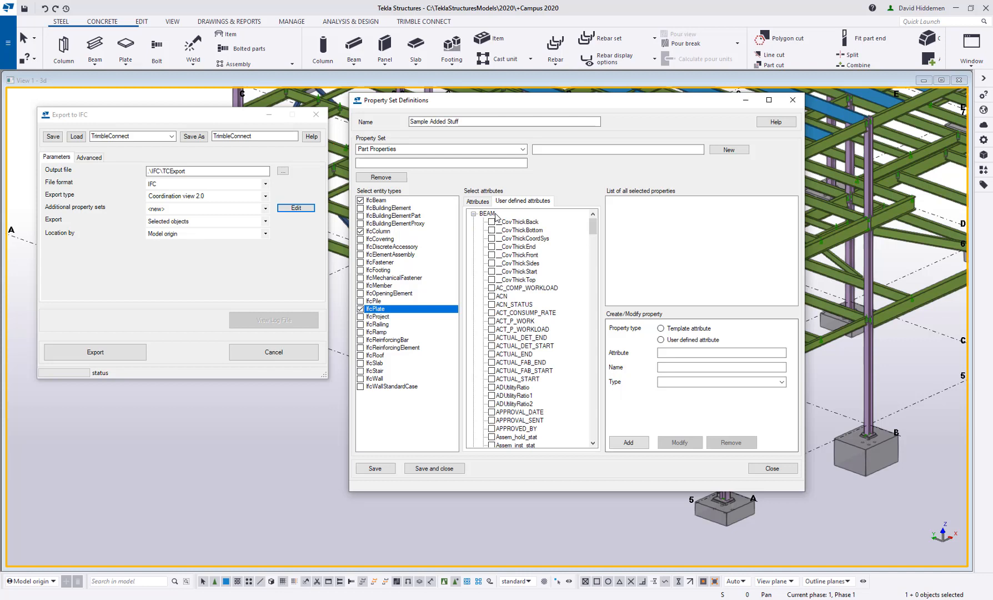
pyautogui.scroll(-3)
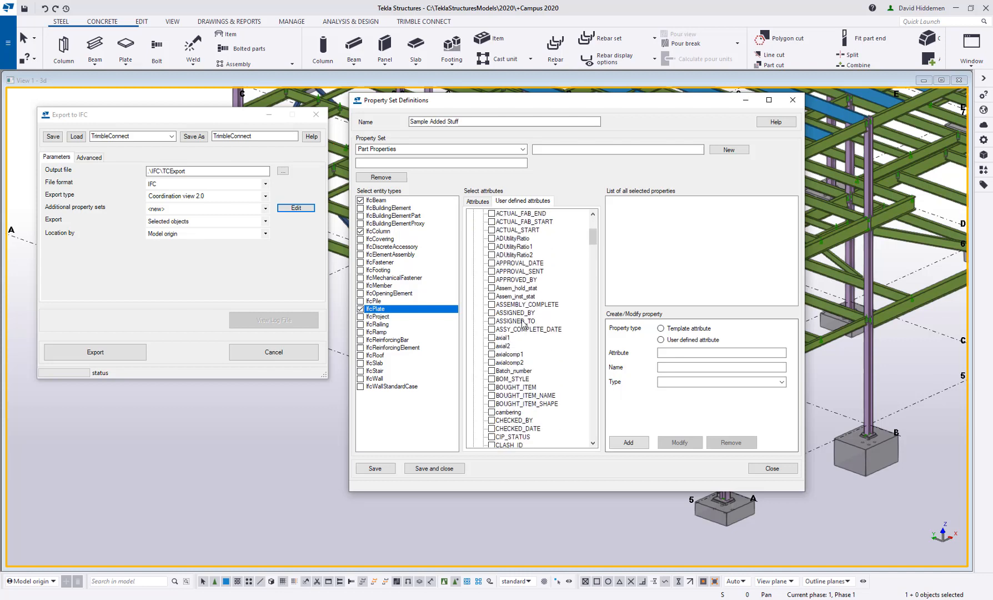
pyautogui.scroll(-3)
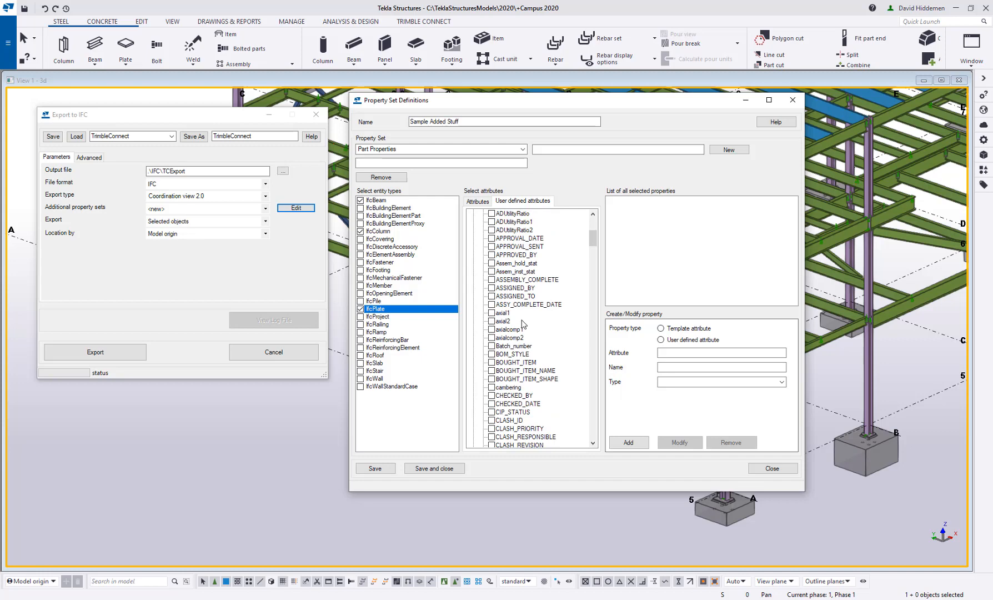
pyautogui.scroll(-3)
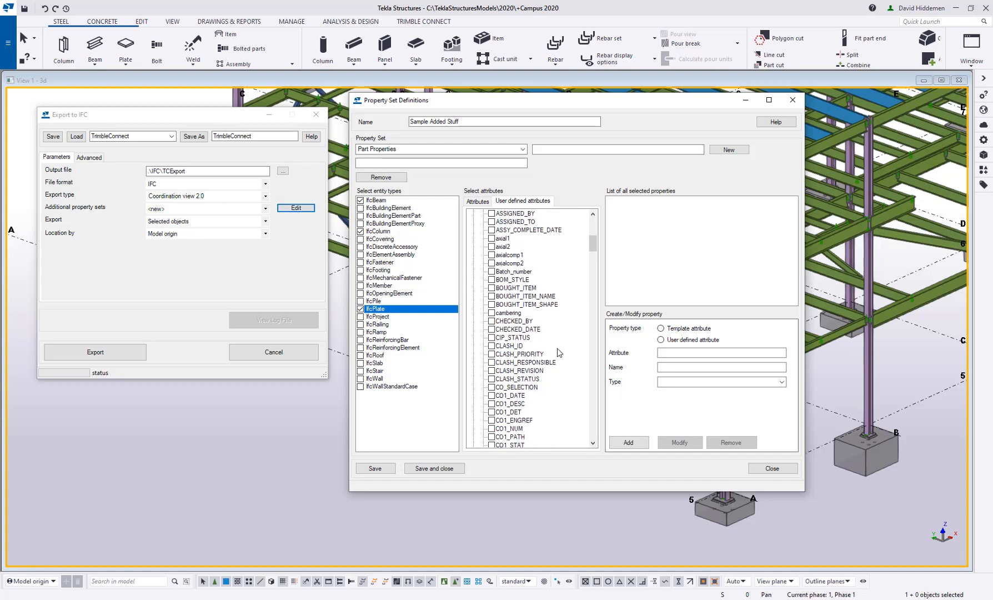
pyautogui.scroll(-3)
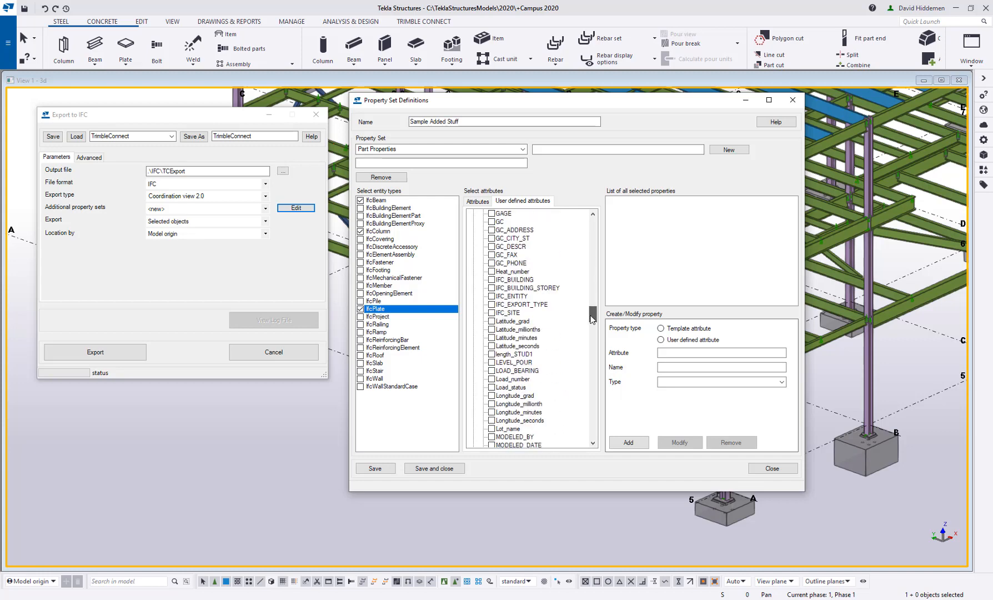
pyautogui.scroll(-3)
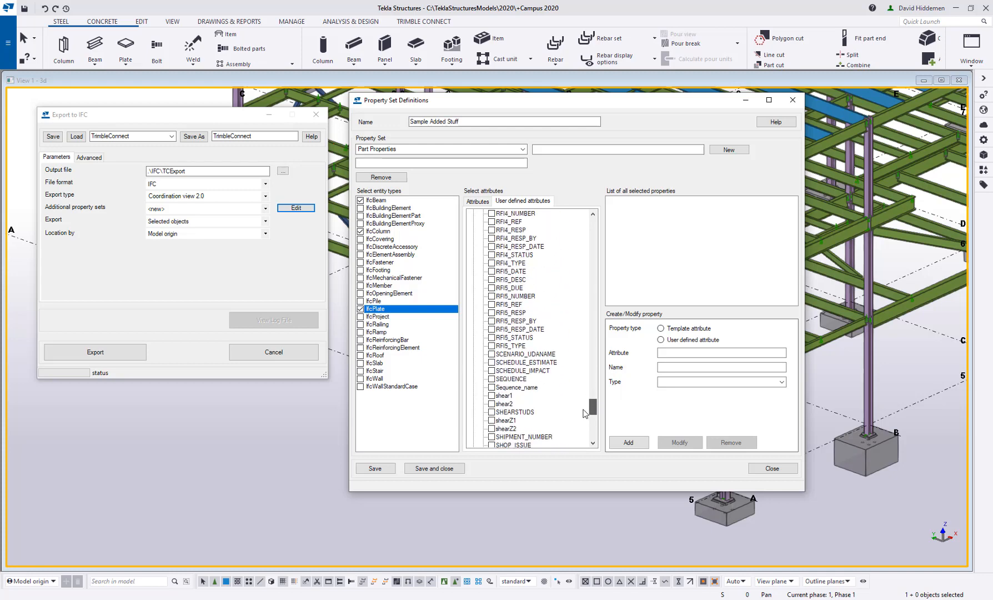
pyautogui.scroll(-3)
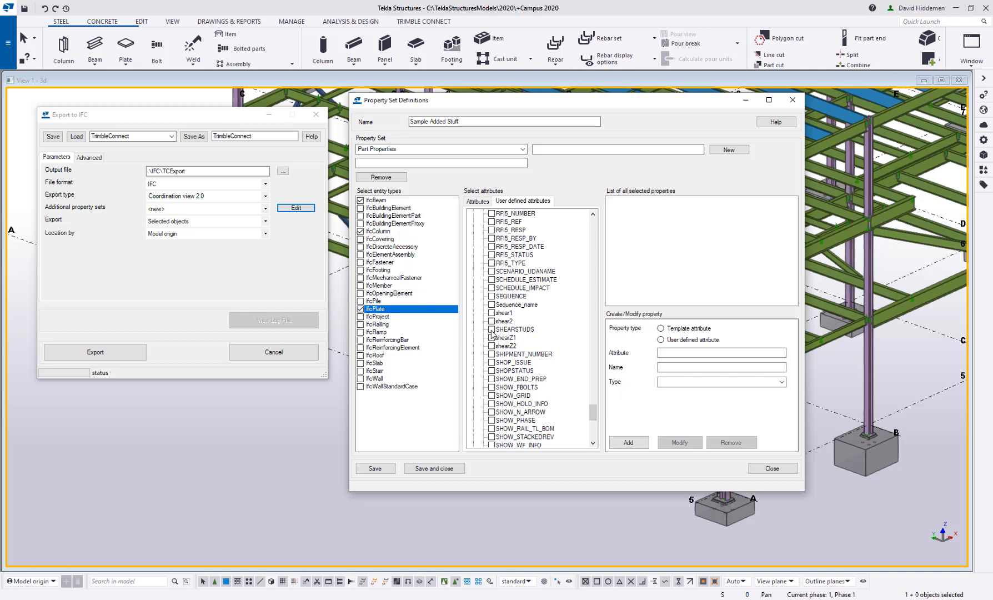
pyautogui.click(492, 330)
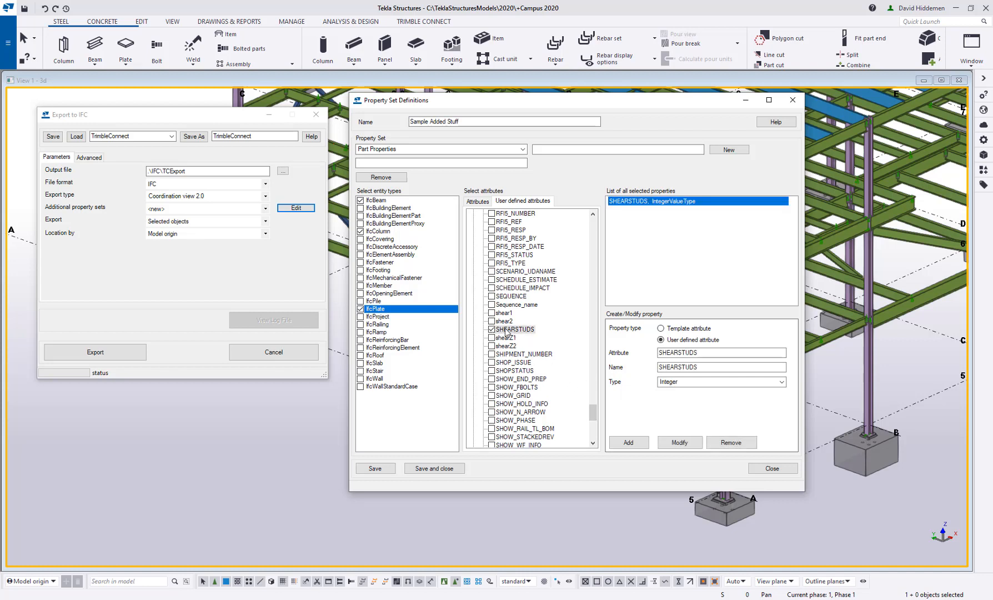
pyautogui.moveTo(695, 239)
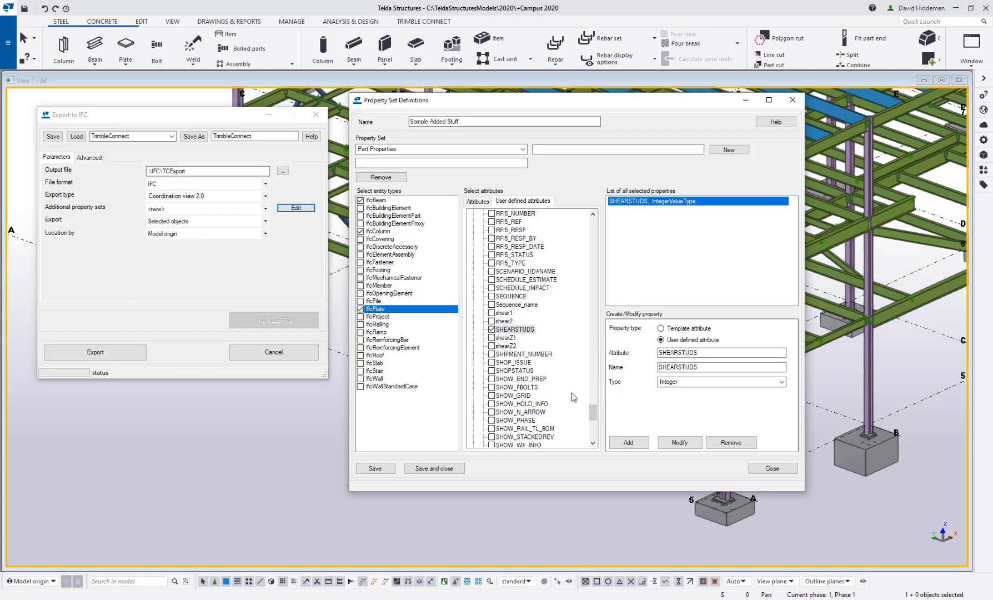
pyautogui.scroll(-3)
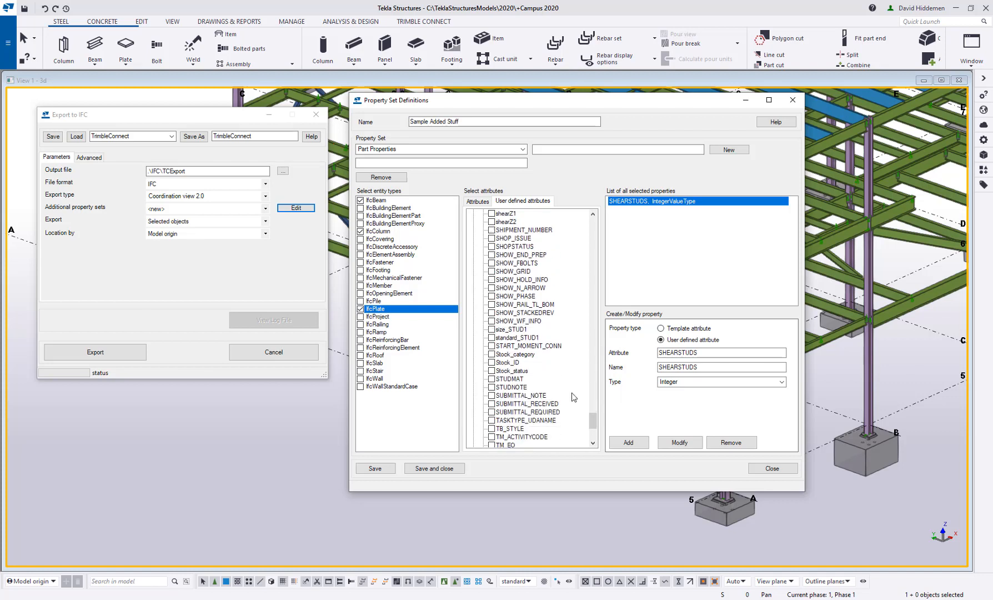
pyautogui.scroll(-3)
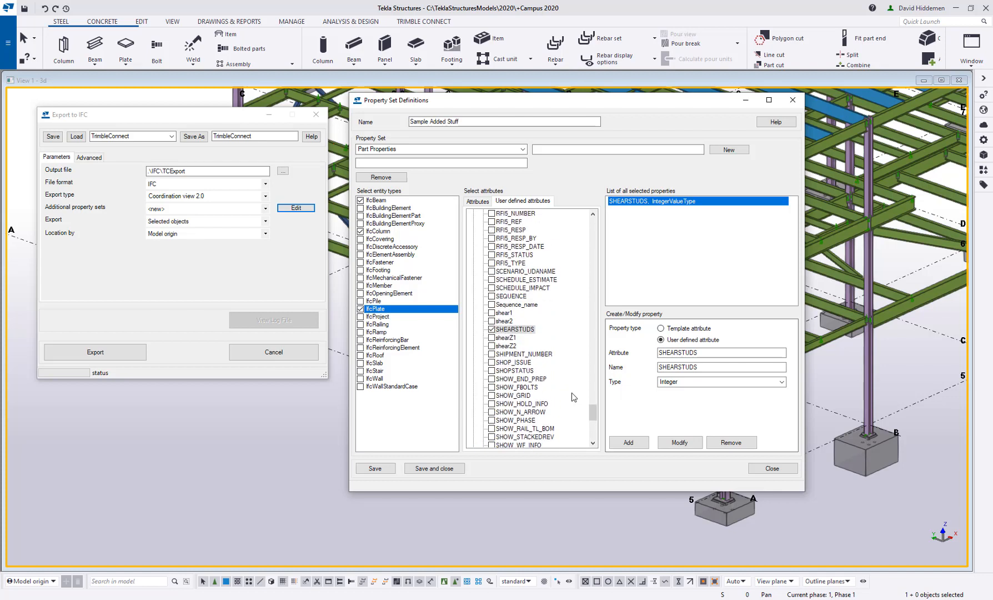
pyautogui.moveTo(656, 230)
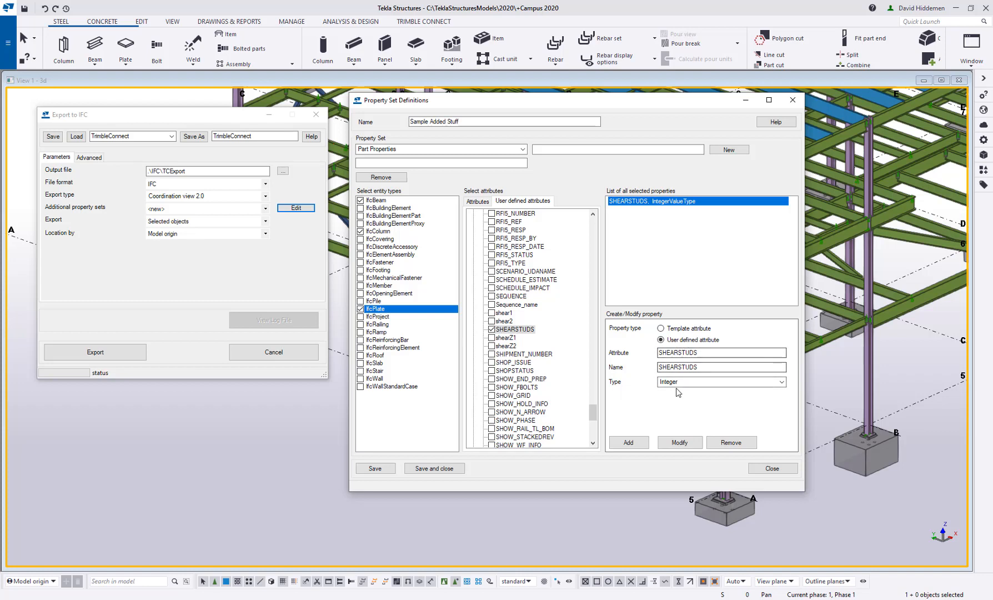
pyautogui.click(781, 382)
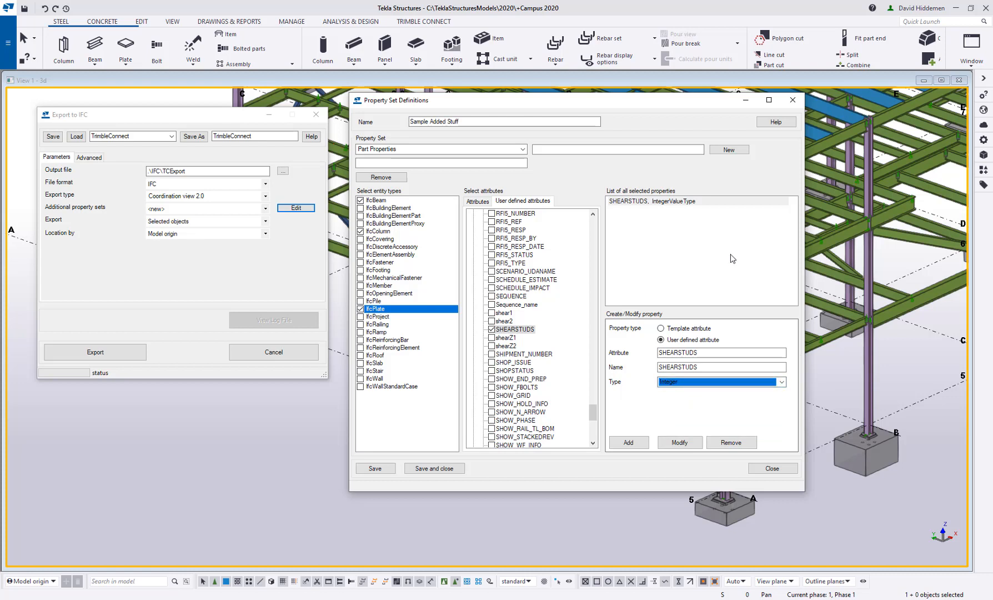
pyautogui.moveTo(665, 409)
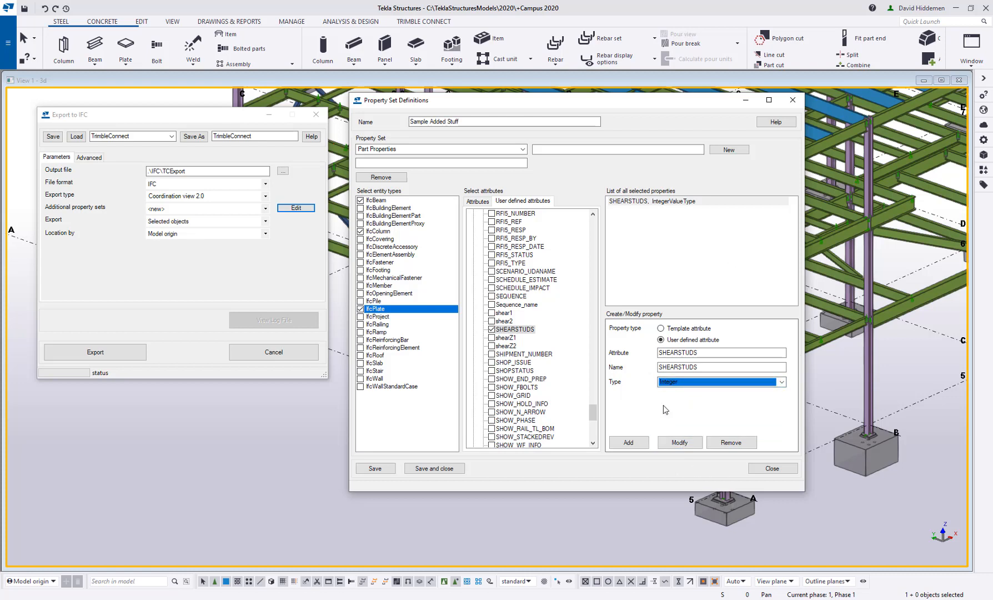
pyautogui.moveTo(534, 351)
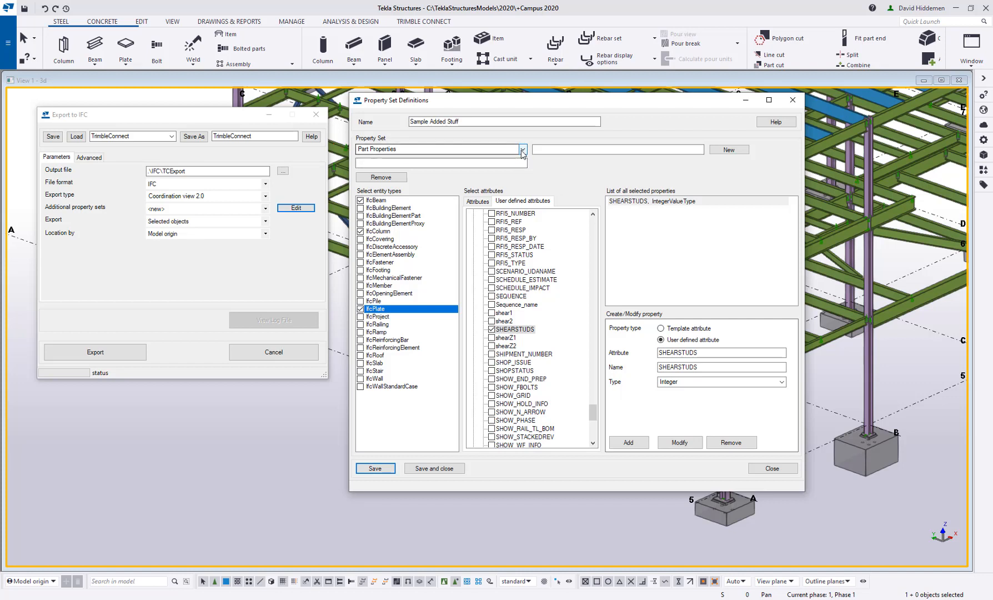
# Step: Apply Assembly Properties to element assemblies and add PLANNED_FAB_START
pyautogui.click(522, 150)
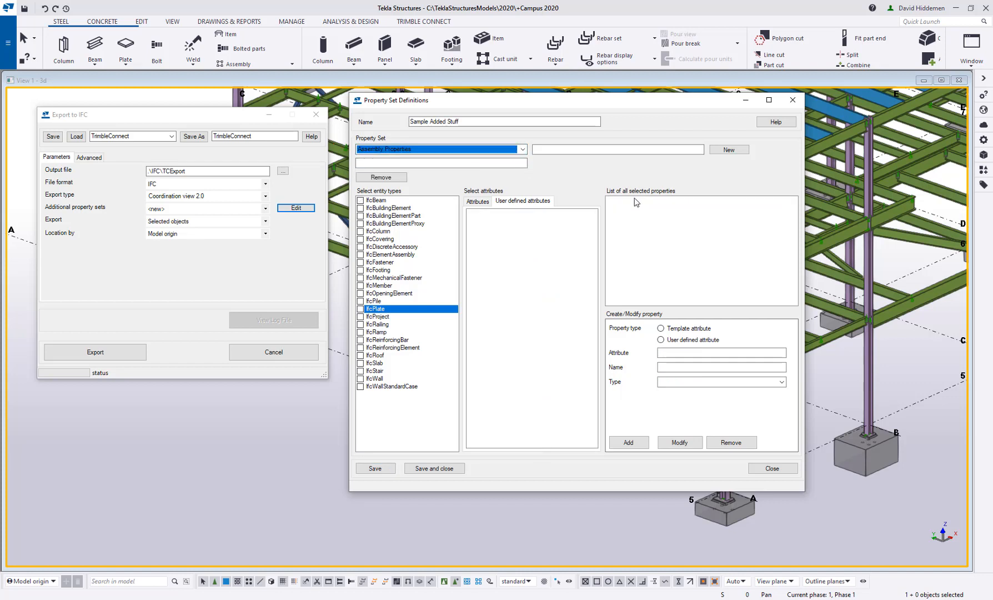
pyautogui.moveTo(360, 258)
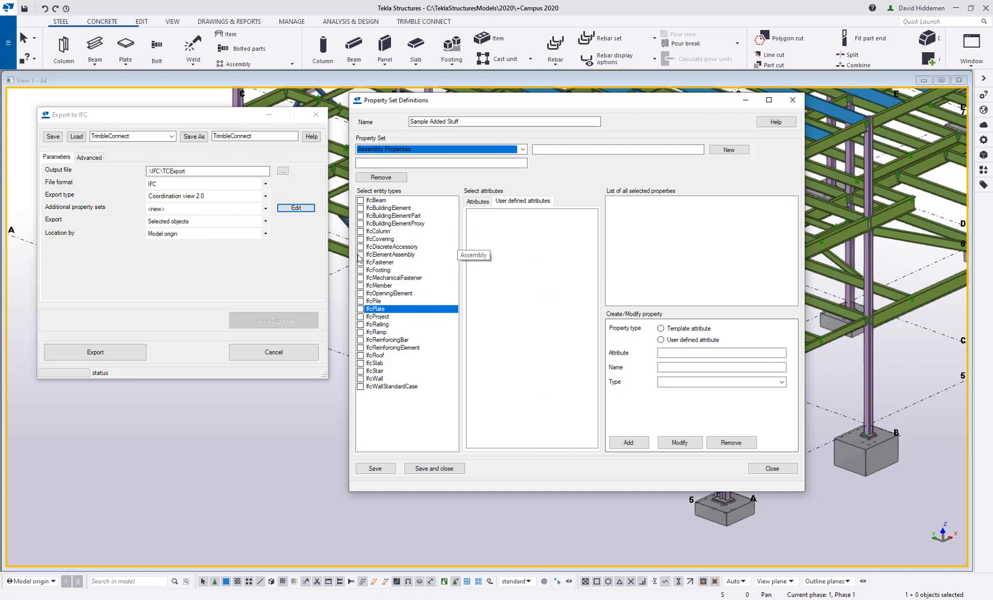
pyautogui.click(361, 254)
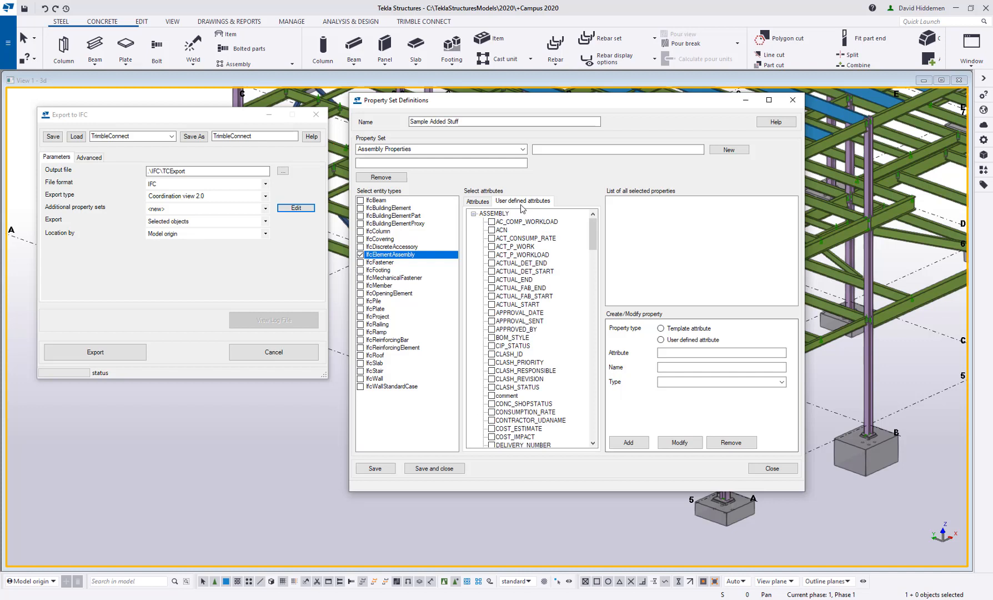
pyautogui.scroll(-3)
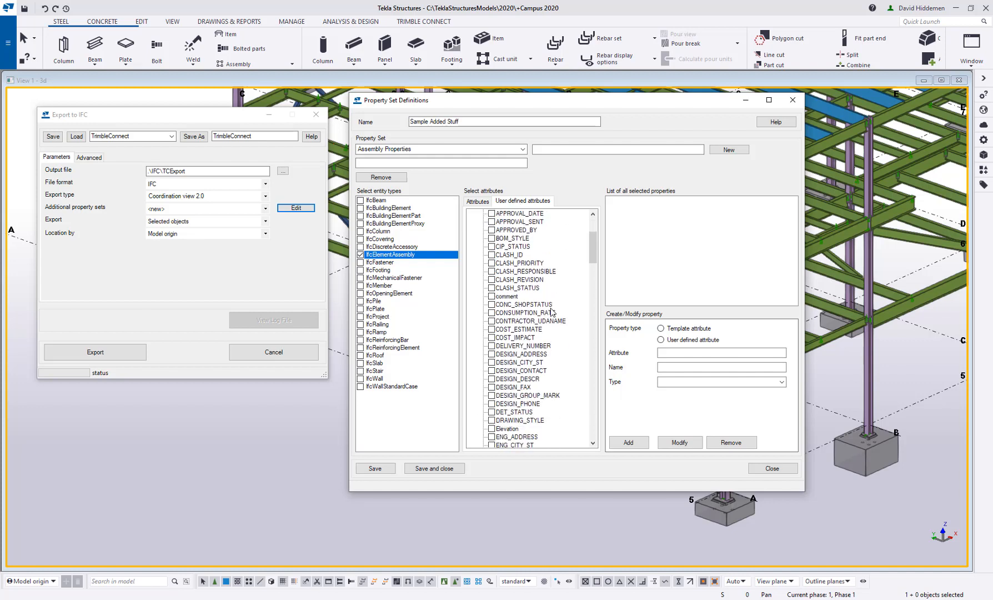
pyautogui.scroll(-3)
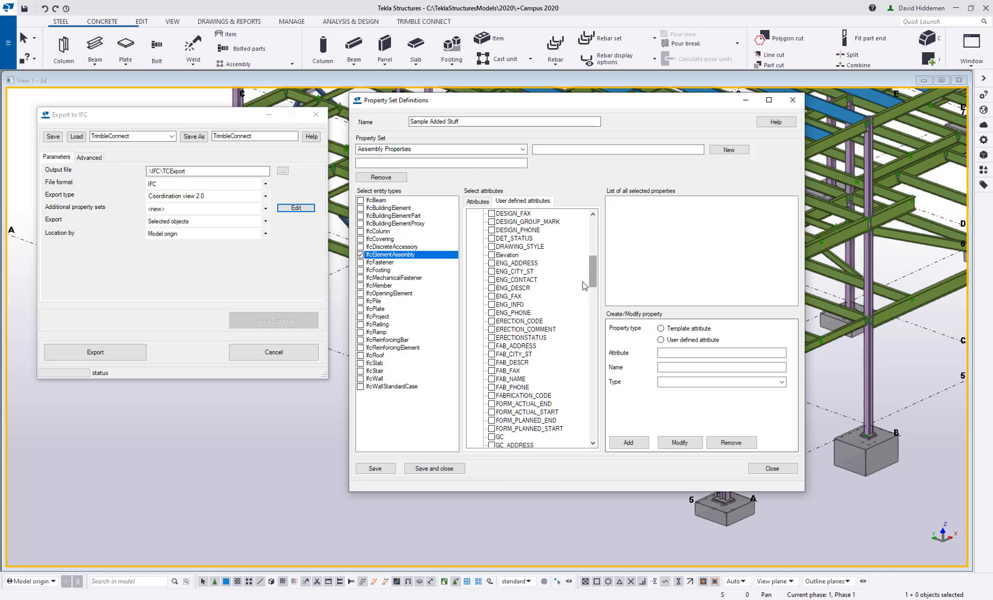
pyautogui.scroll(-3)
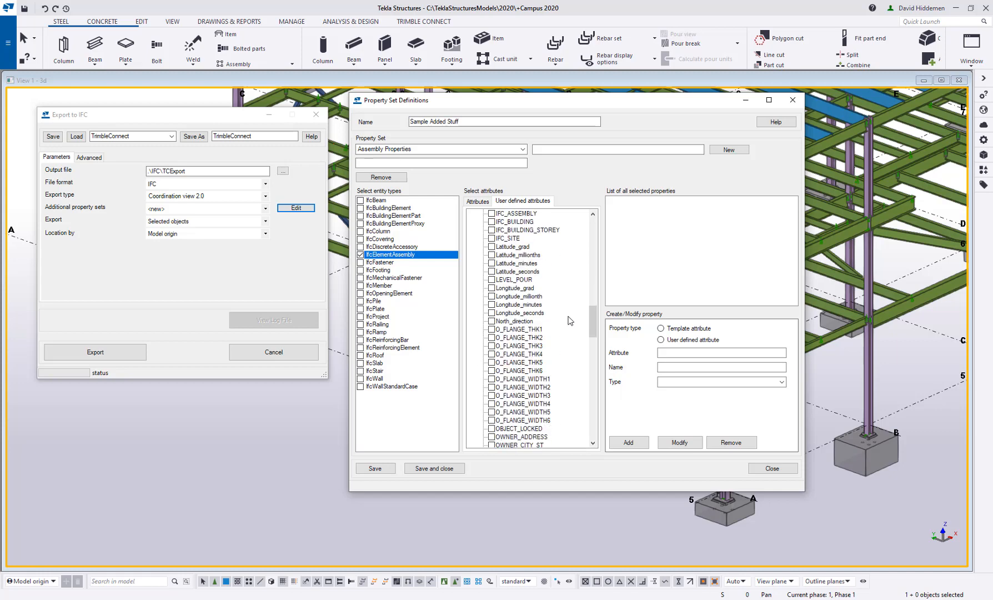
pyautogui.moveTo(574, 344)
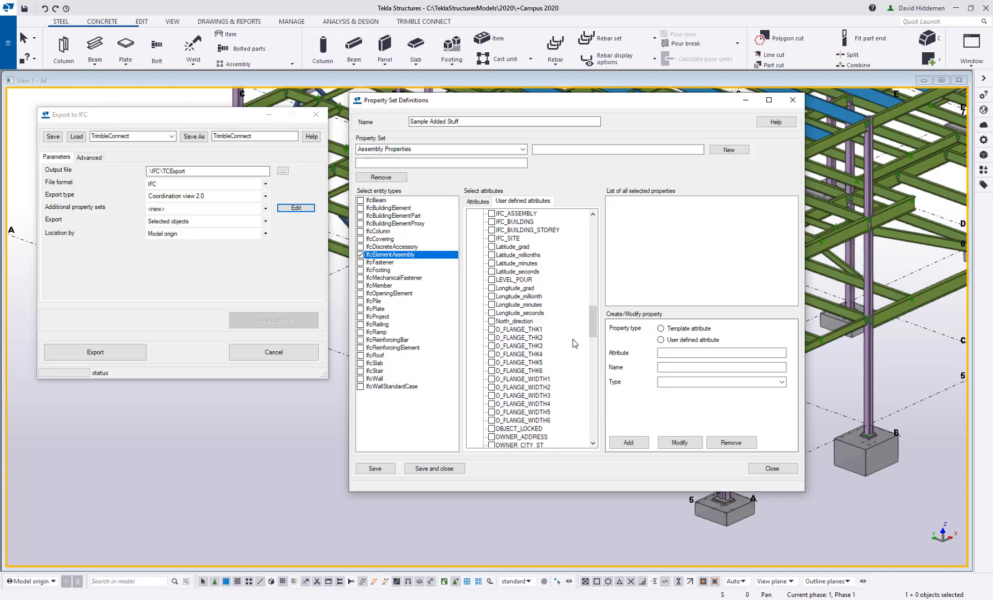
pyautogui.scroll(-3)
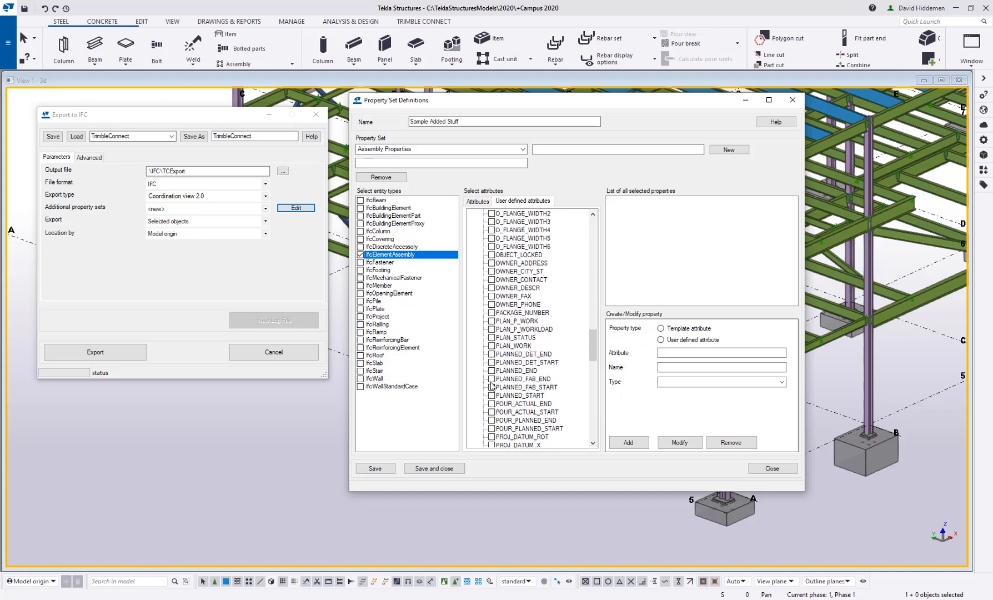
pyautogui.click(491, 387)
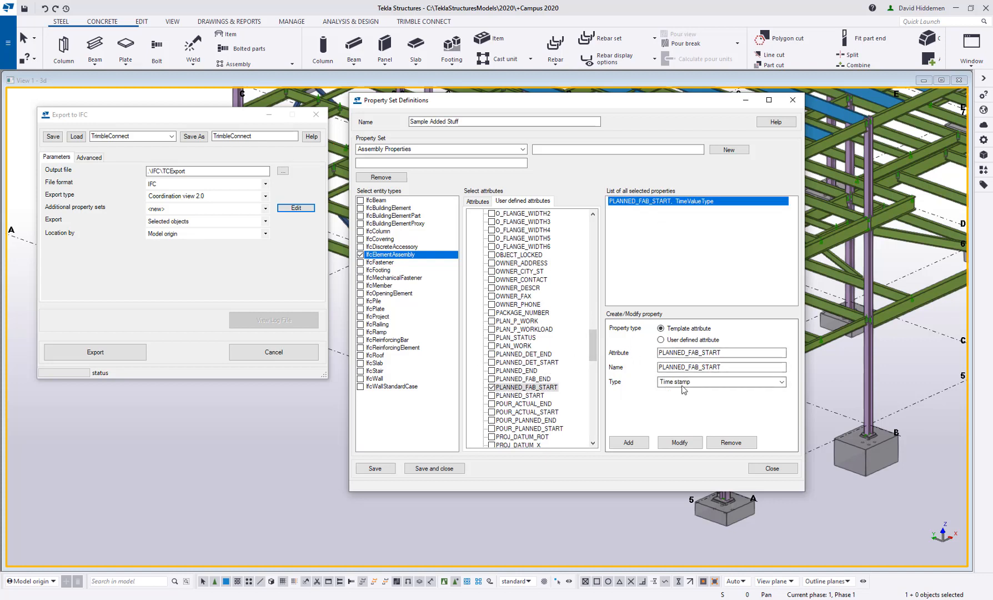
pyautogui.moveTo(674, 396)
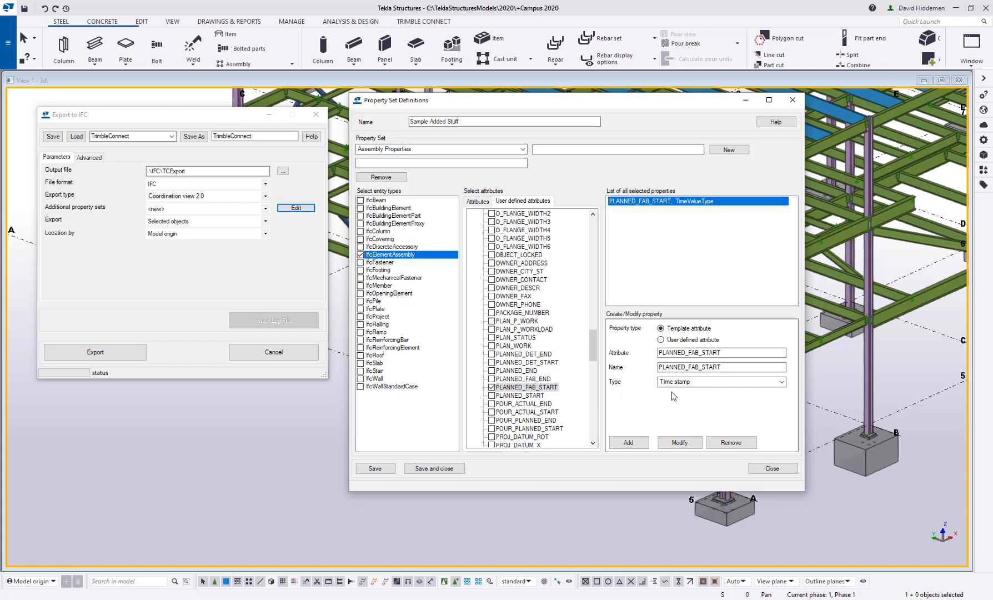
pyautogui.moveTo(671, 401)
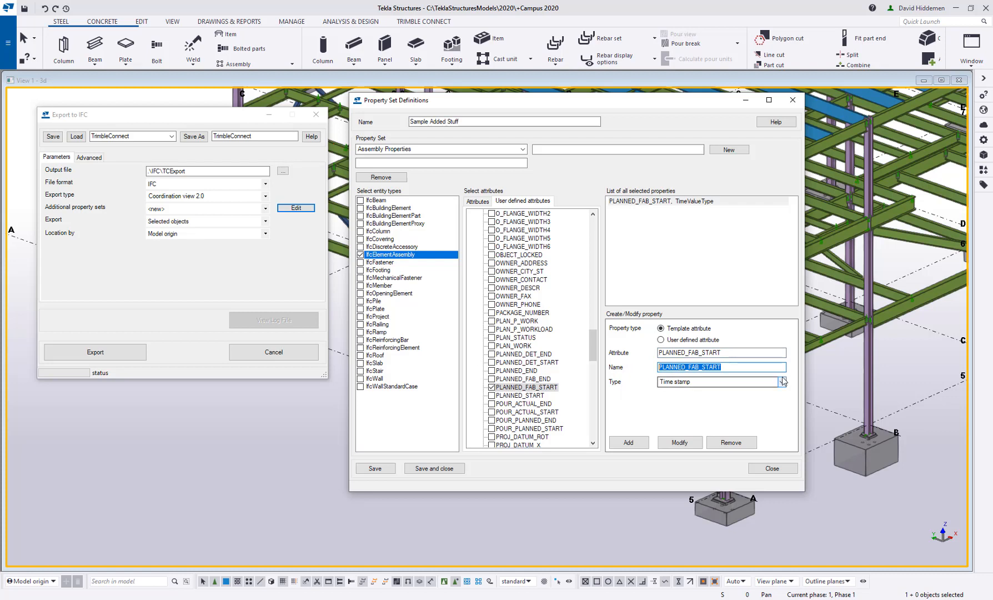
# Step: Name the PLANNED_FAB_START property 'Planned Fabrication Date' and apply it
pyautogui.write('p')
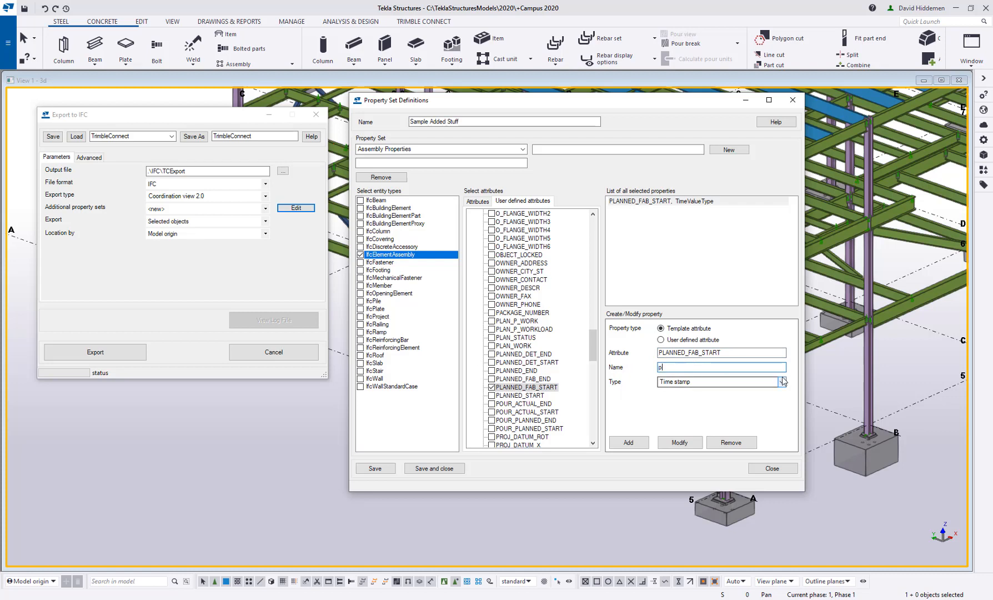
pyautogui.press('Backspace')
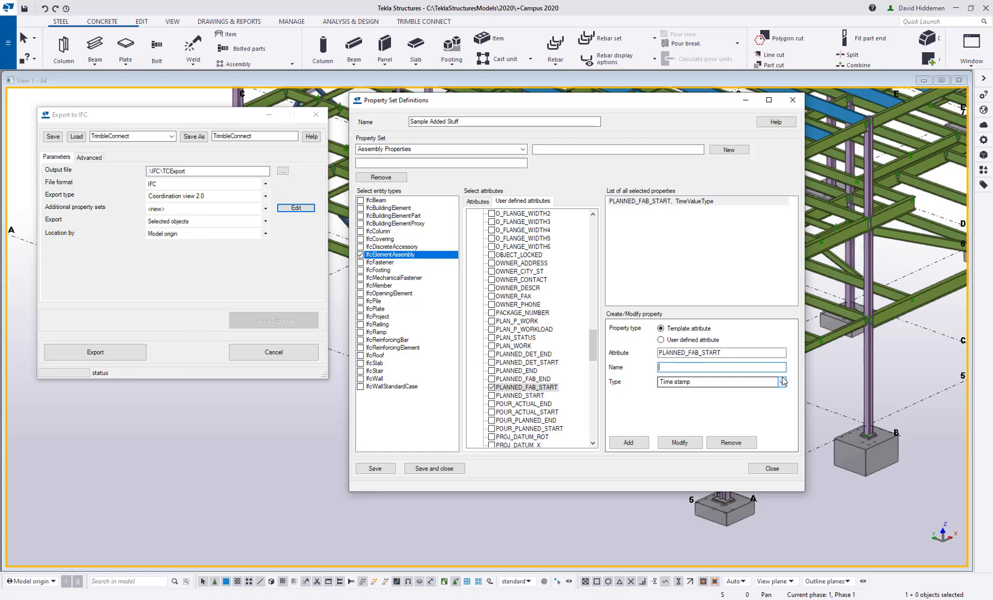
pyautogui.write('Planned')
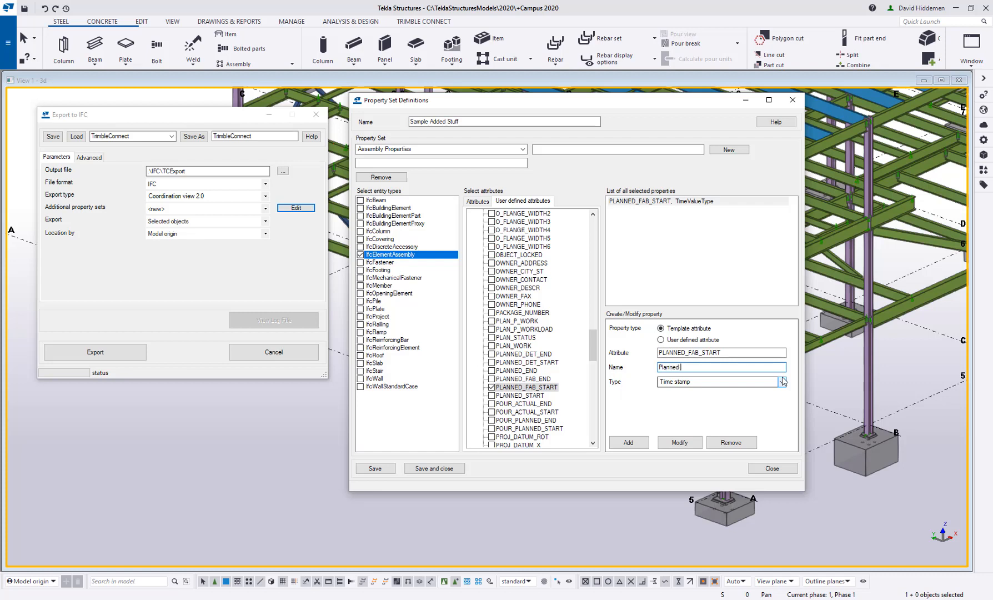
pyautogui.write('Fabrication')
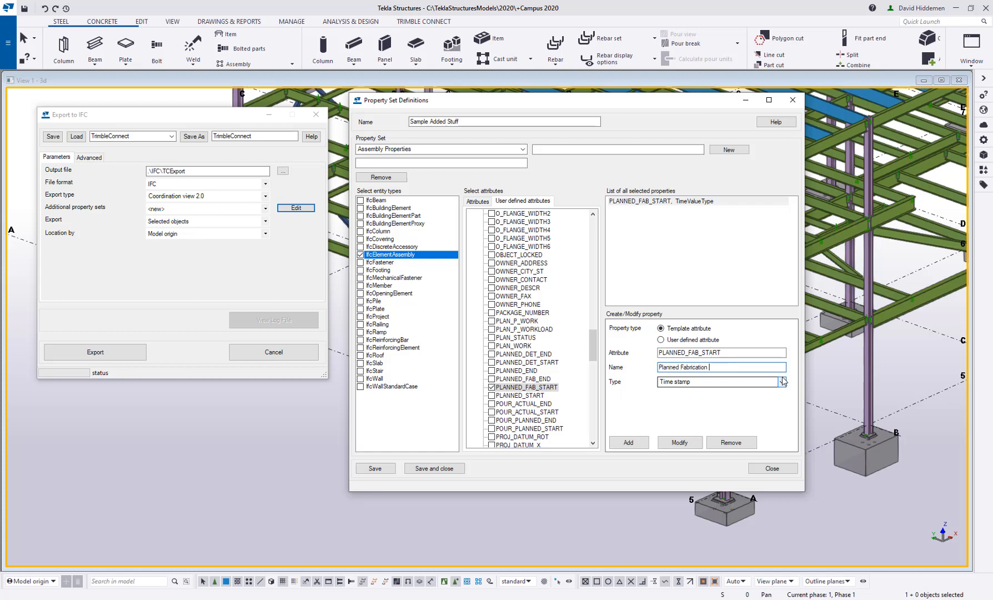
pyautogui.write('Date')
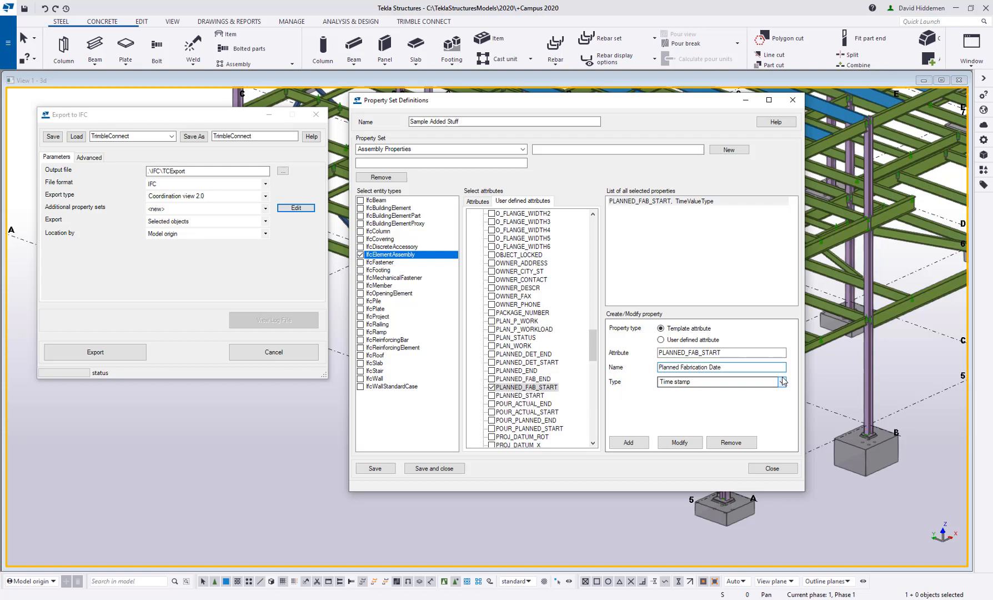
pyautogui.click(721, 367)
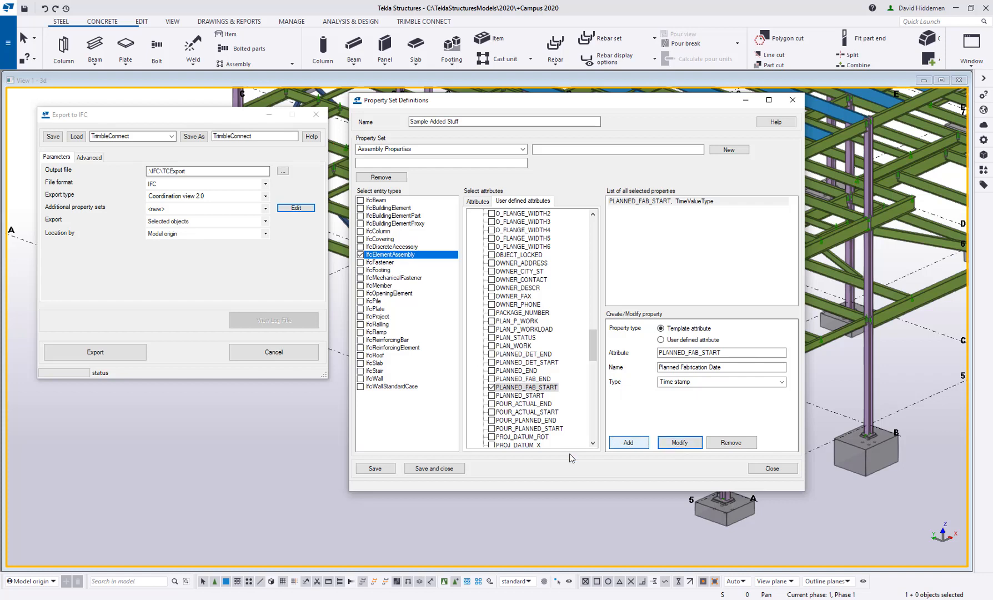
# Step: Save the property set definitions and give the beam 25 virtual field studs
pyautogui.click(434, 469)
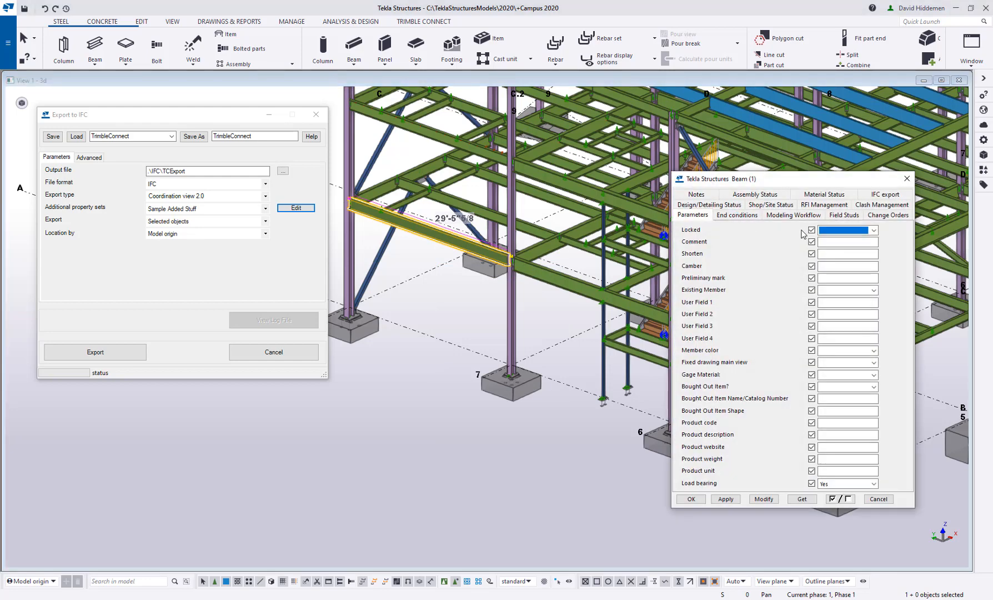
pyautogui.click(844, 215)
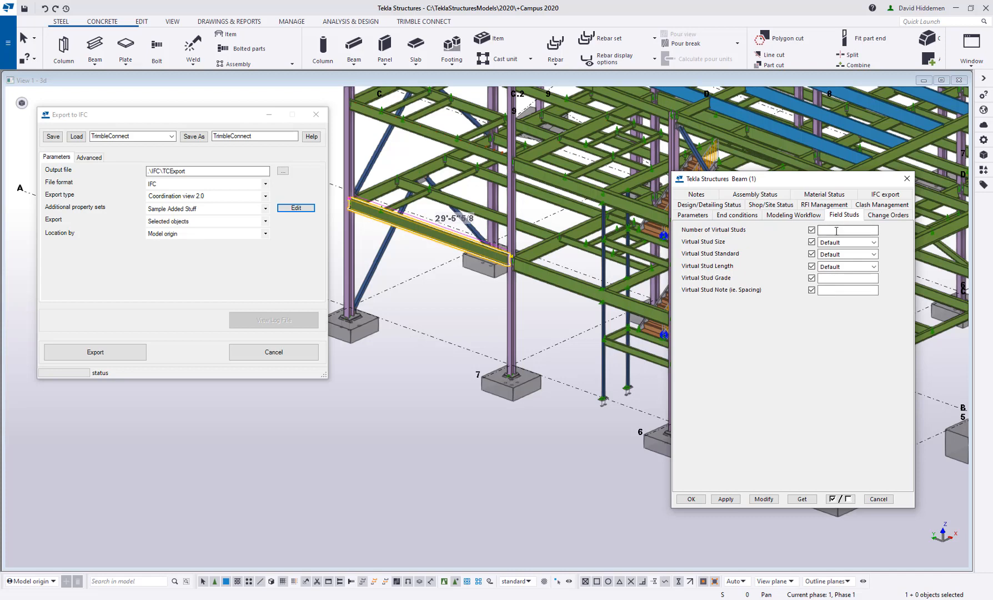
pyautogui.write('20')
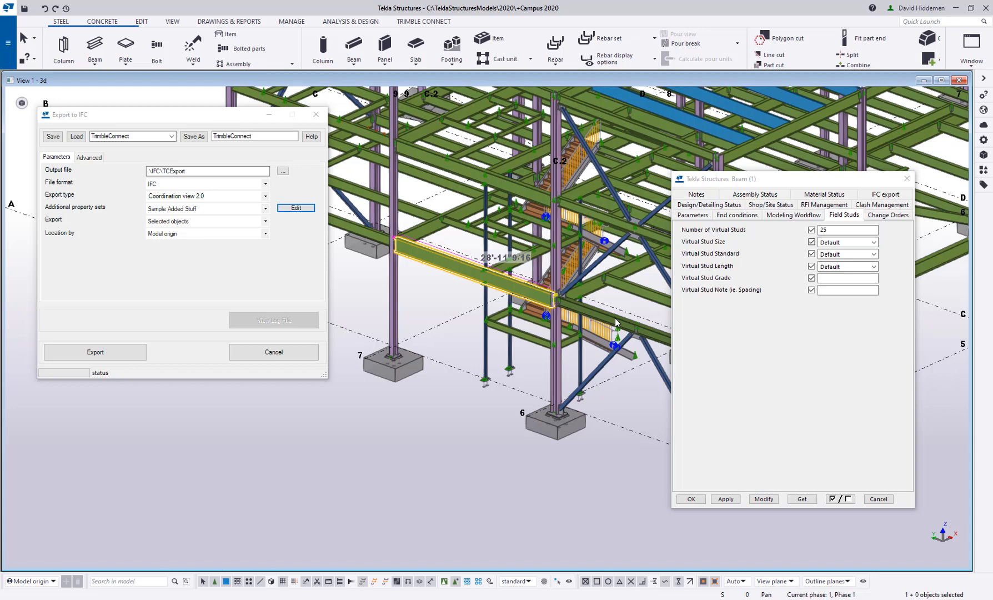
pyautogui.click(848, 230)
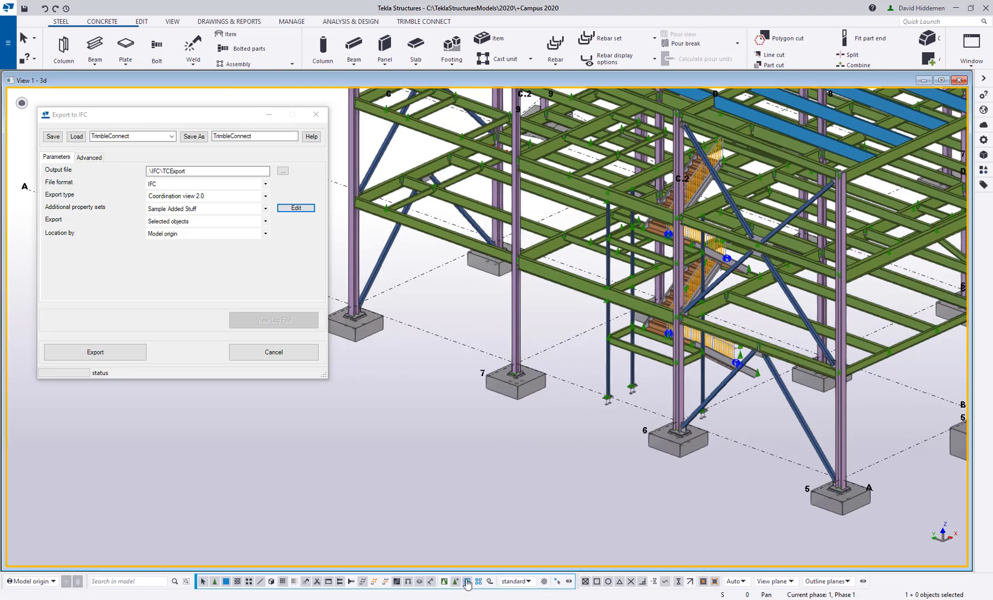
pyautogui.rightClick(411, 209)
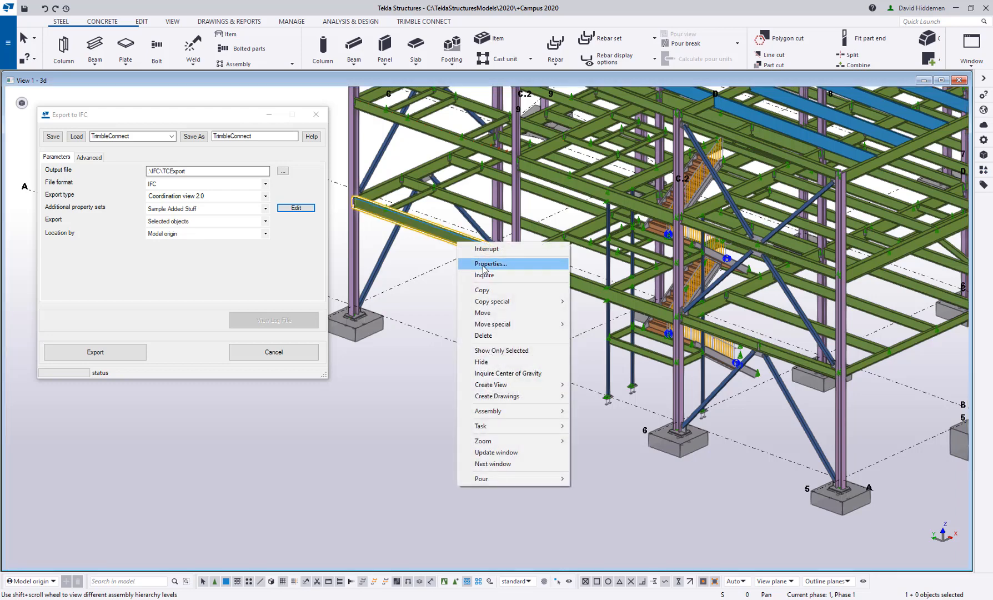
# Step: Set a December 2020 planned fab start date on the beam assembly
pyautogui.click(489, 264)
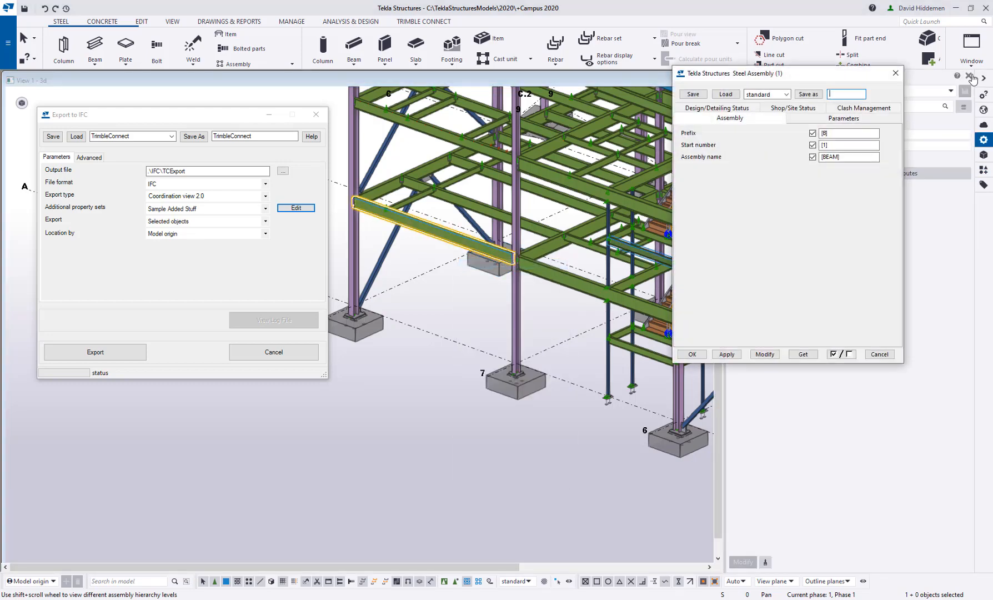
pyautogui.click(793, 108)
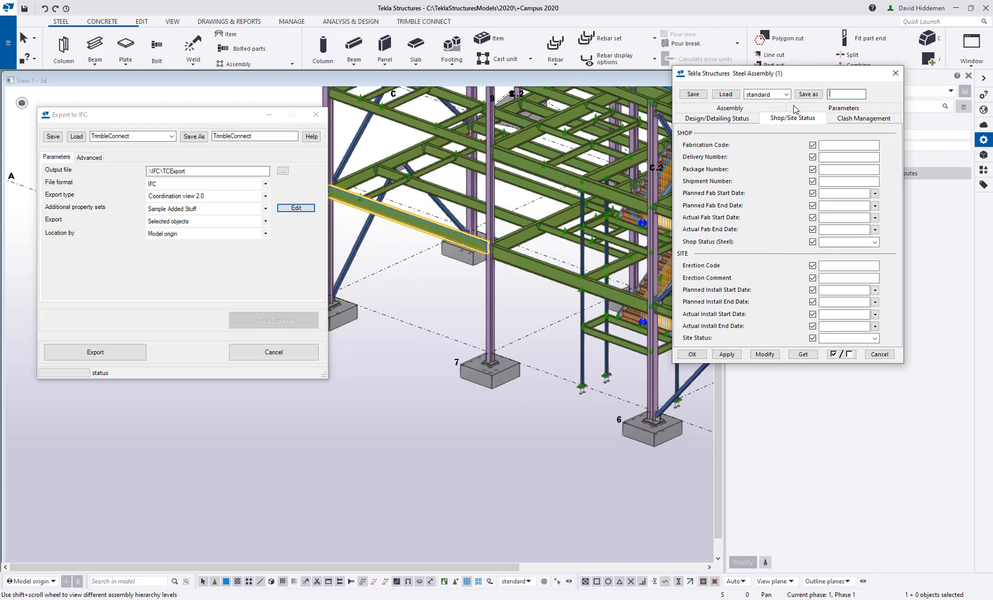
pyautogui.moveTo(770, 197)
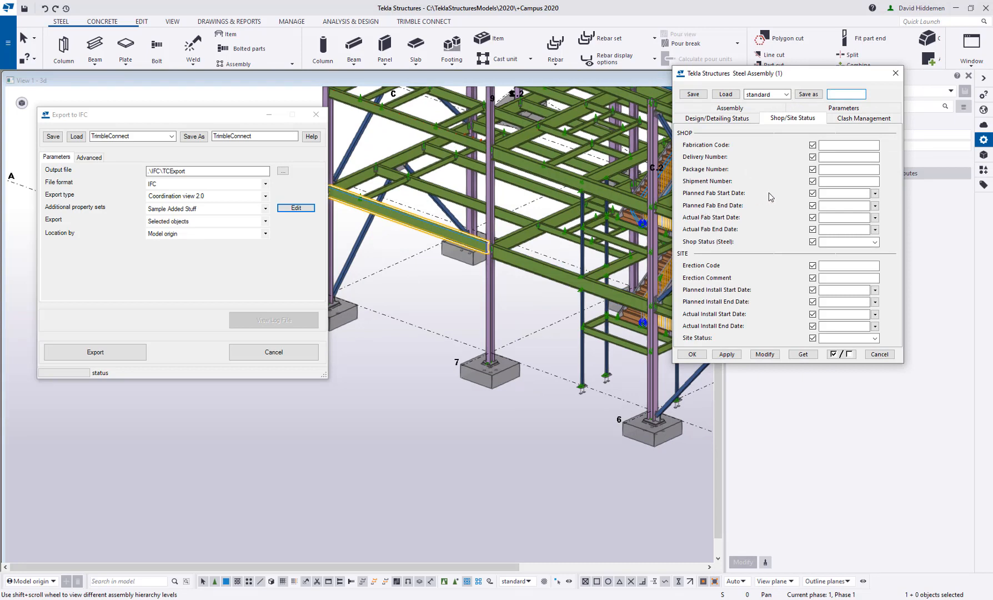
pyautogui.click(875, 193)
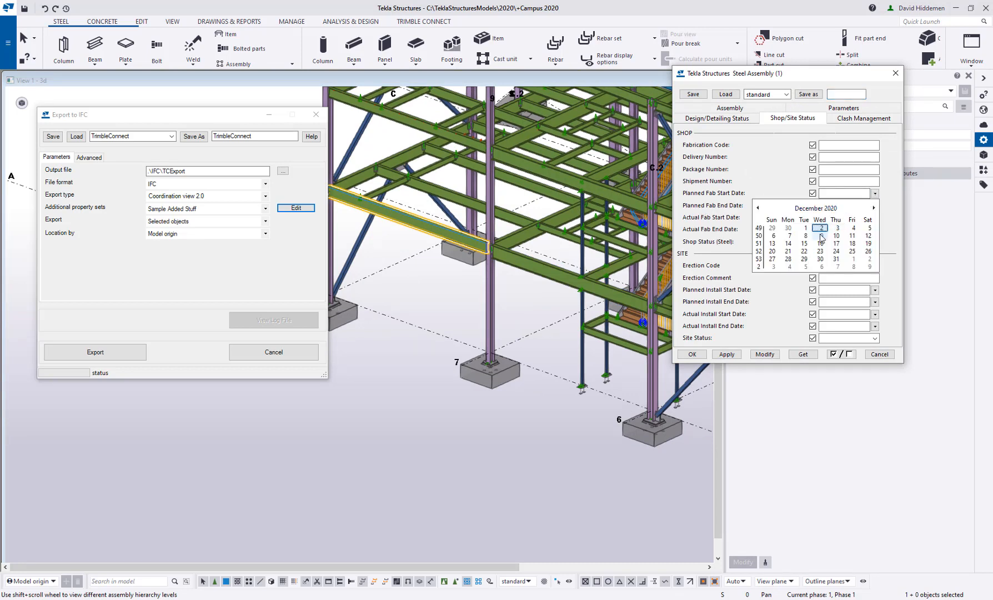
pyautogui.click(822, 235)
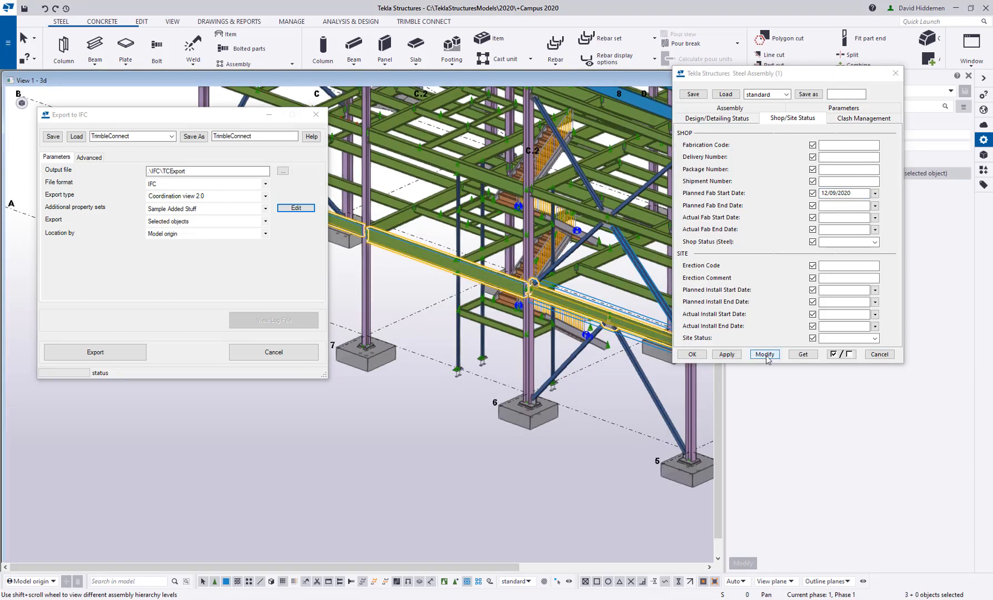
pyautogui.click(763, 354)
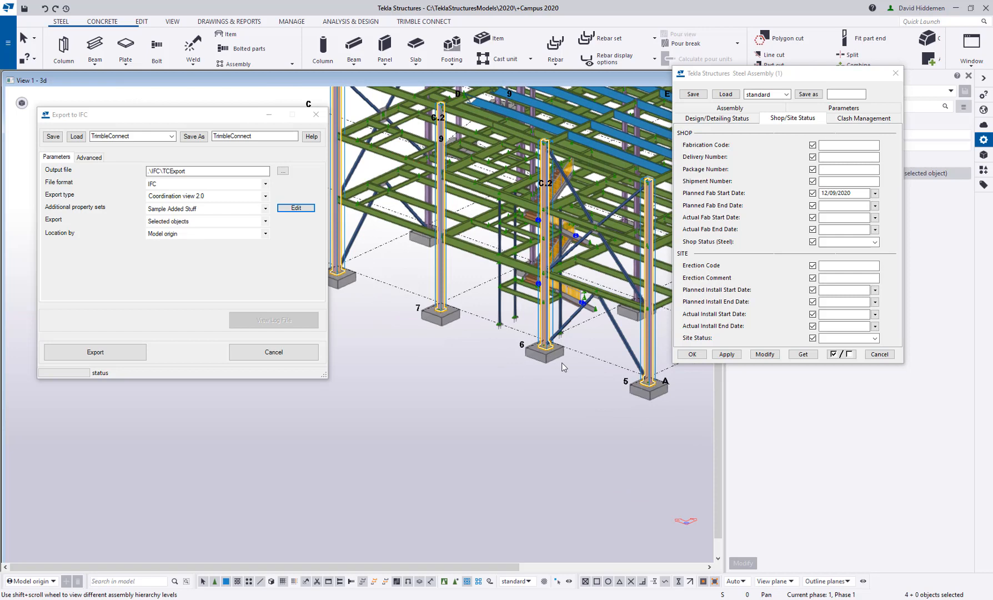
# Step: Give another assembly a December 2020 planned fab start date, then close properties
pyautogui.click(876, 206)
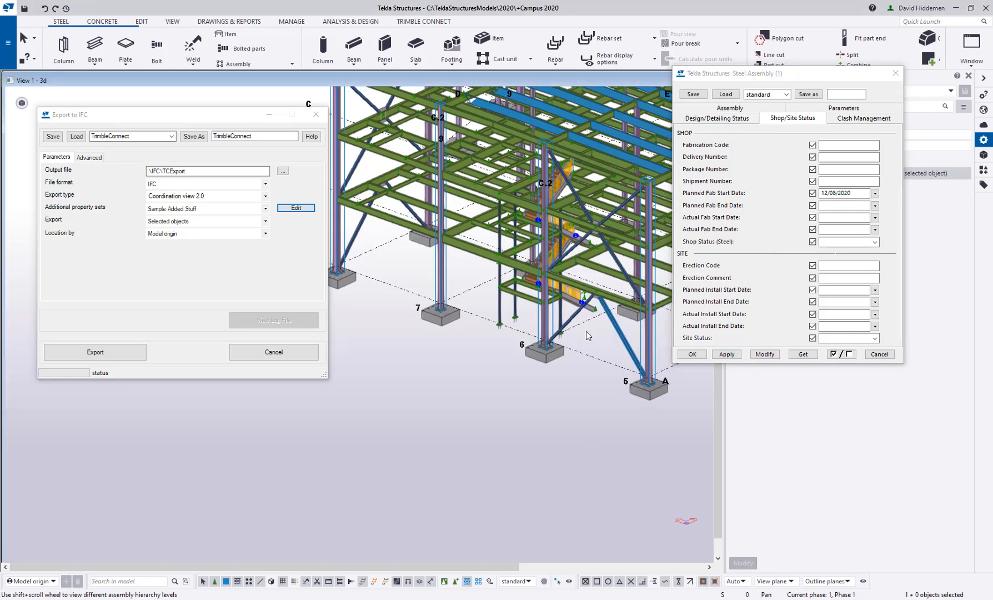
pyautogui.click(874, 193)
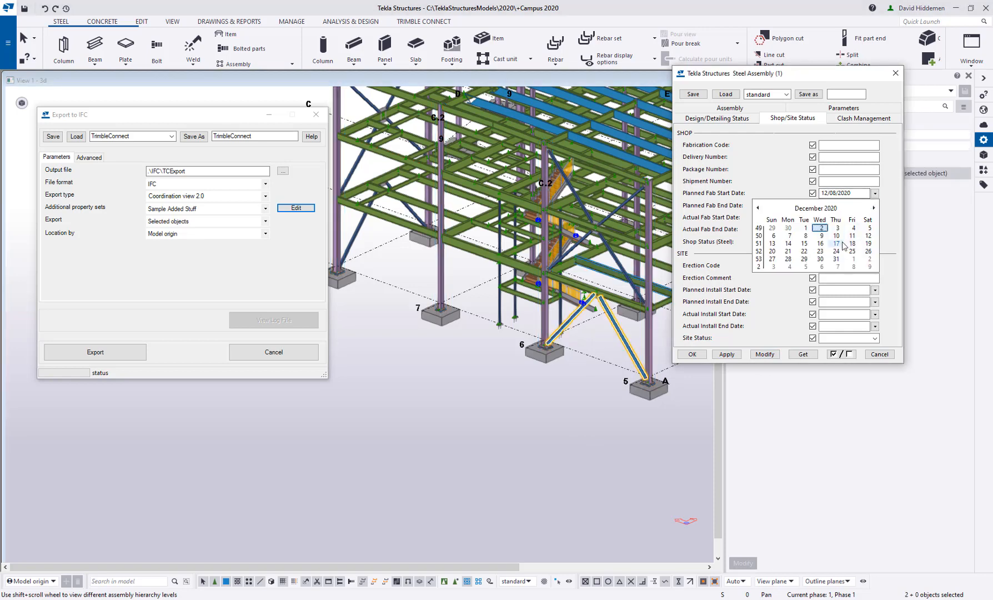
pyautogui.click(836, 235)
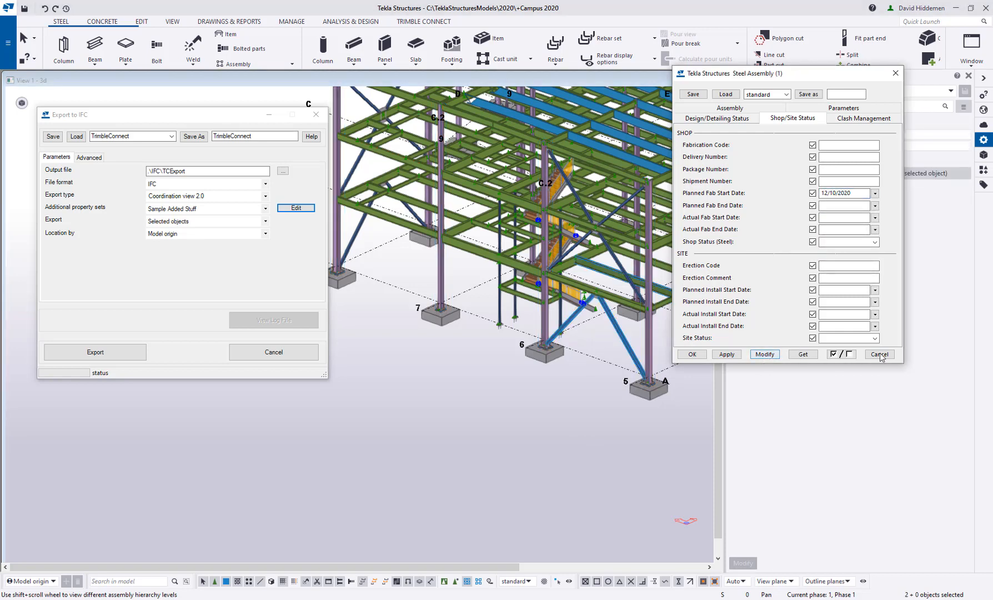
pyautogui.click(879, 354)
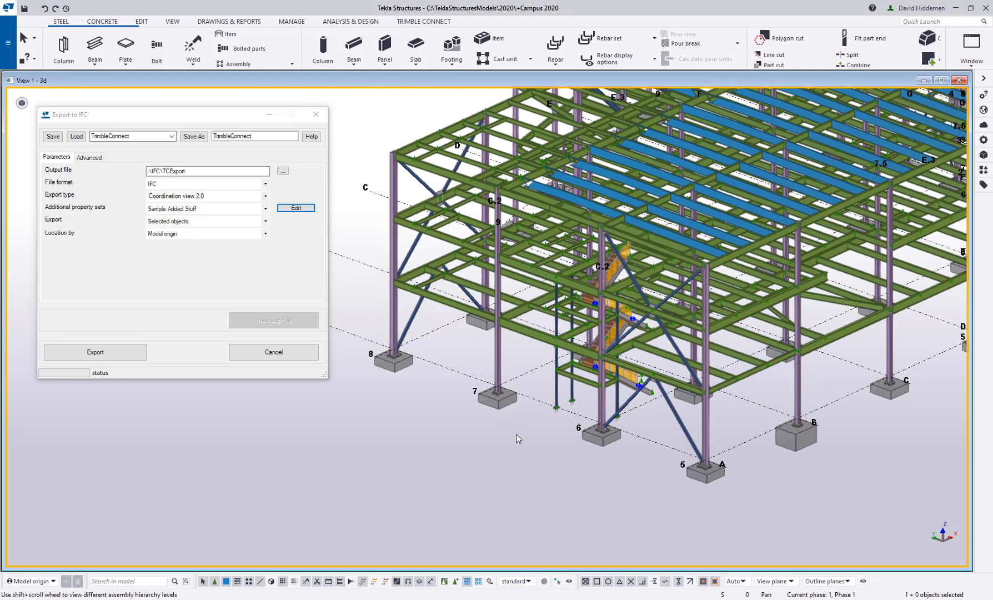
pyautogui.moveTo(539, 486)
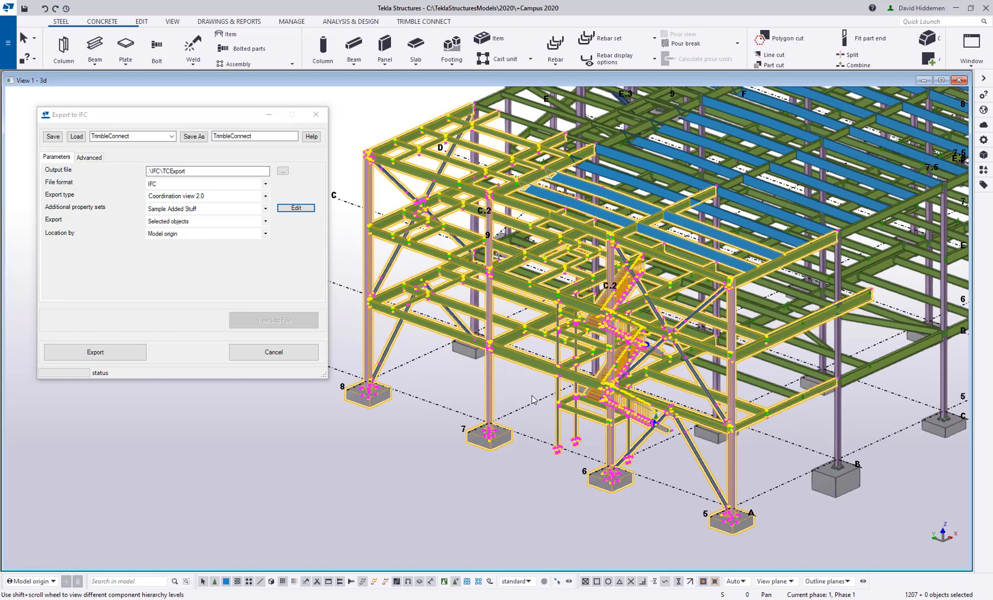
pyautogui.moveTo(528, 406)
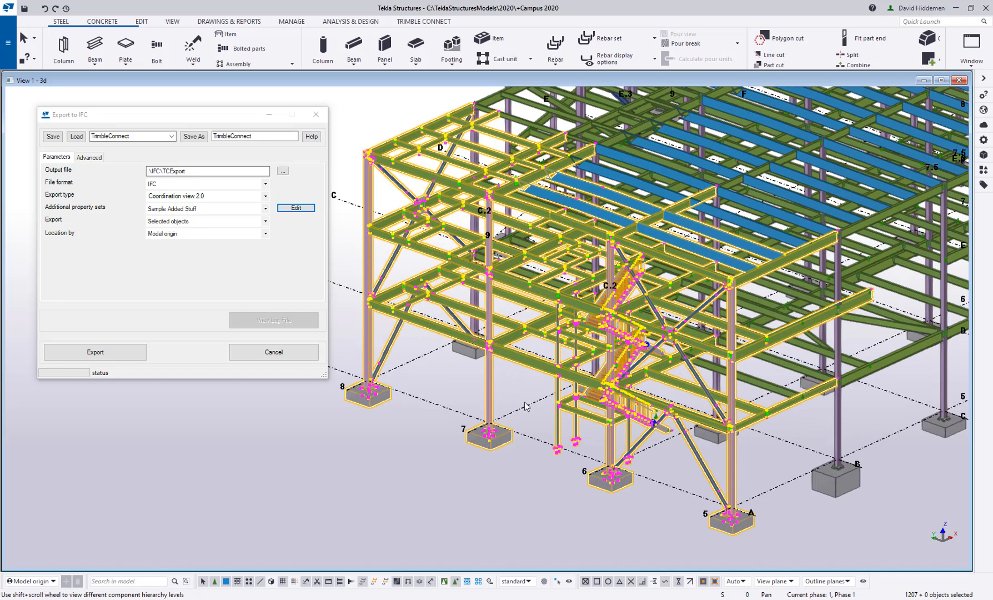
# Step: Export the selected objects to \IFC\Tip and Trick Sample
pyautogui.click(206, 171)
pyautogui.write('ip and Trick')
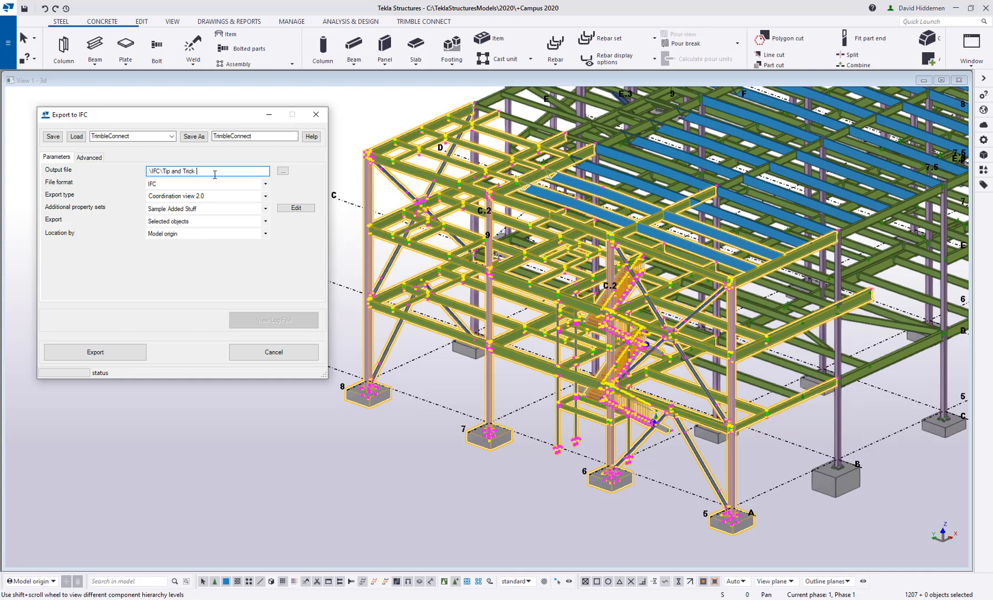
pyautogui.click(94, 352)
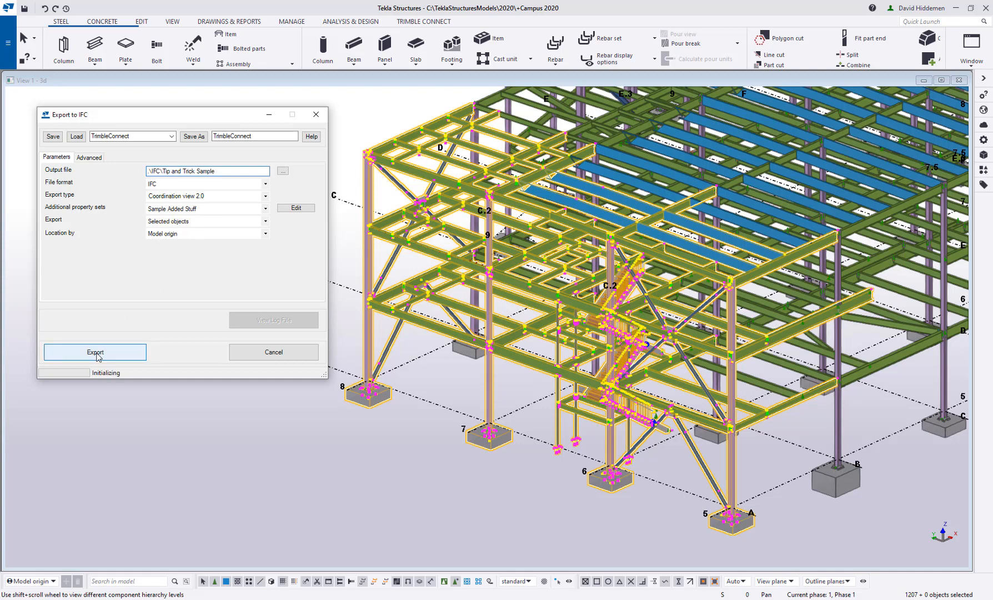
pyautogui.click(95, 352)
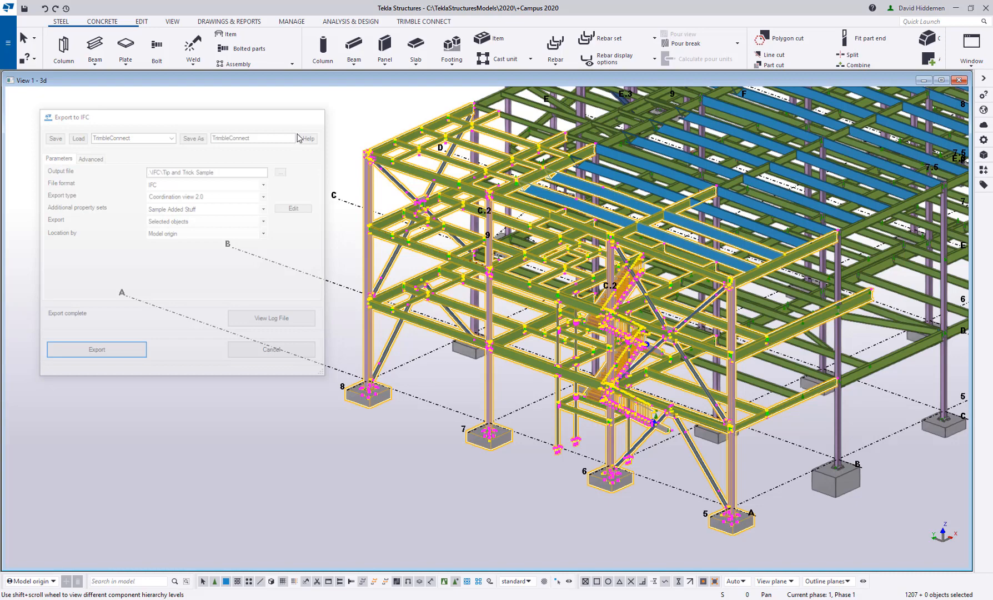
pyautogui.click(9, 8)
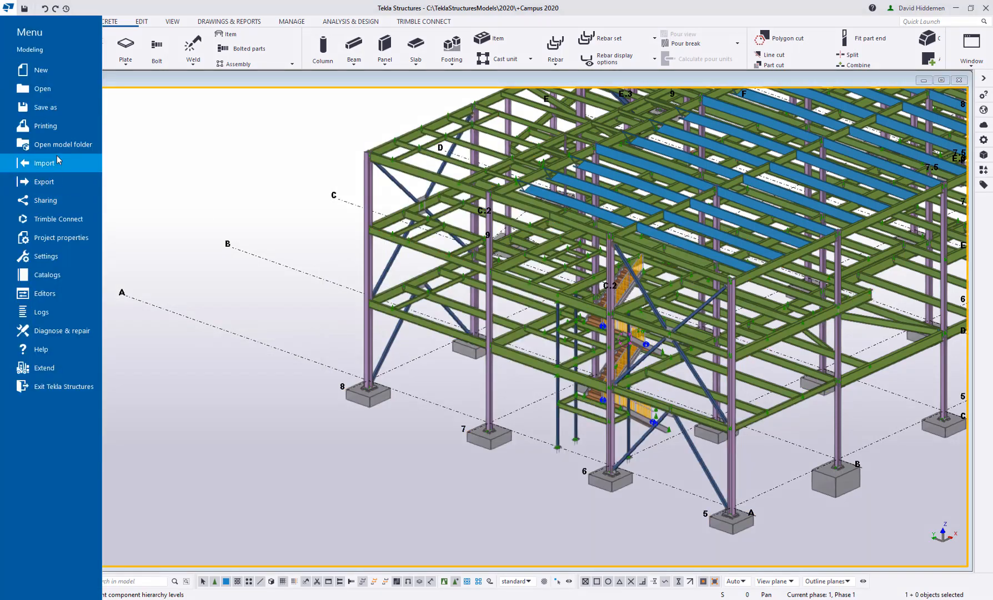
# Step: Open Tip and Trick Sample.ifc from the model's IFC folder in Trimble Connect
pyautogui.click(63, 144)
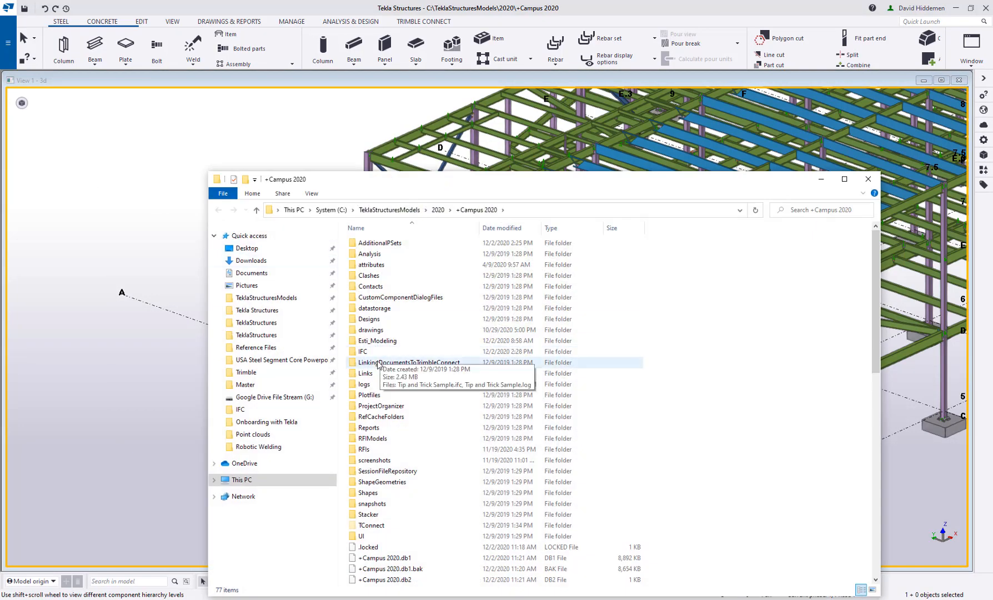
pyautogui.doubleClick(364, 352)
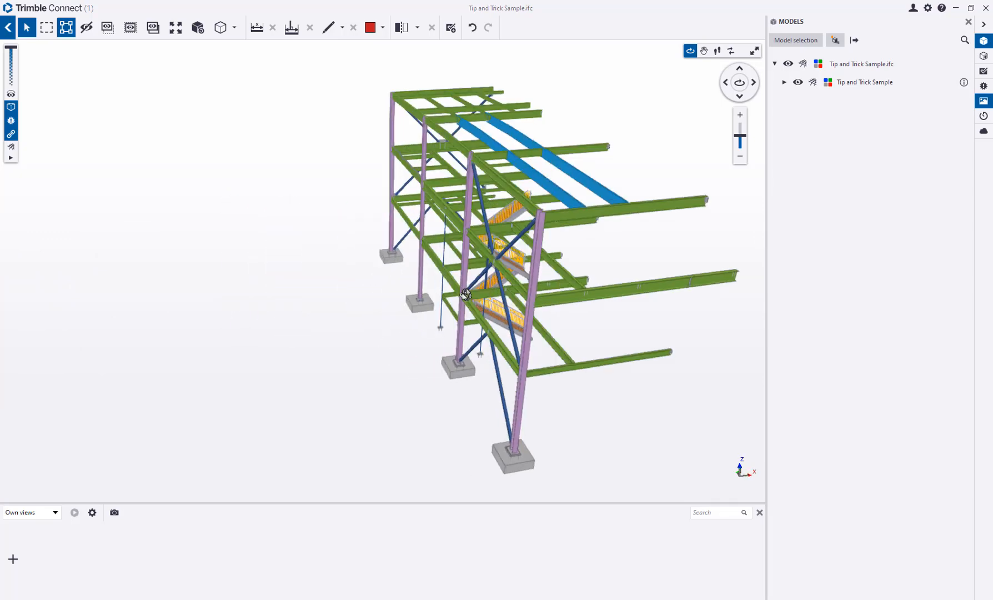
# Step: Scroll through W24X94 beam B8's exported attributes, then select the lower-left floor beam
pyautogui.scroll(3)
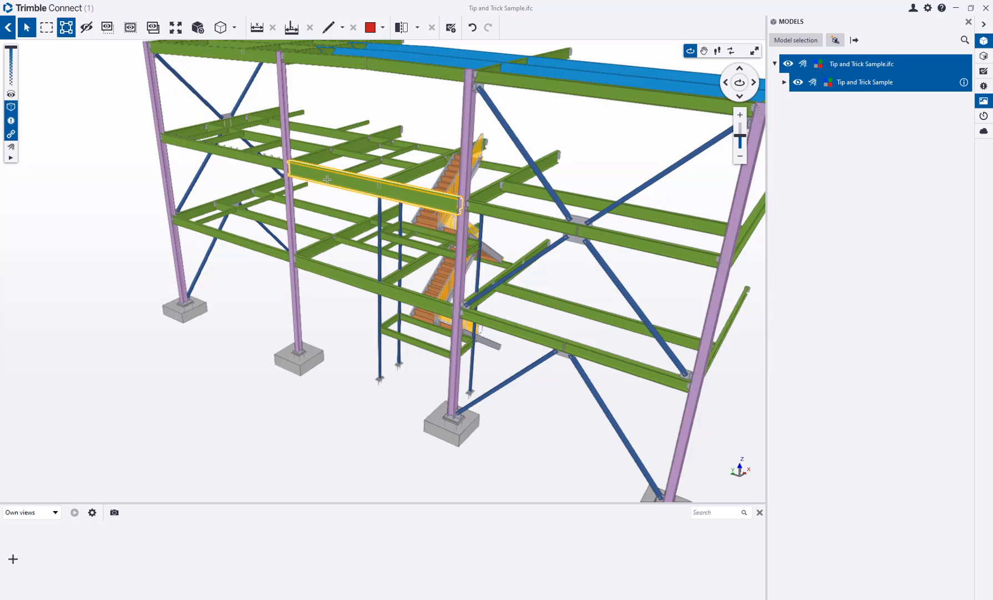
pyautogui.moveTo(331, 189)
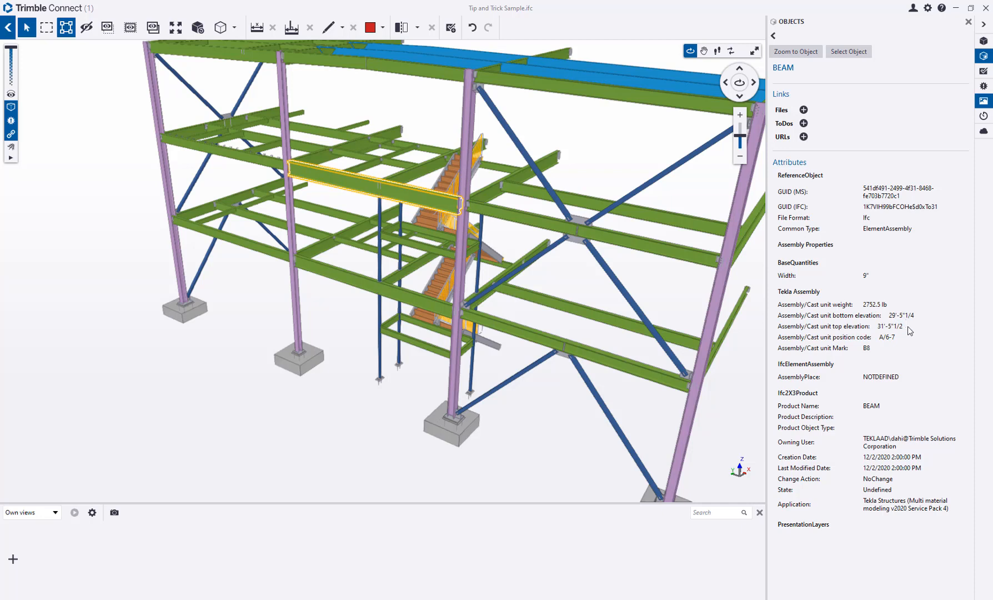
pyautogui.moveTo(909, 348)
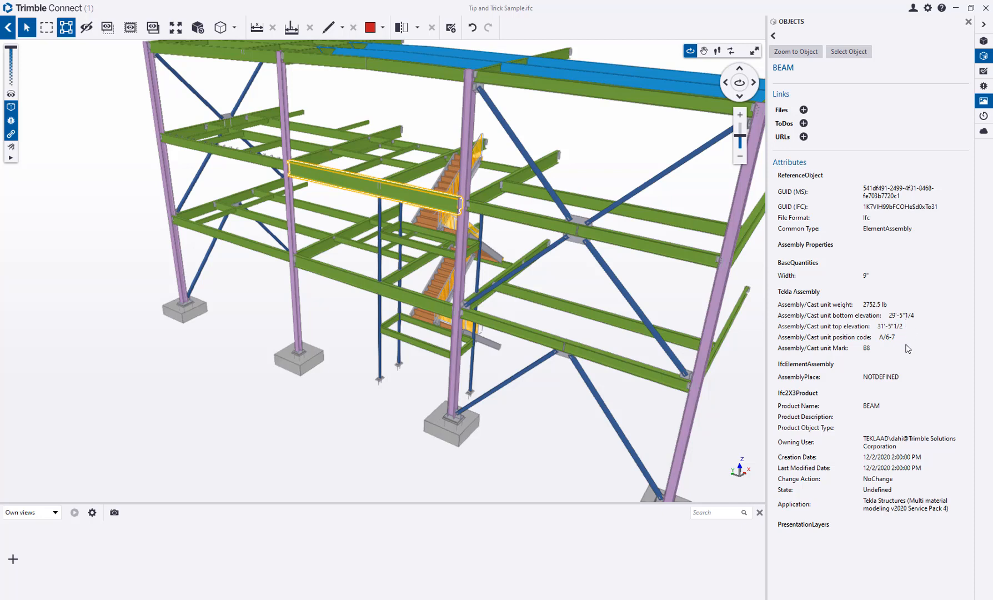
pyautogui.moveTo(870, 352)
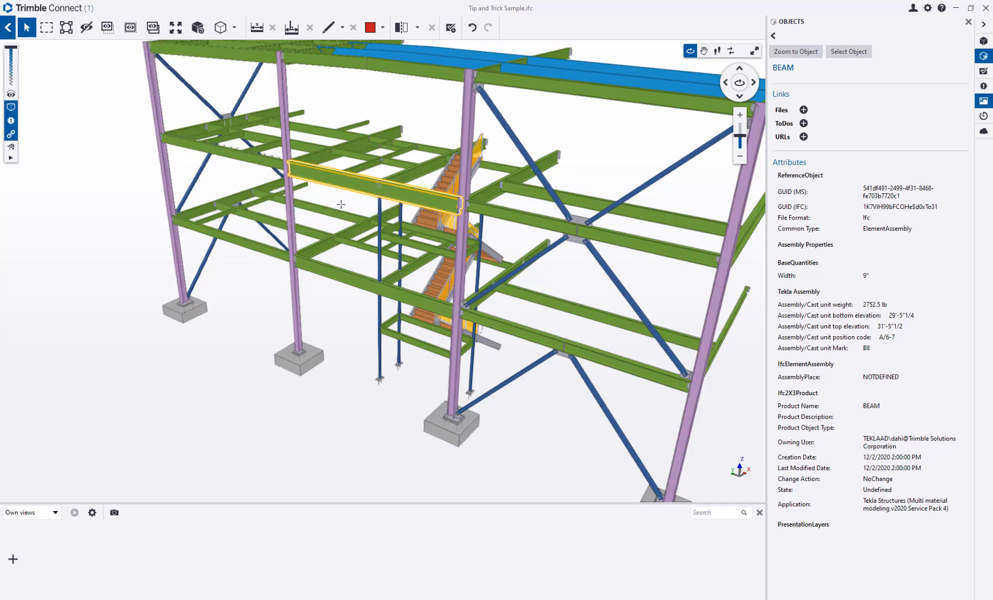
pyautogui.moveTo(98, 116)
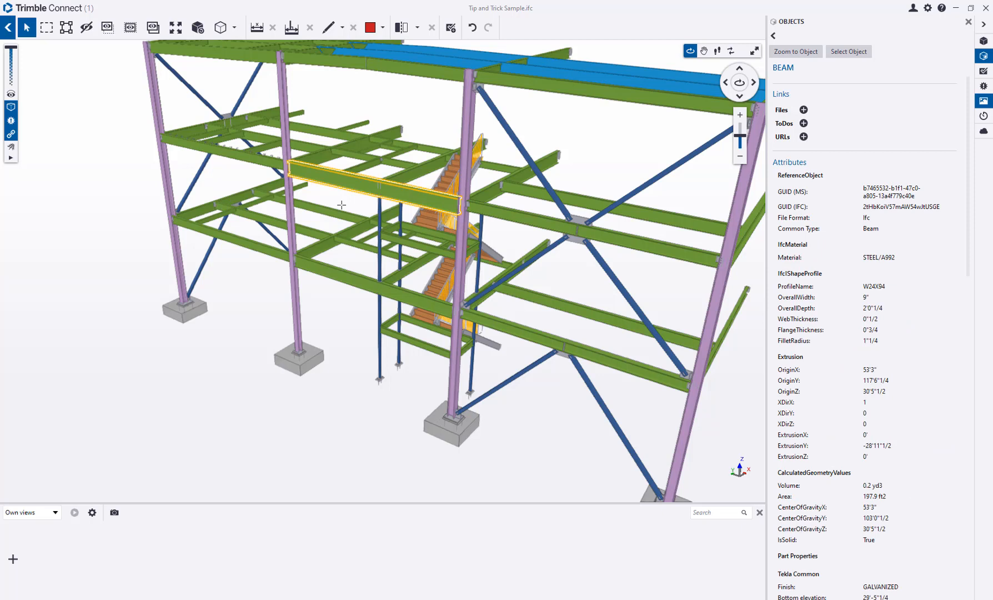
pyautogui.moveTo(875, 357)
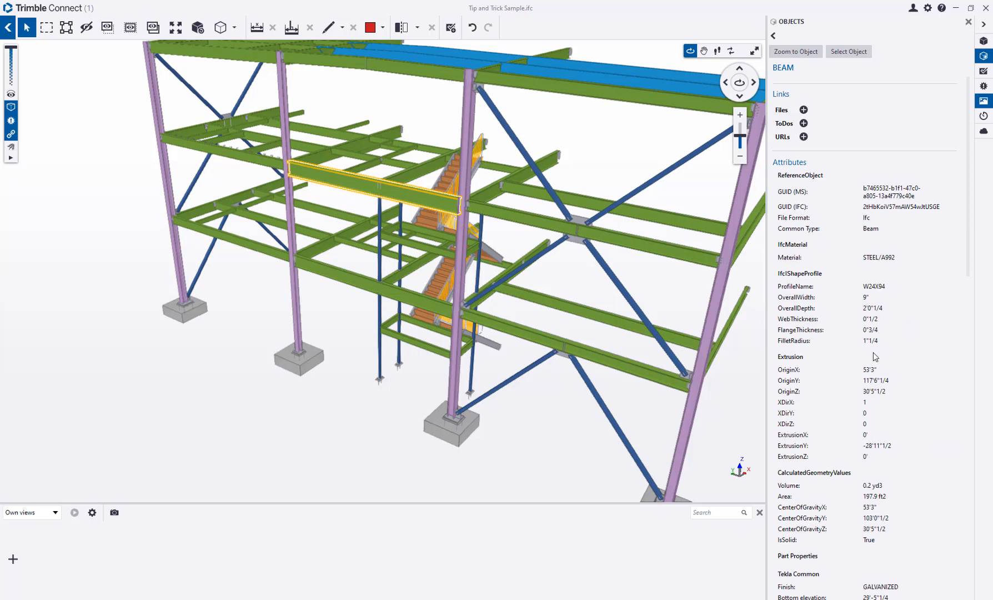
pyautogui.scroll(-3)
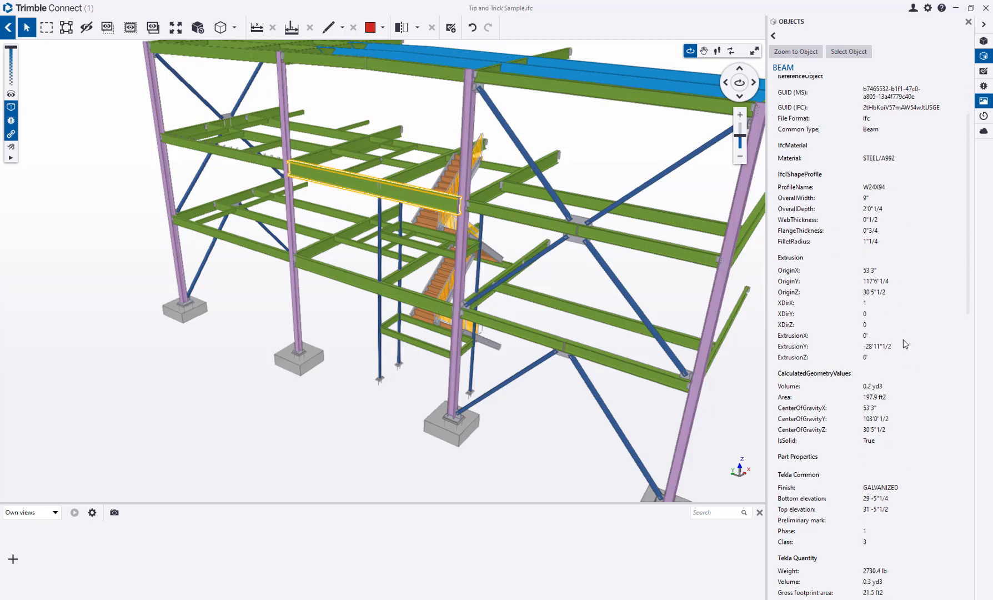
pyautogui.scroll(-3)
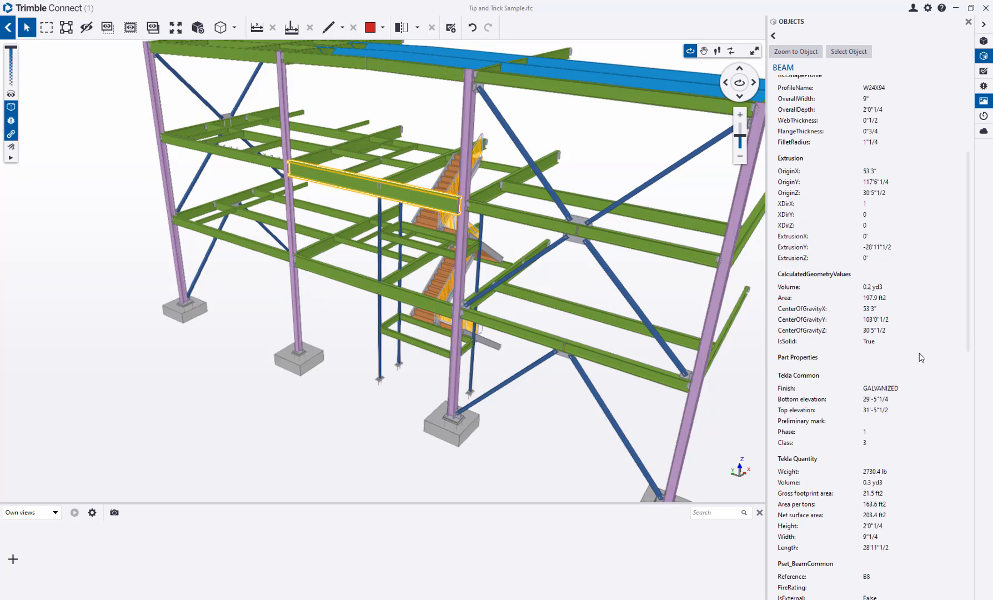
pyautogui.scroll(-3)
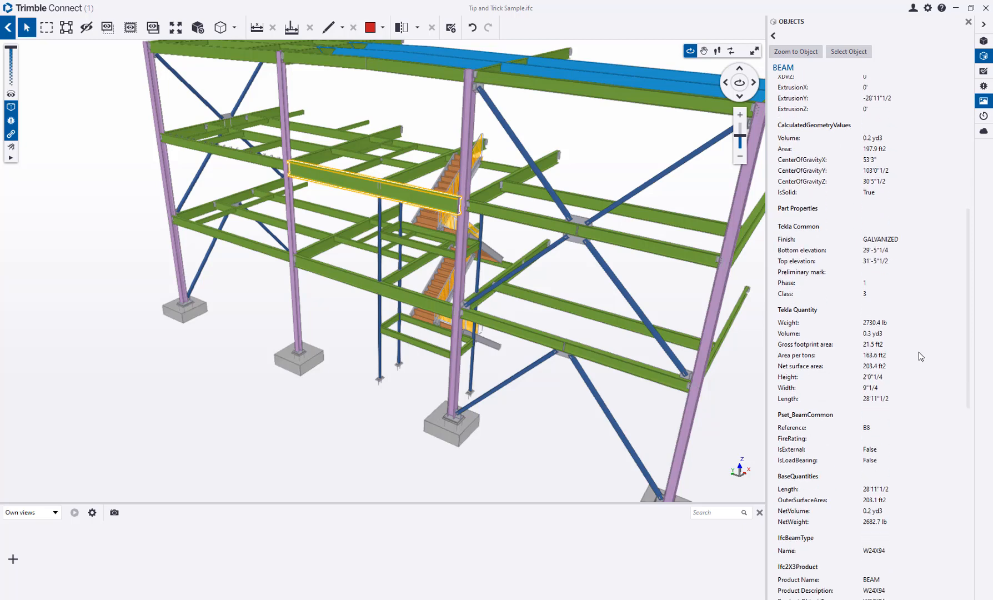
pyautogui.scroll(-3)
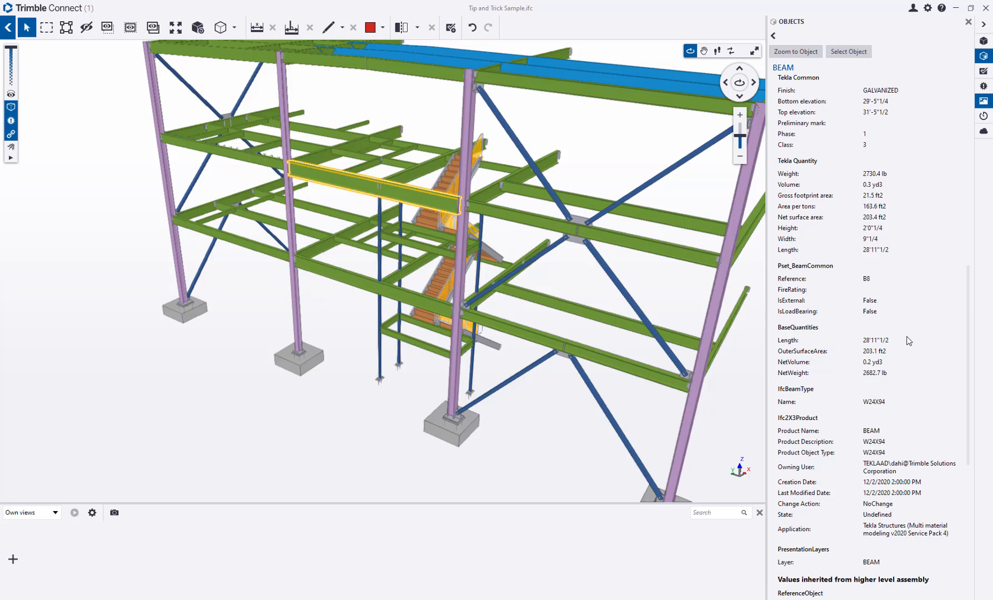
pyautogui.scroll(-3)
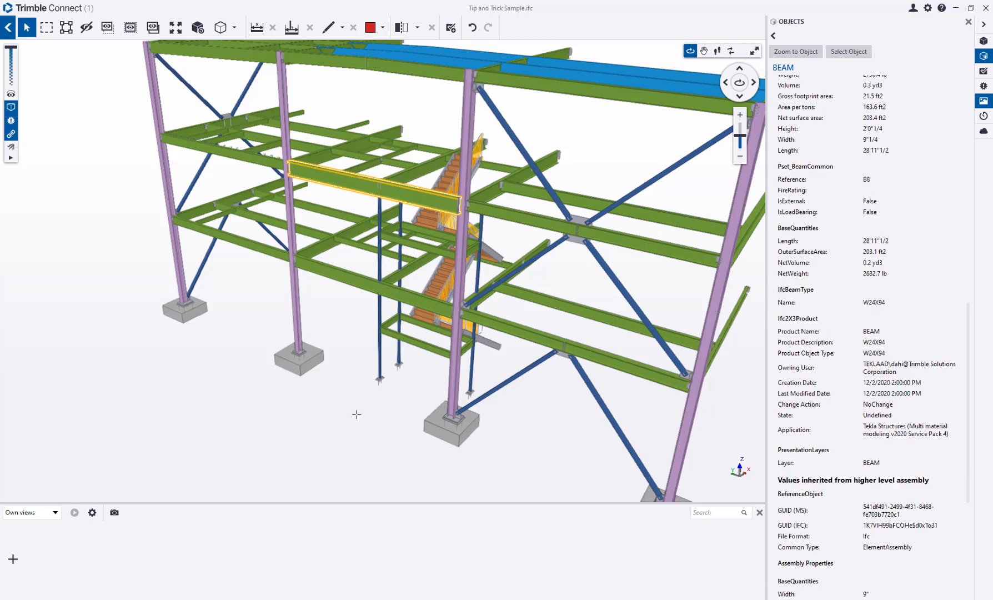
pyautogui.moveTo(336, 290)
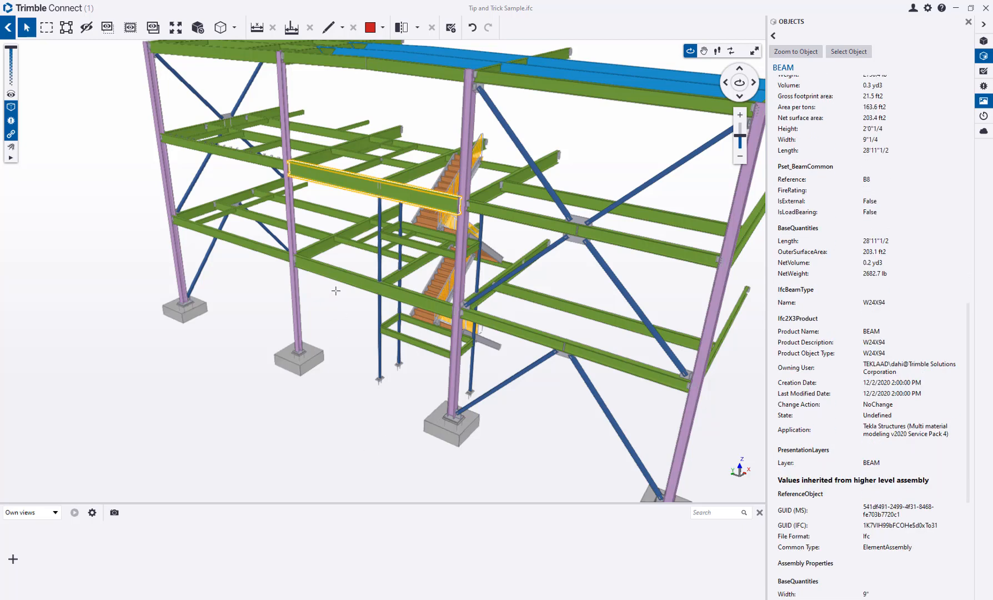
pyautogui.click(228, 240)
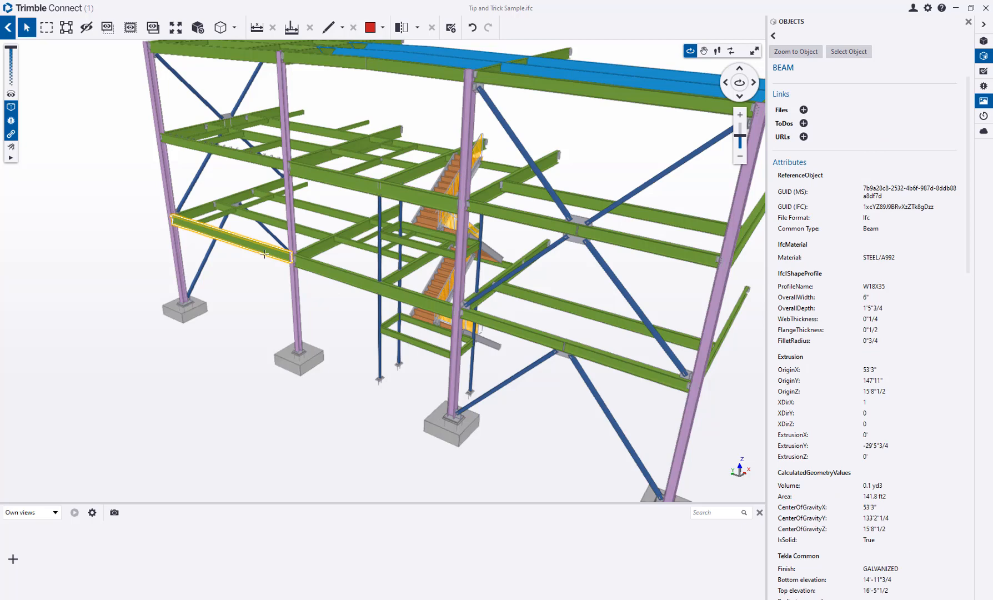
pyautogui.moveTo(230, 265)
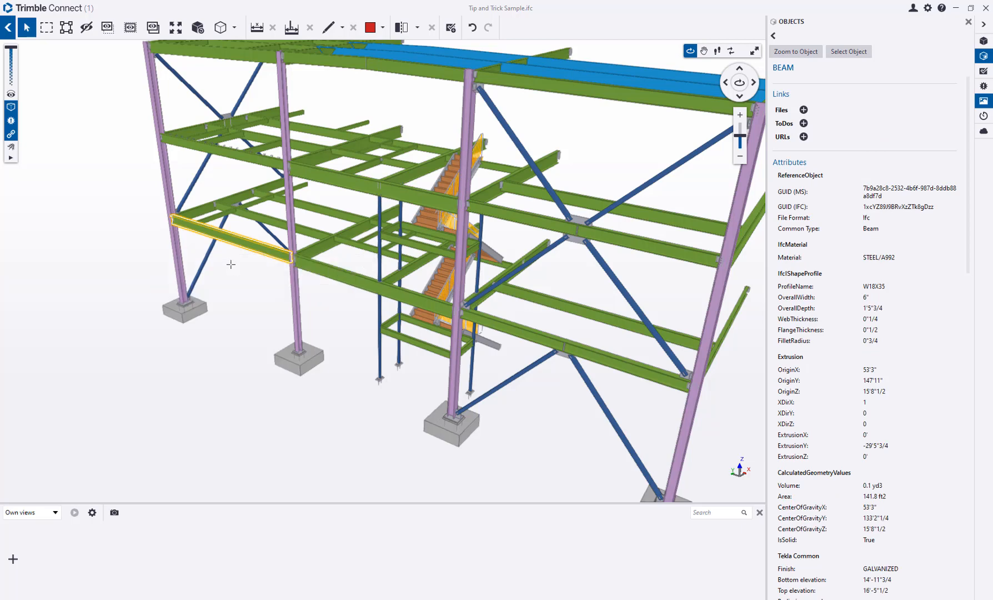
# Step: Scroll to Part Properties and highlight the beam's SHEARSTUDS value of 20
pyautogui.scroll(-3)
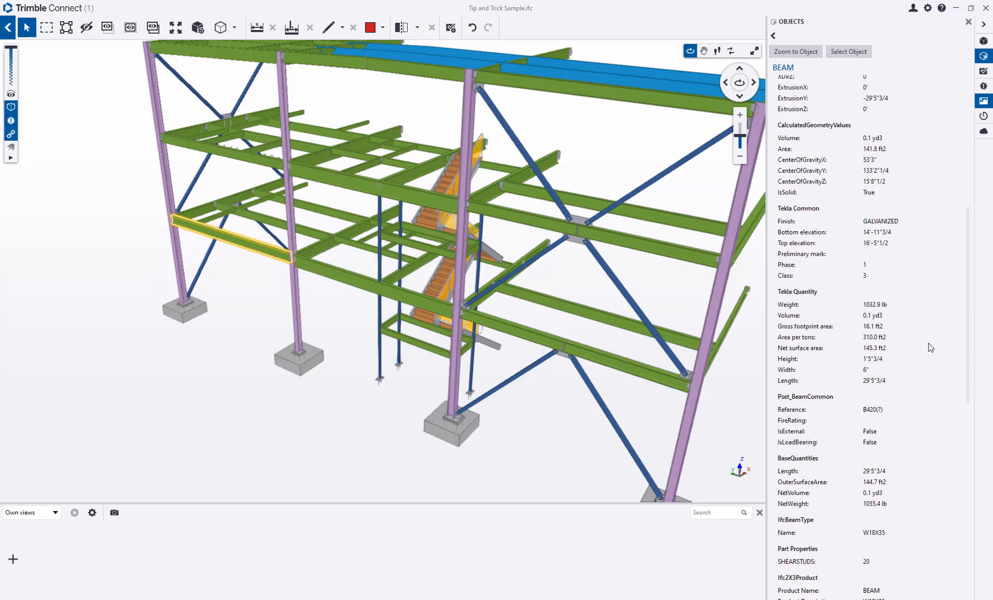
pyautogui.scroll(-3)
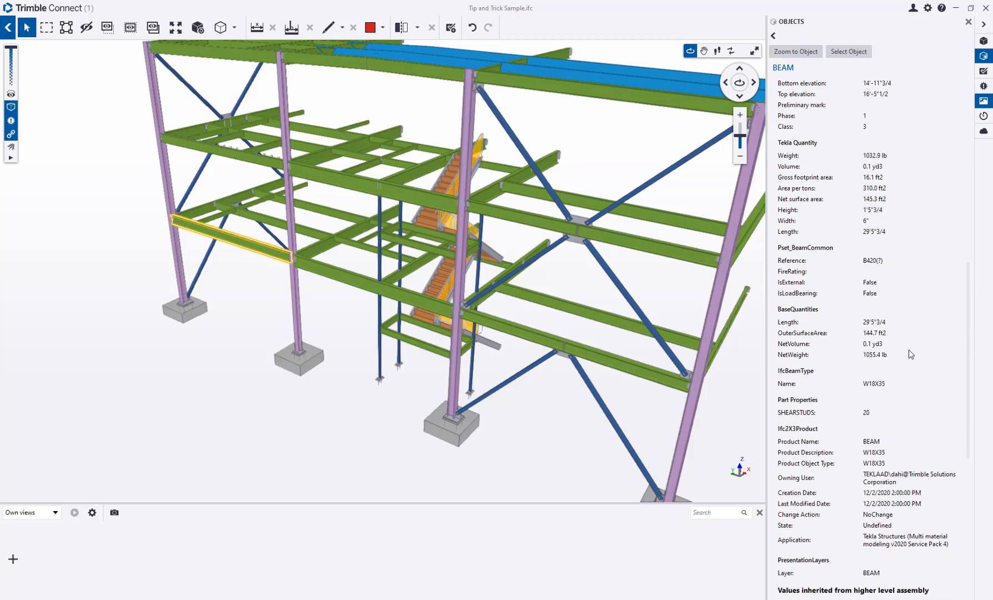
pyautogui.scroll(-3)
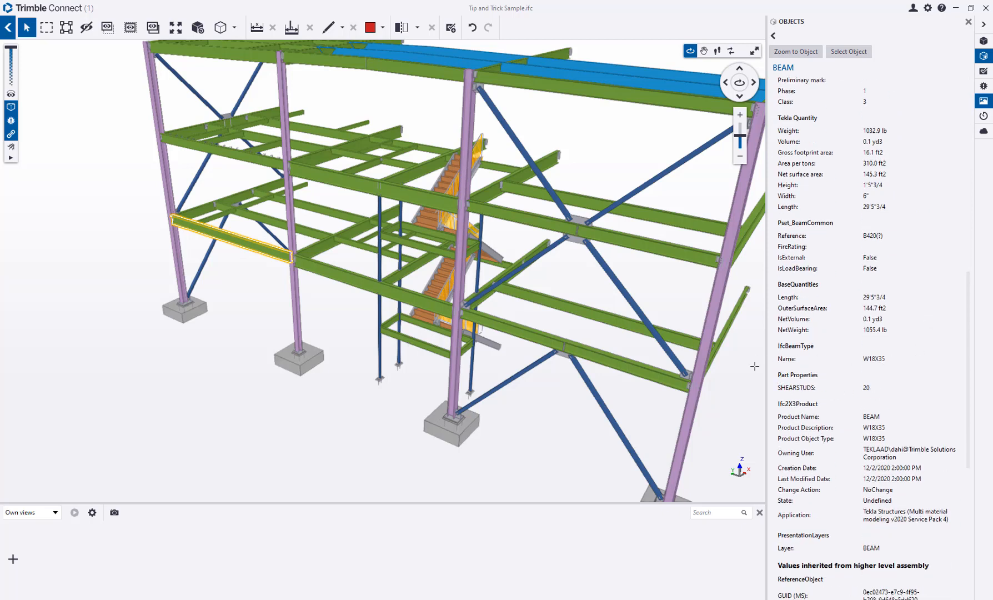
pyautogui.doubleClick(866, 387)
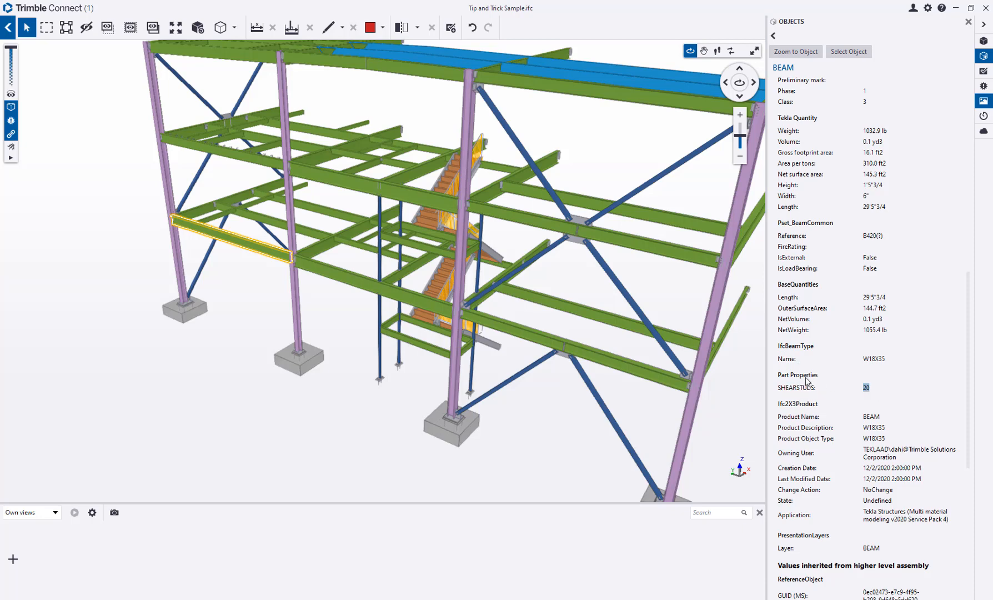
pyautogui.moveTo(347, 285)
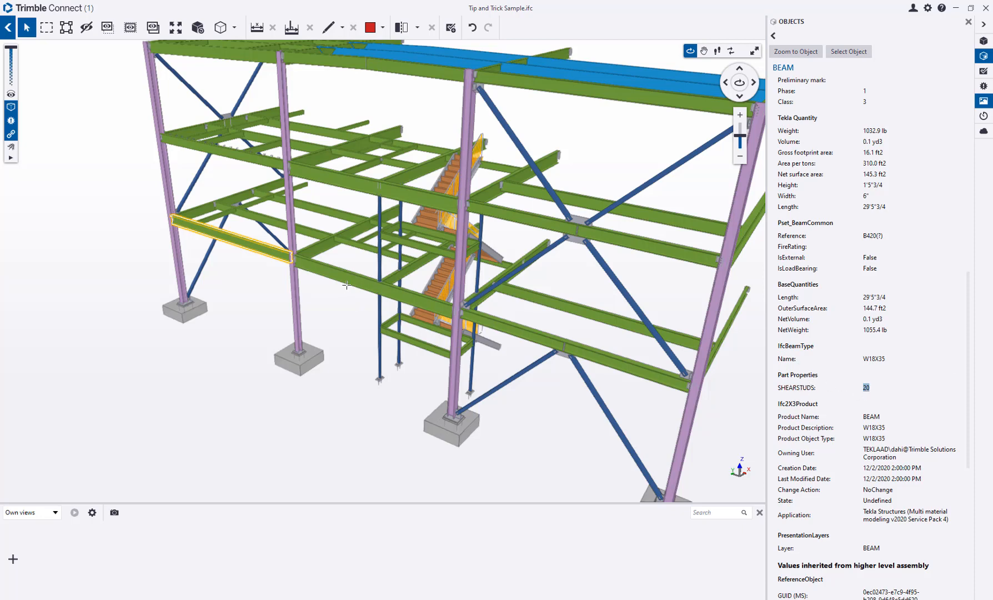
# Step: Select beam B7 and review its 25 shear studs and Assembly Properties
pyautogui.click(301, 260)
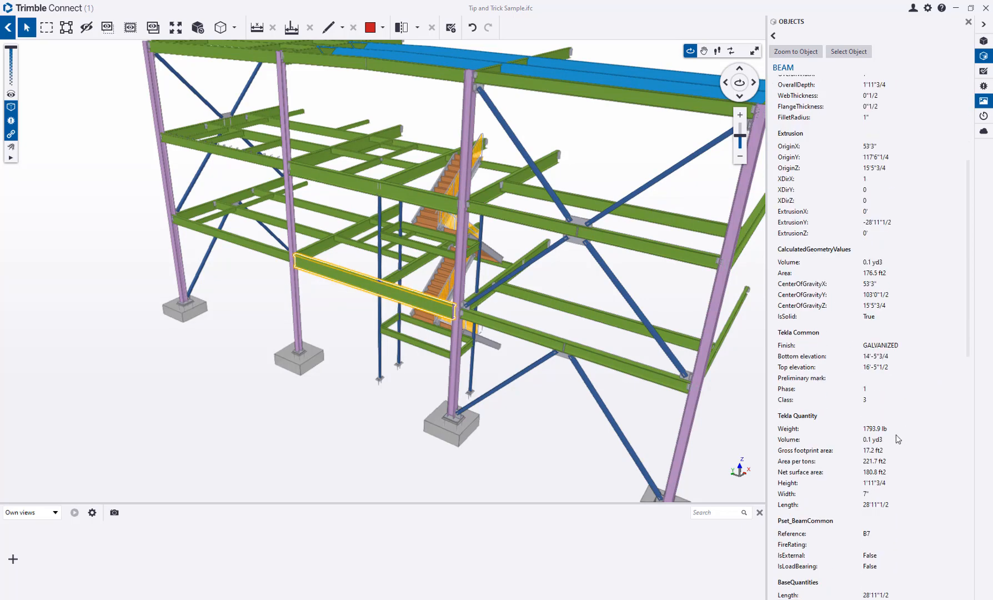
pyautogui.scroll(-3)
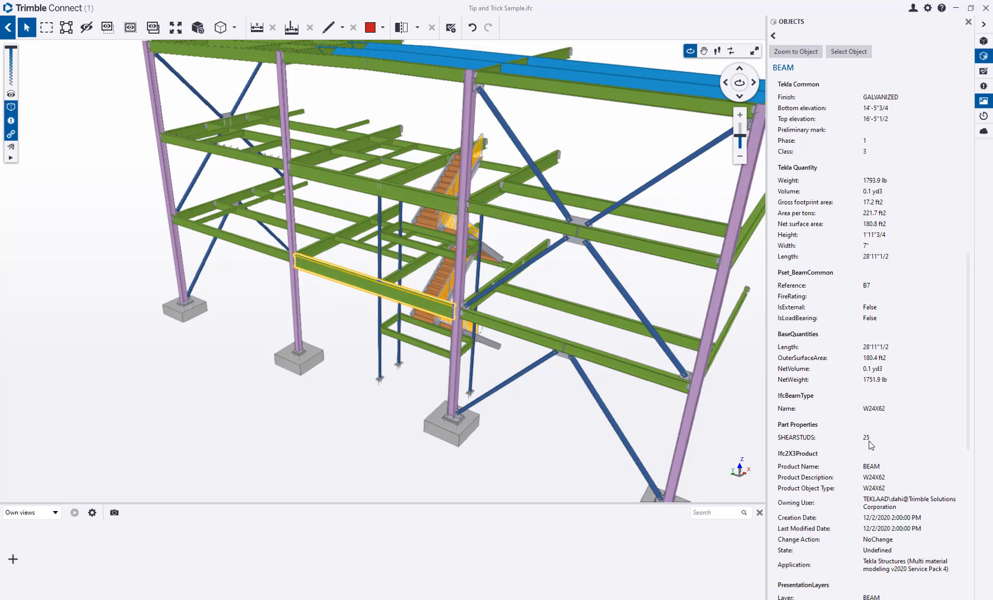
pyautogui.scroll(-3)
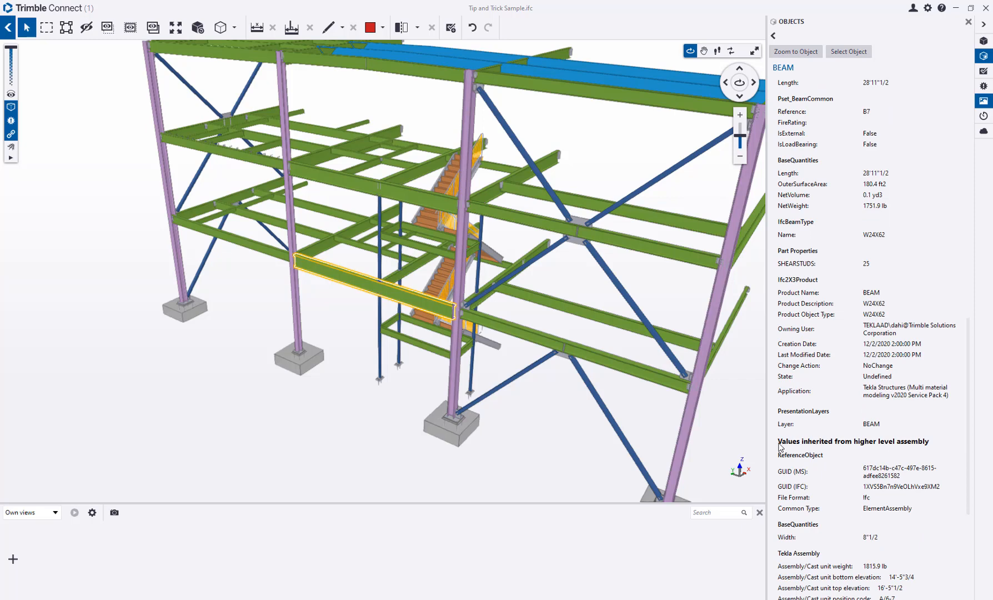
pyautogui.scroll(-3)
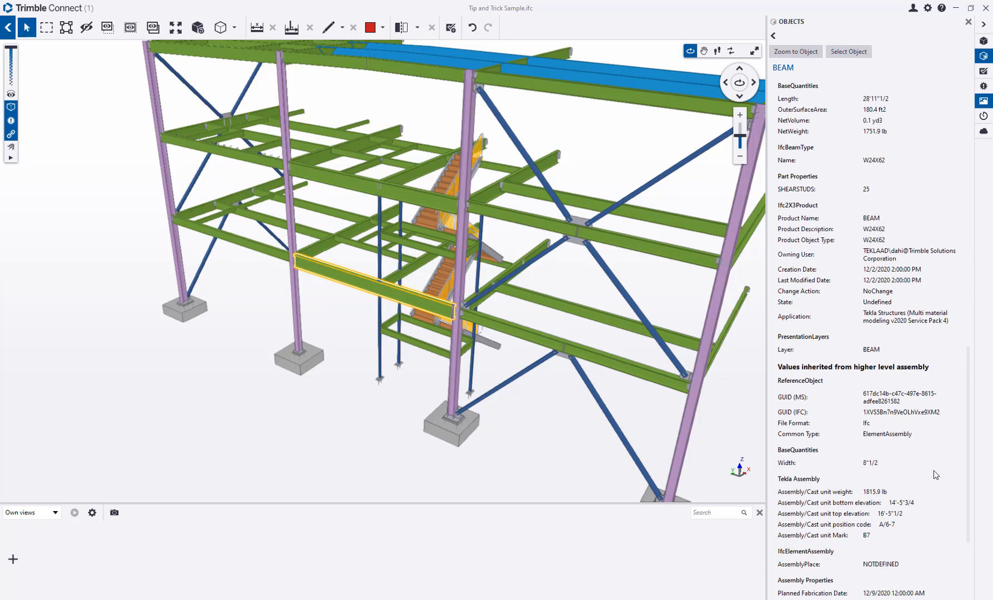
pyautogui.scroll(-3)
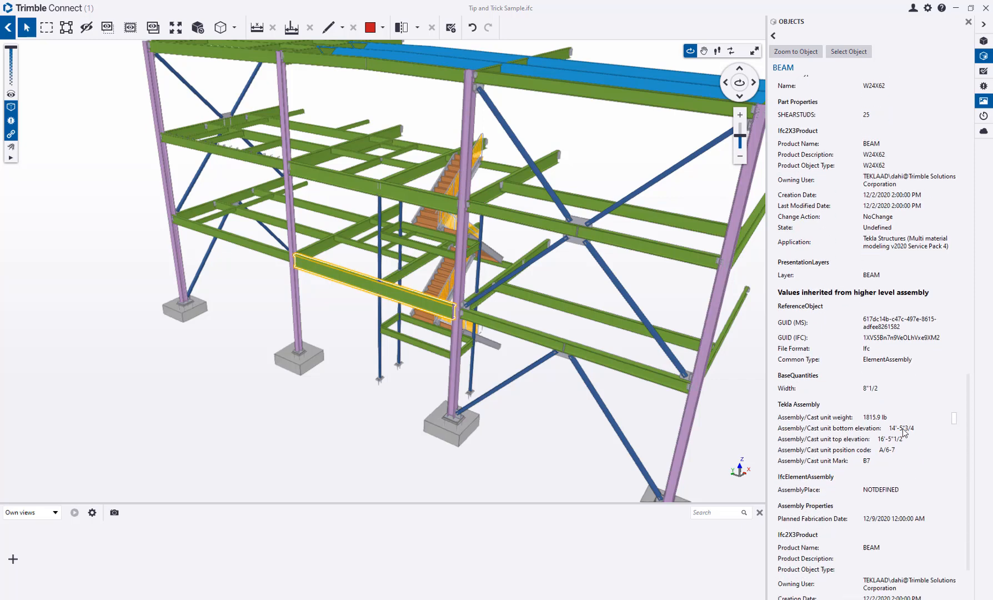
pyautogui.moveTo(882, 524)
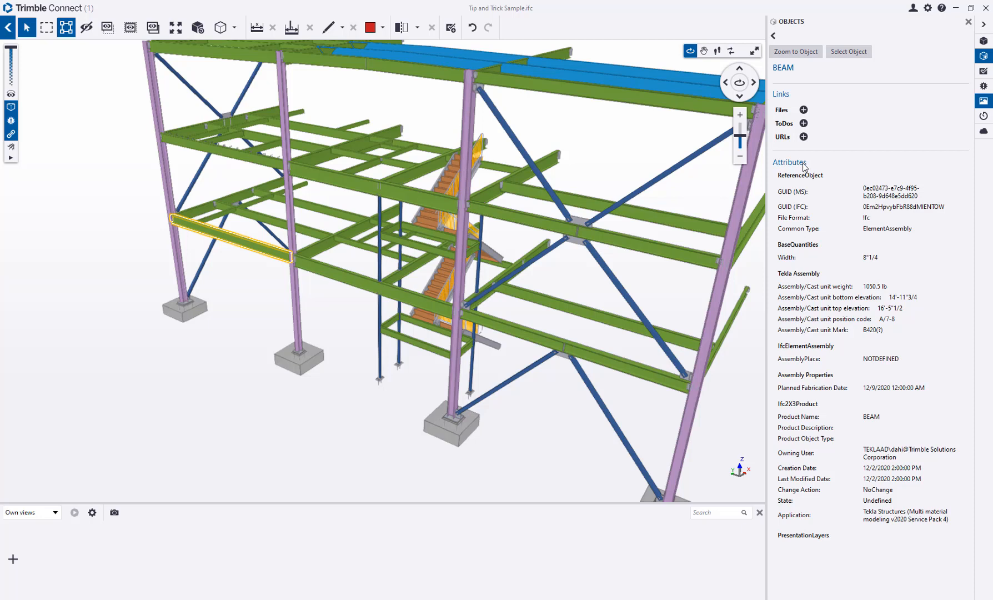
pyautogui.moveTo(908, 401)
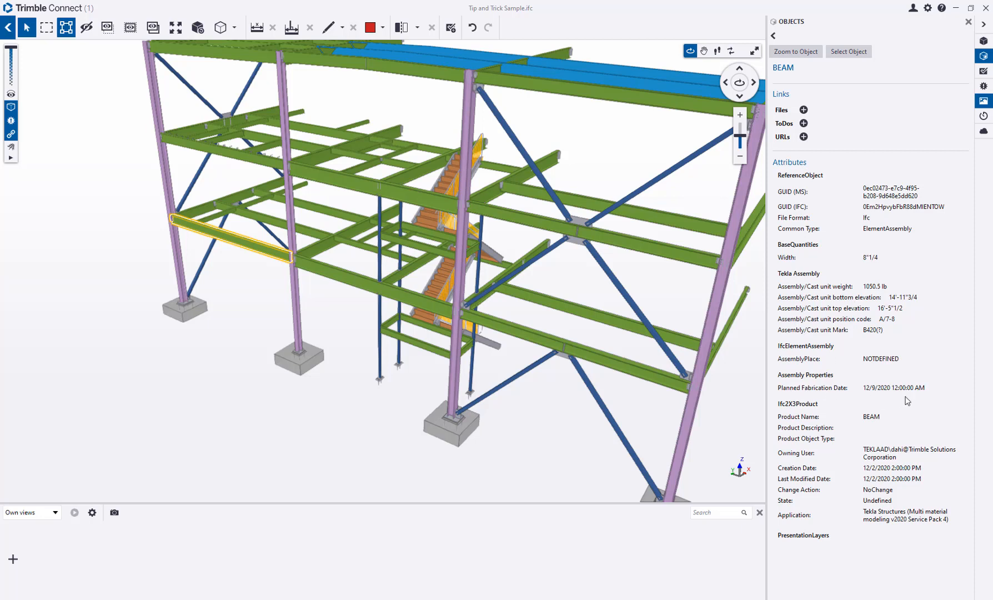
pyautogui.moveTo(800, 382)
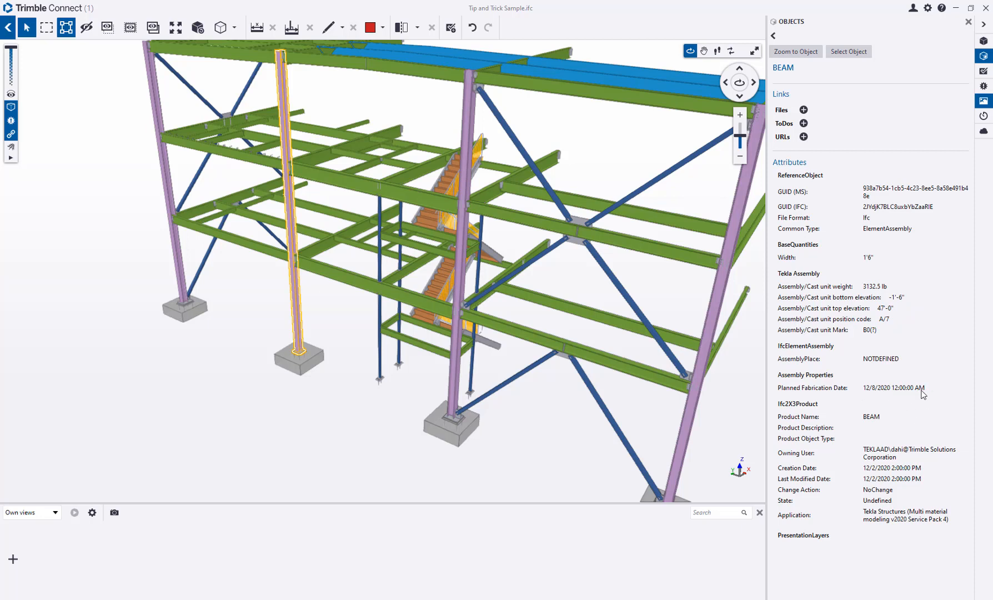
# Step: Select a diagonal brace to confirm its planned fabrication date of 12/10/2020
pyautogui.click(513, 380)
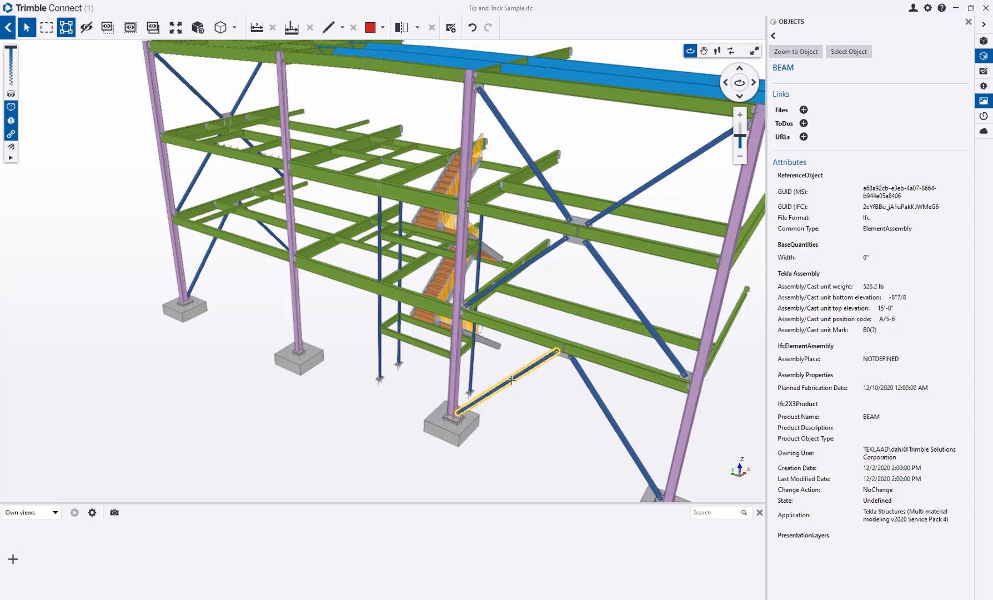